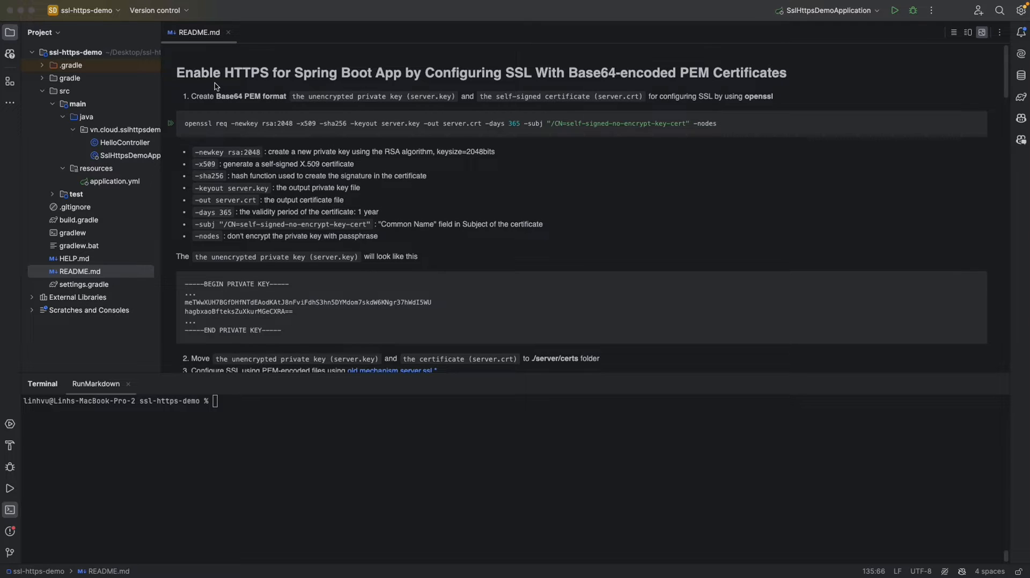
mouse_move(219, 84)
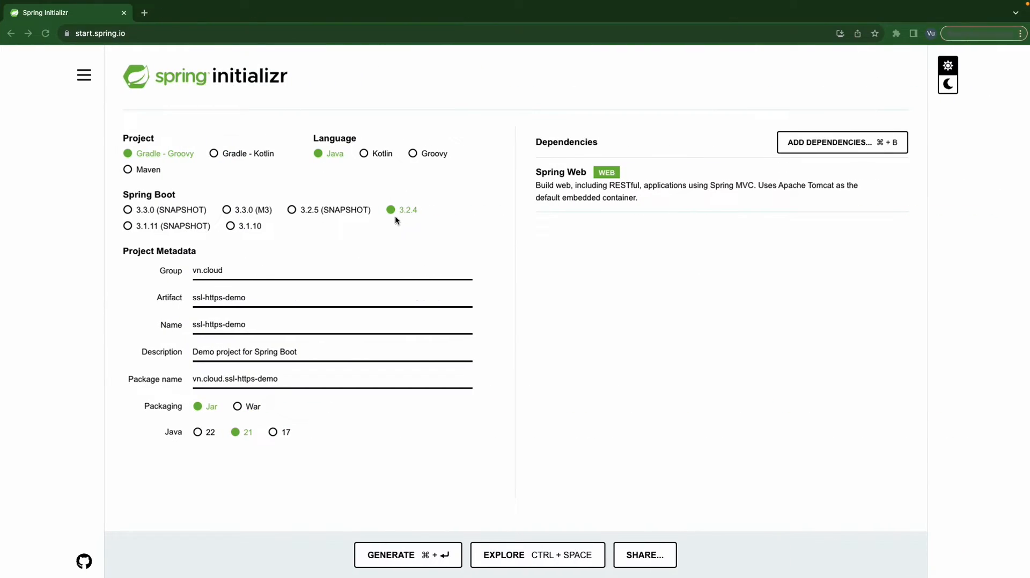
mouse_move(421, 219)
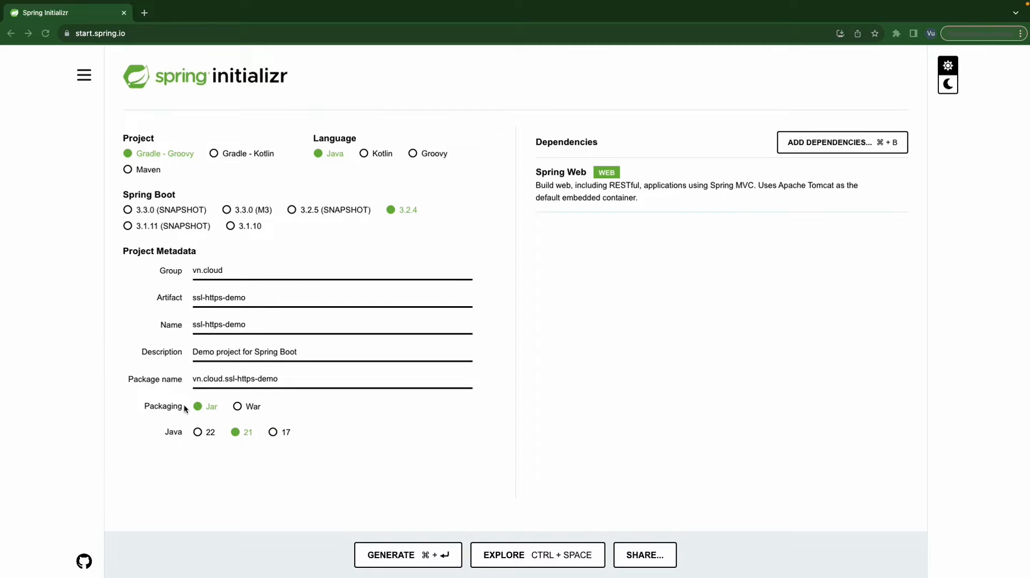
mouse_move(656, 190)
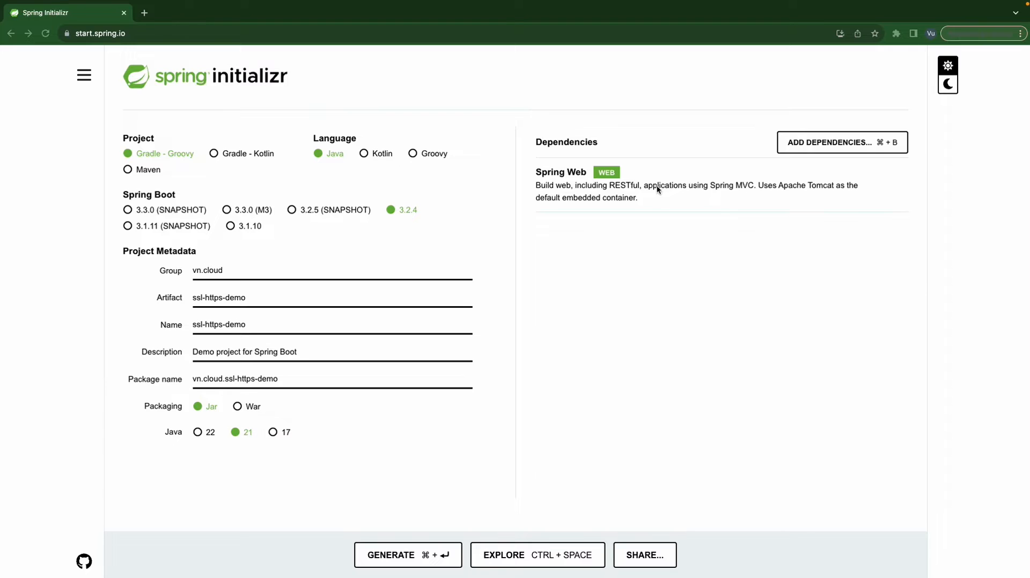
mouse_move(655, 191)
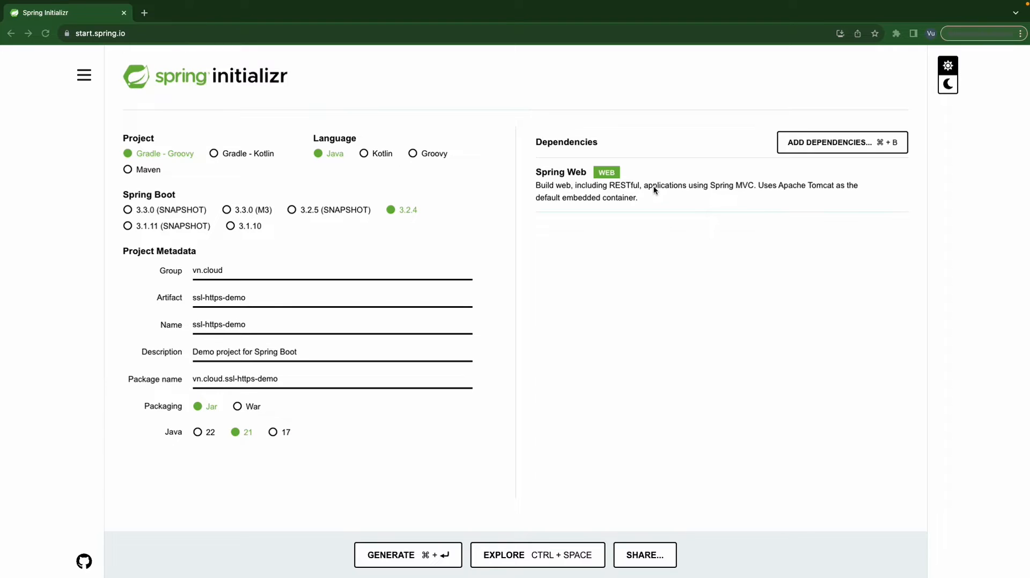
mouse_move(570, 182)
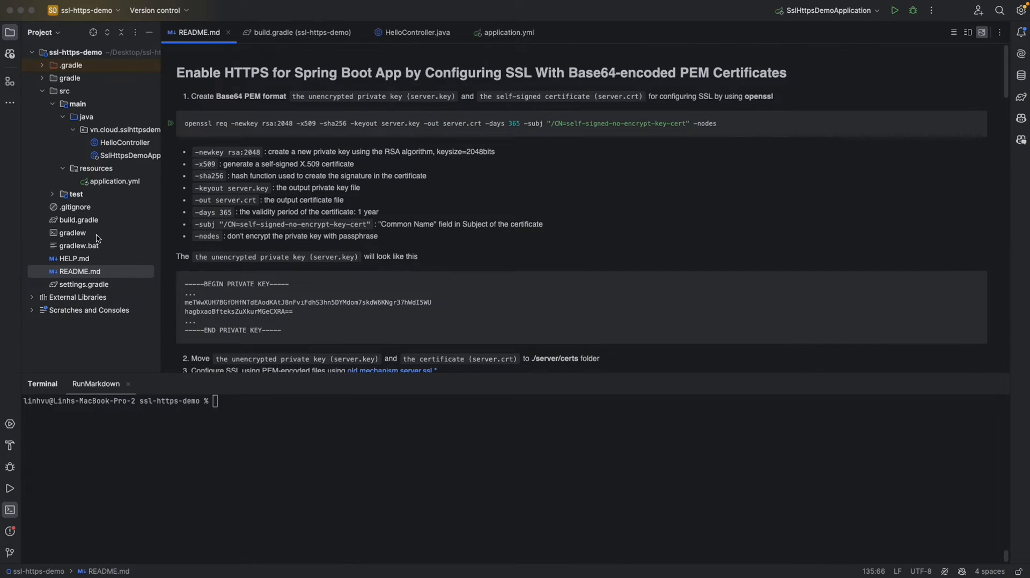
- Review build.gradle, HelloController's /hello method, and application.yml naming ssl-https-demo
left_click(301, 32)
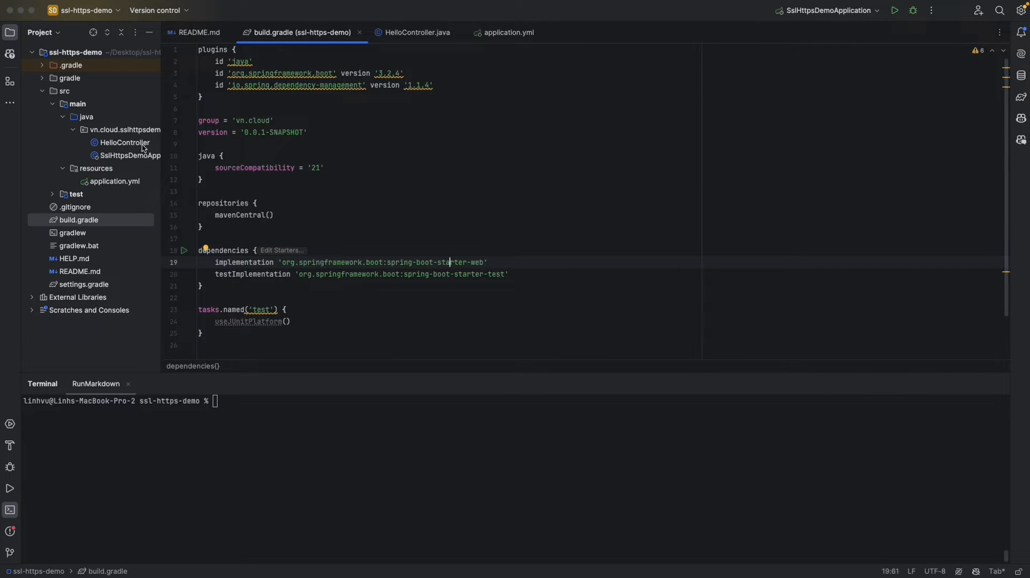
left_click(417, 32)
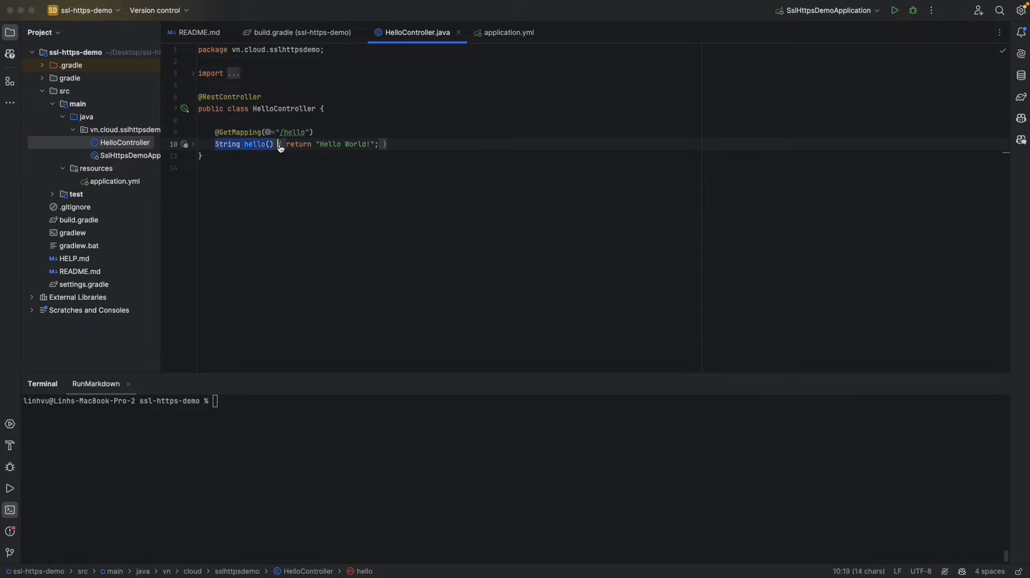
left_click(274, 143)
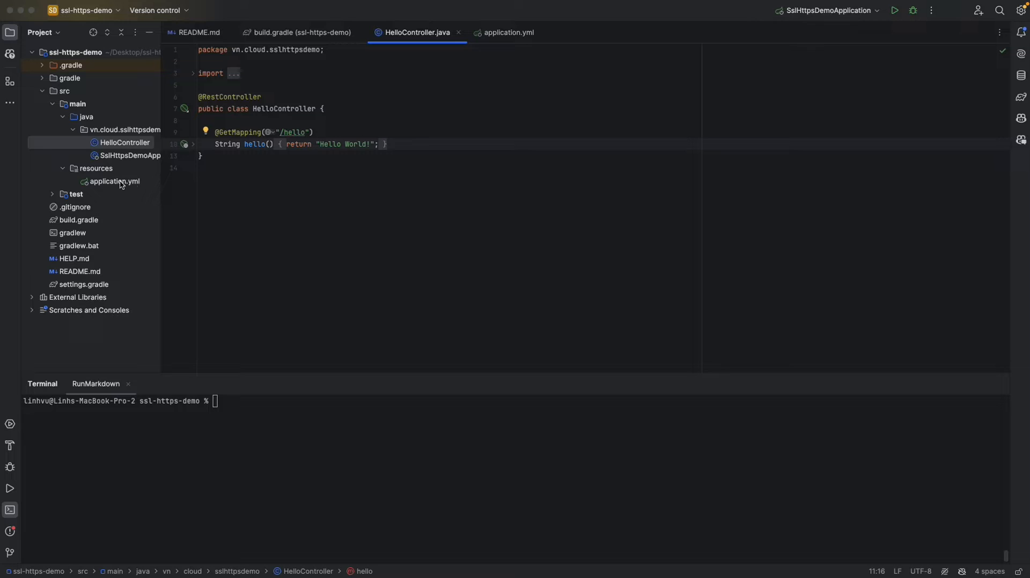
left_click(114, 182)
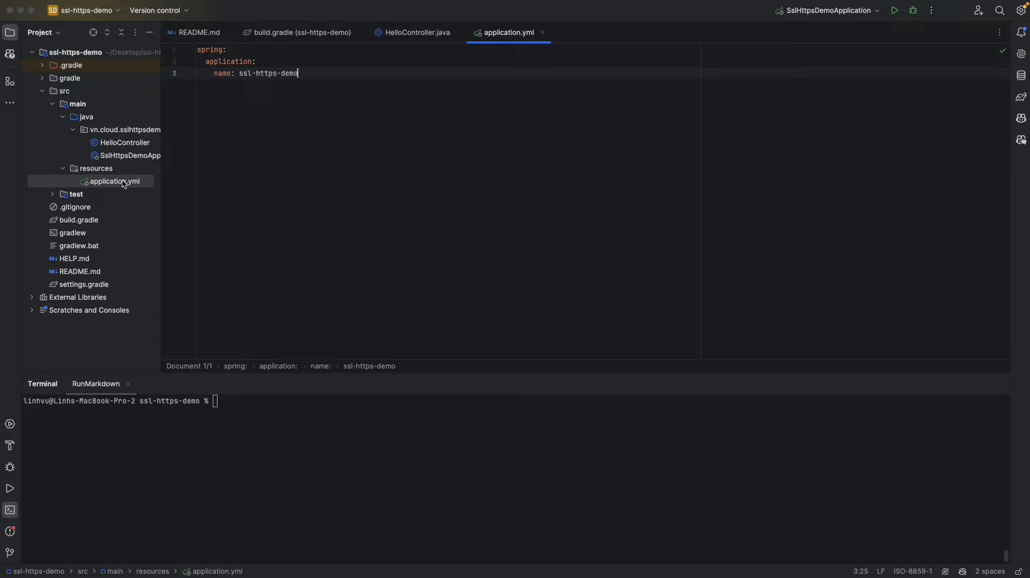
mouse_move(97, 210)
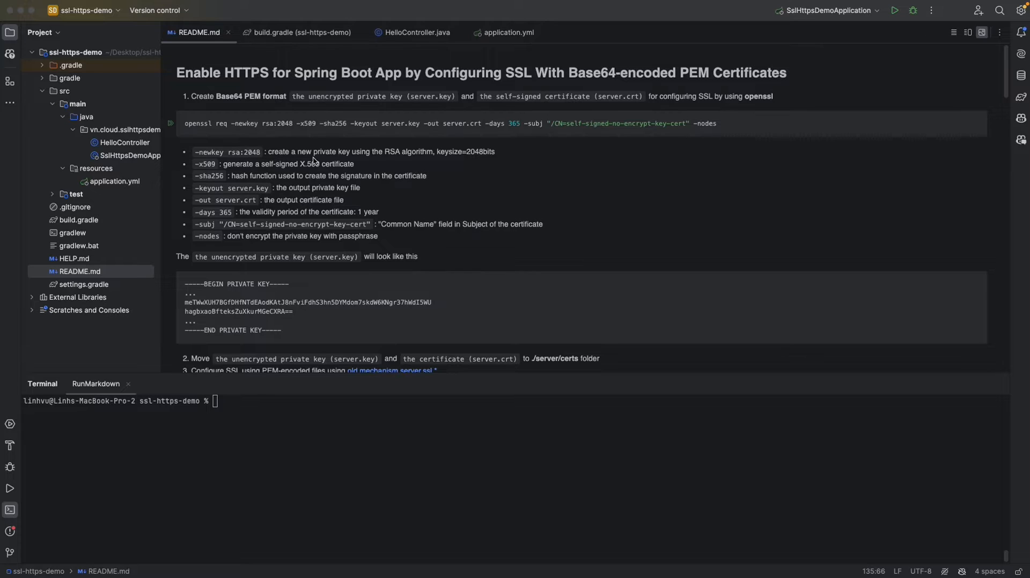
mouse_move(319, 163)
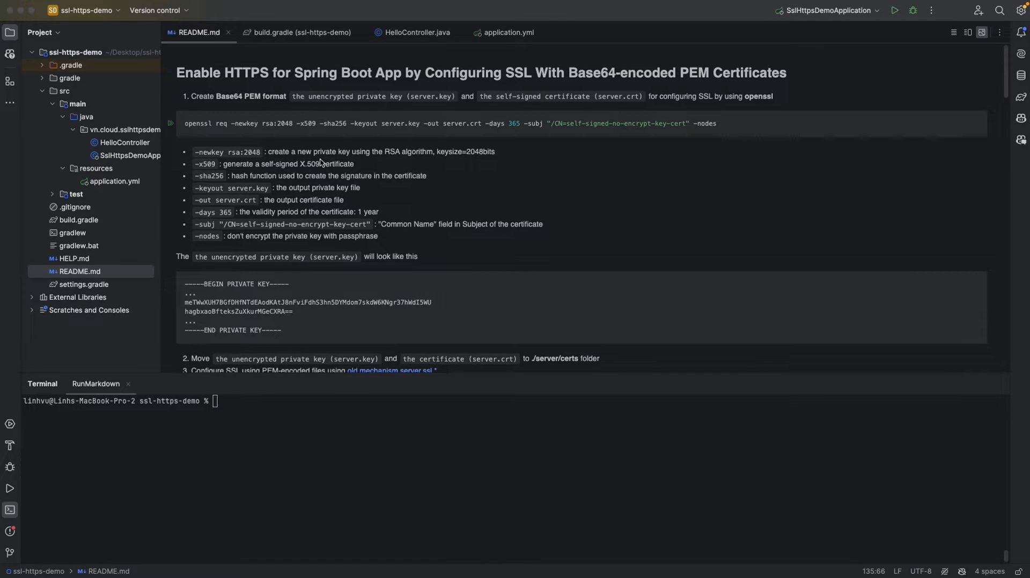
mouse_move(386, 160)
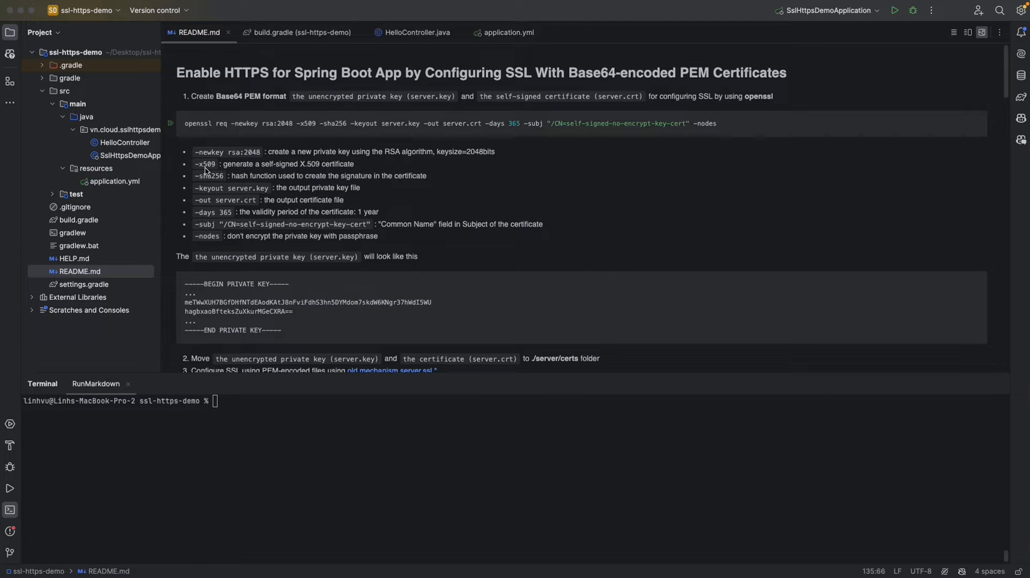
mouse_move(259, 172)
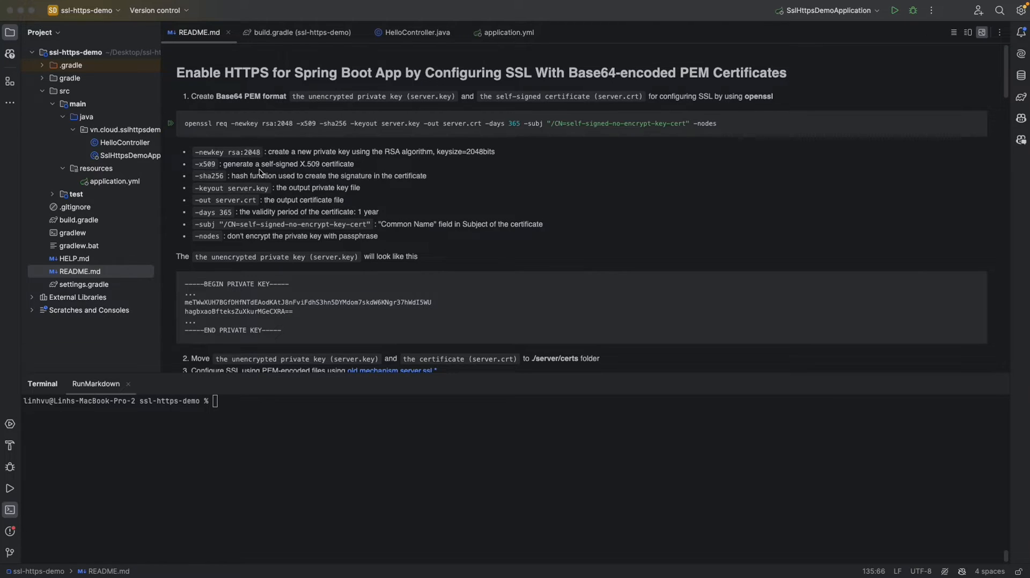
mouse_move(206, 183)
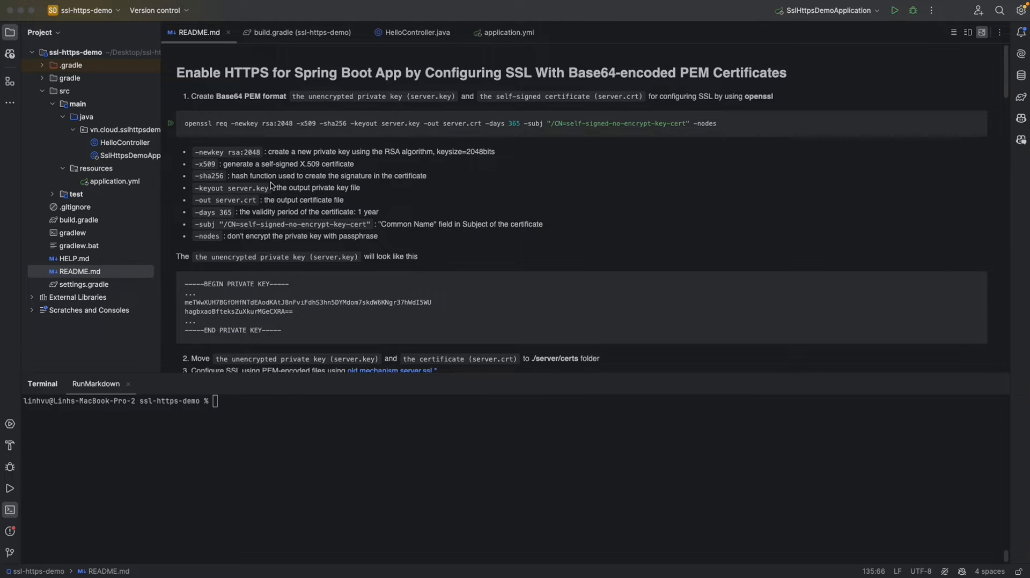
mouse_move(314, 186)
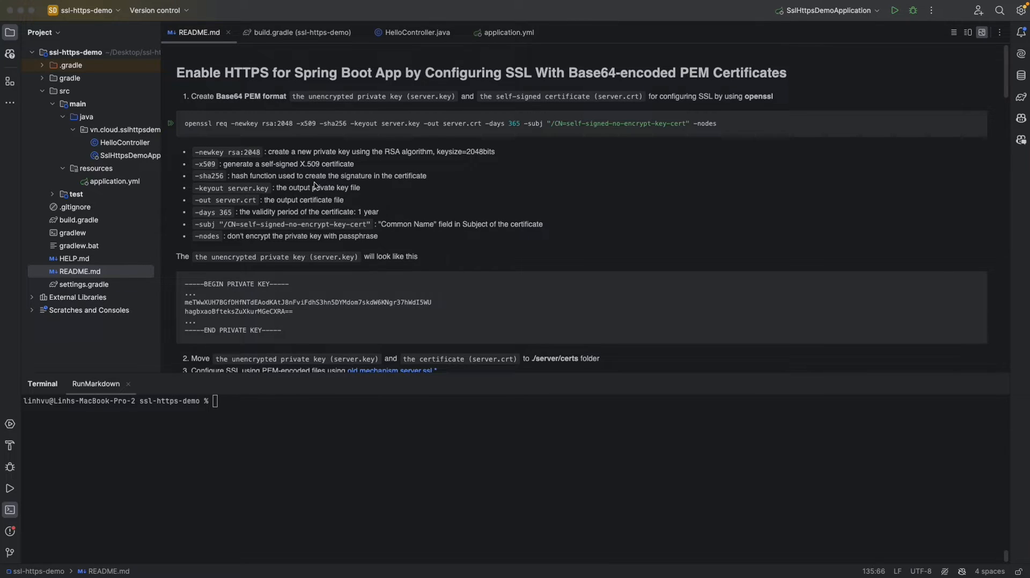
mouse_move(219, 222)
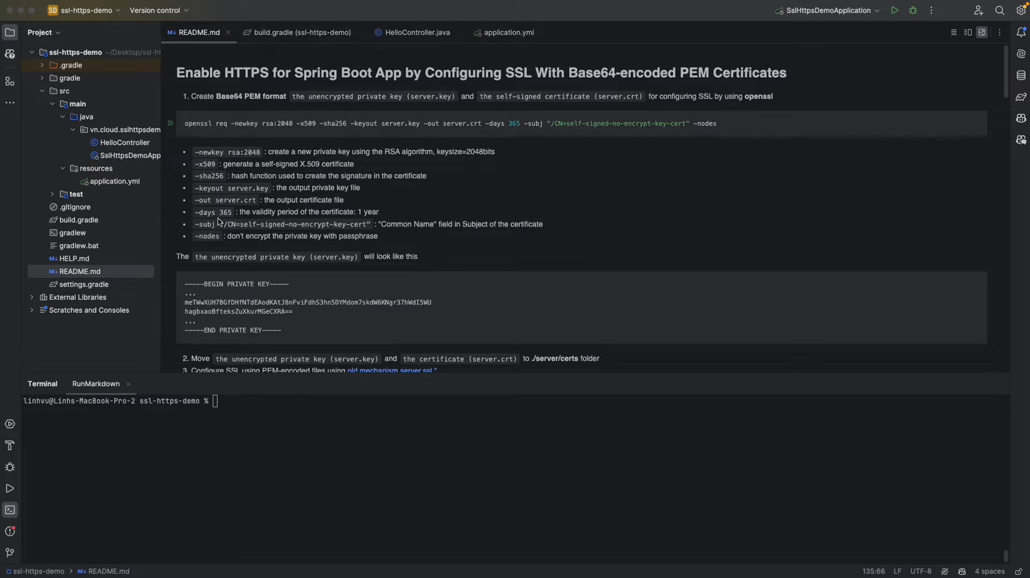
mouse_move(310, 219)
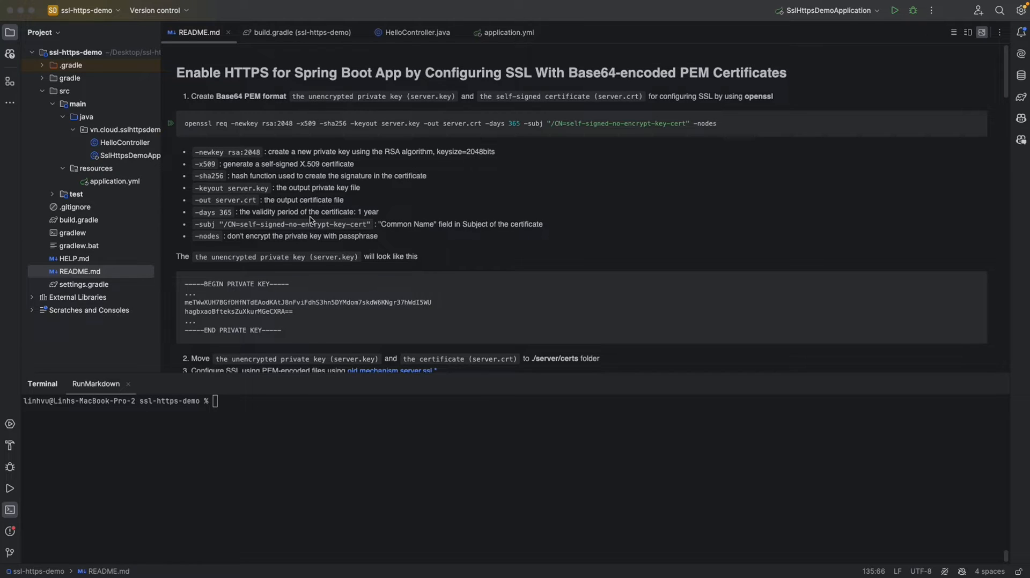
mouse_move(336, 223)
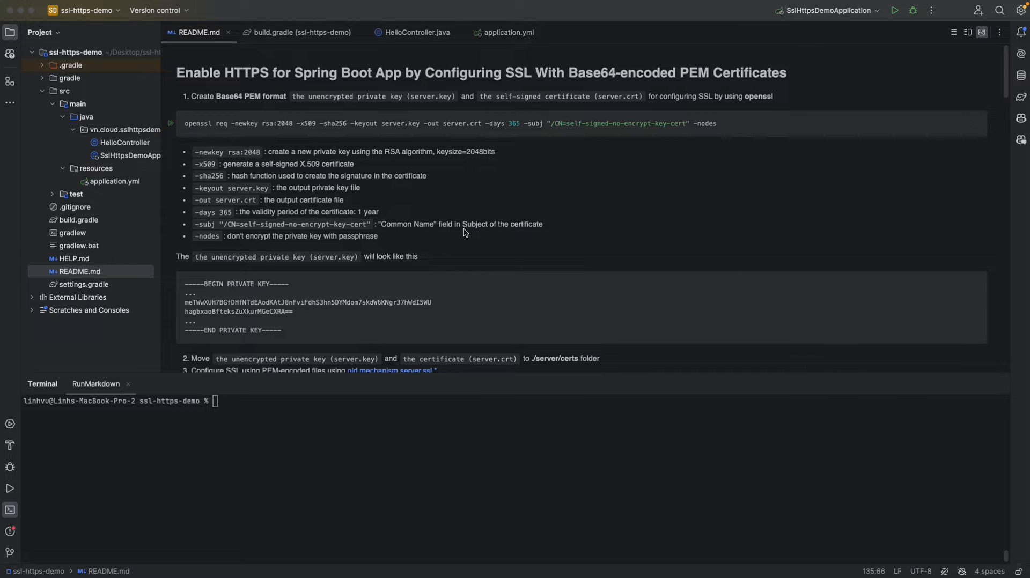
mouse_move(300, 238)
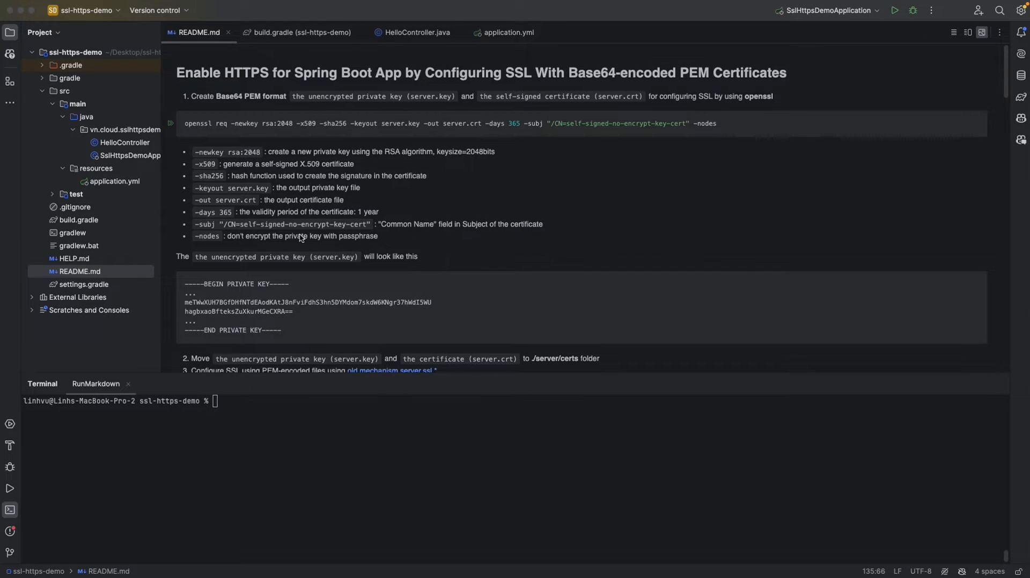
mouse_move(232, 244)
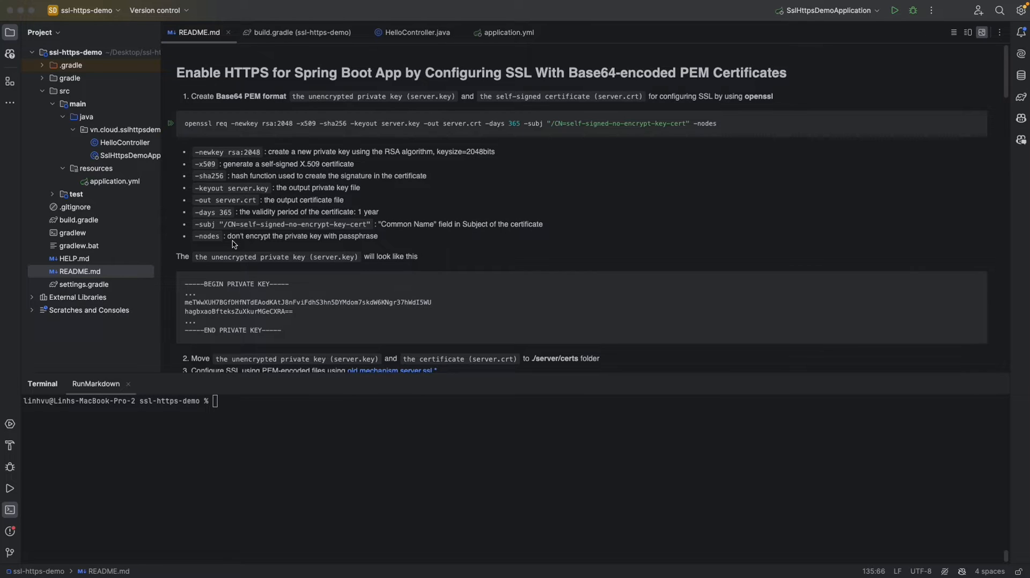
mouse_move(341, 244)
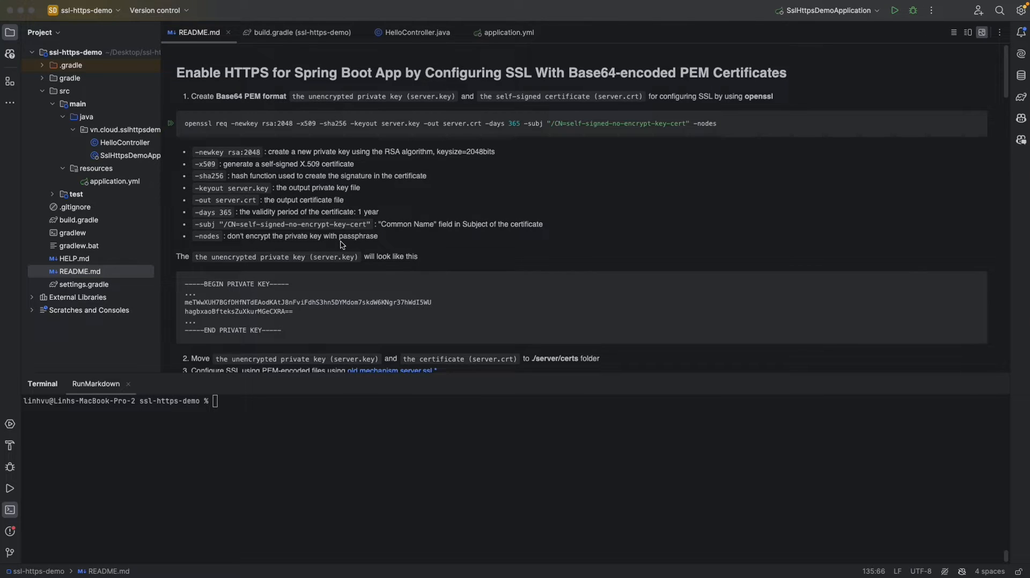
mouse_move(321, 189)
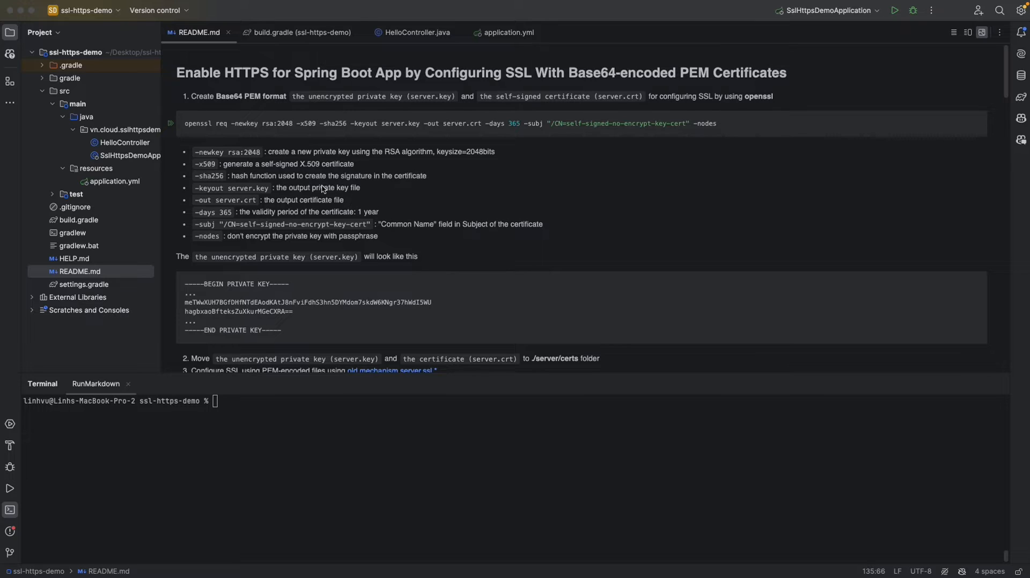
mouse_move(229, 195)
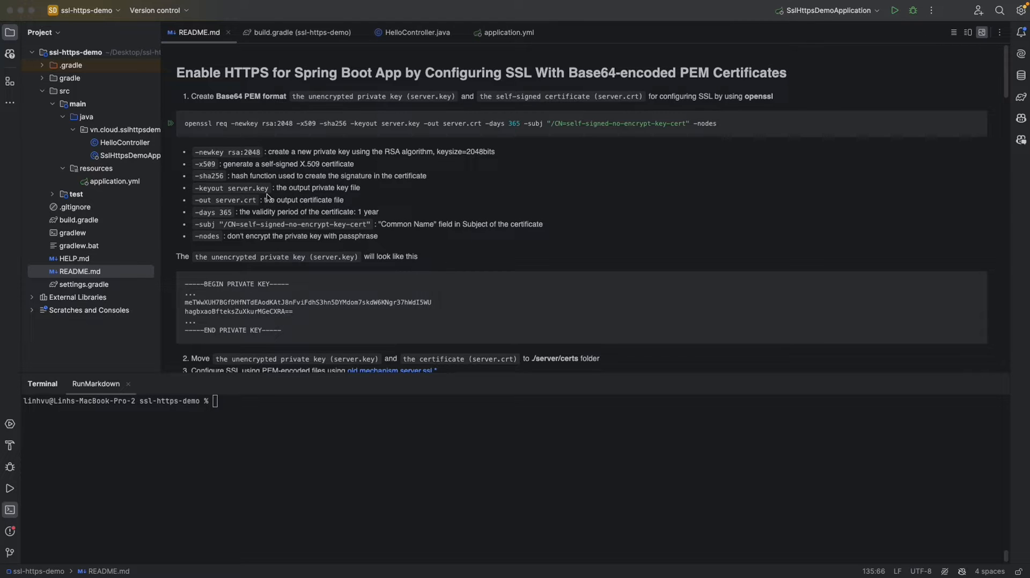
mouse_move(241, 210)
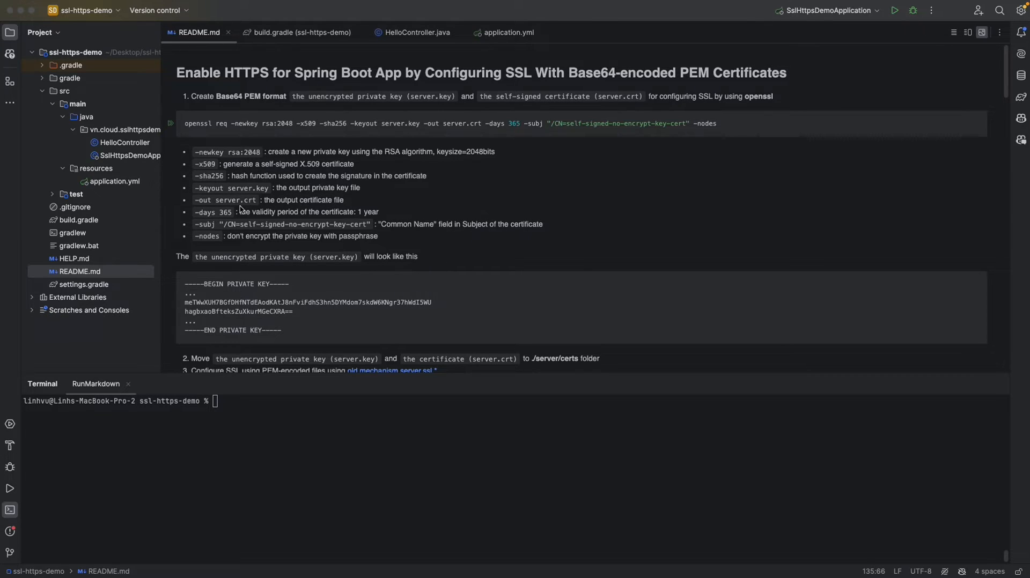
mouse_move(319, 209)
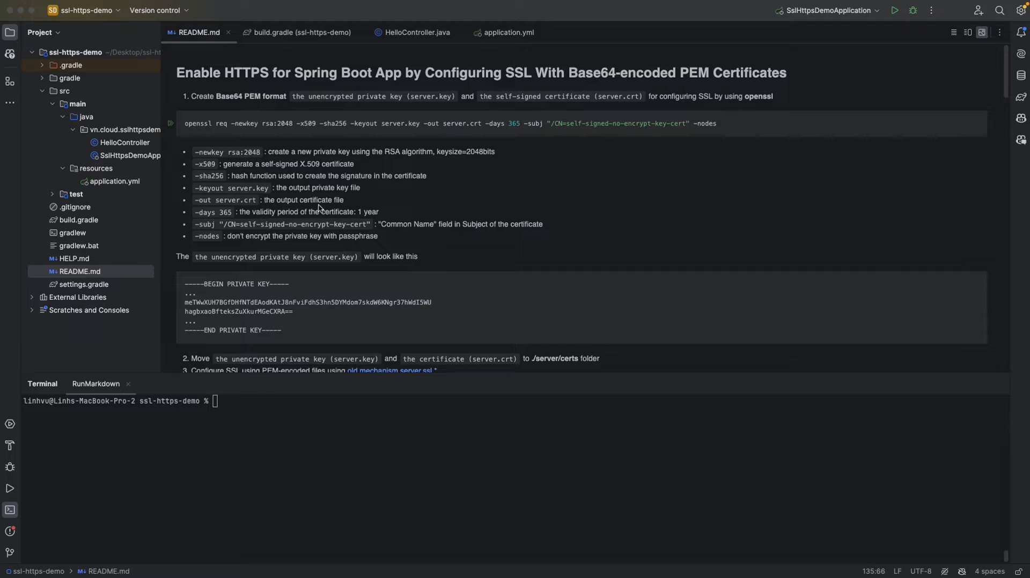
- Scroll README.md to the openssl instructions for a PEM private key and self-signed certificate
scroll("down", 3)
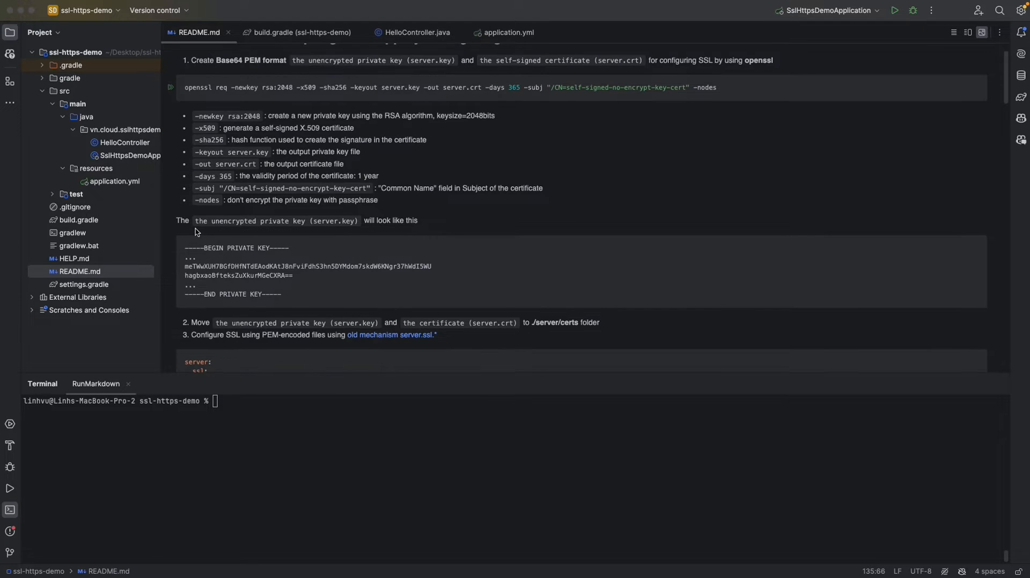
mouse_move(230, 228)
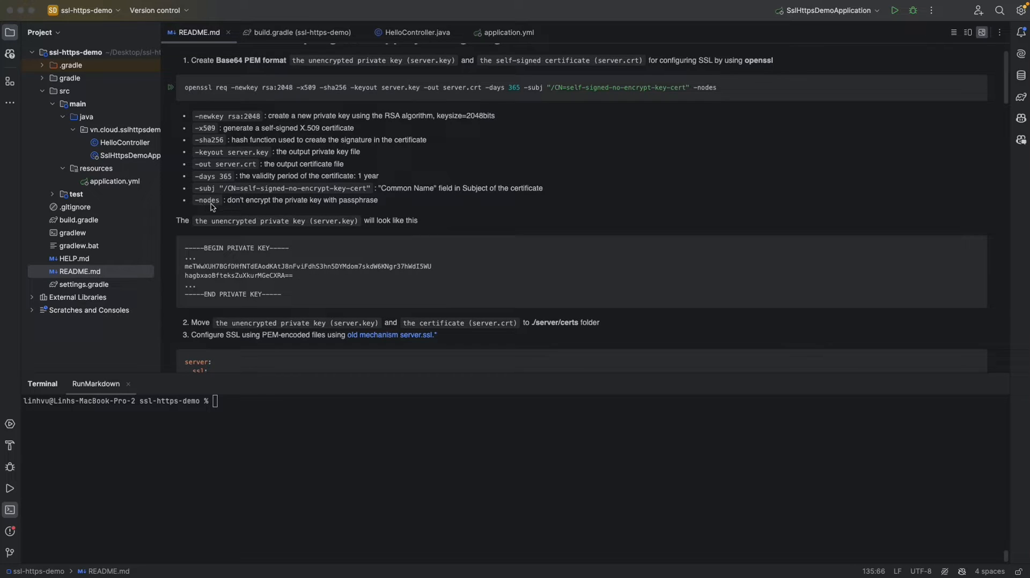
mouse_move(209, 251)
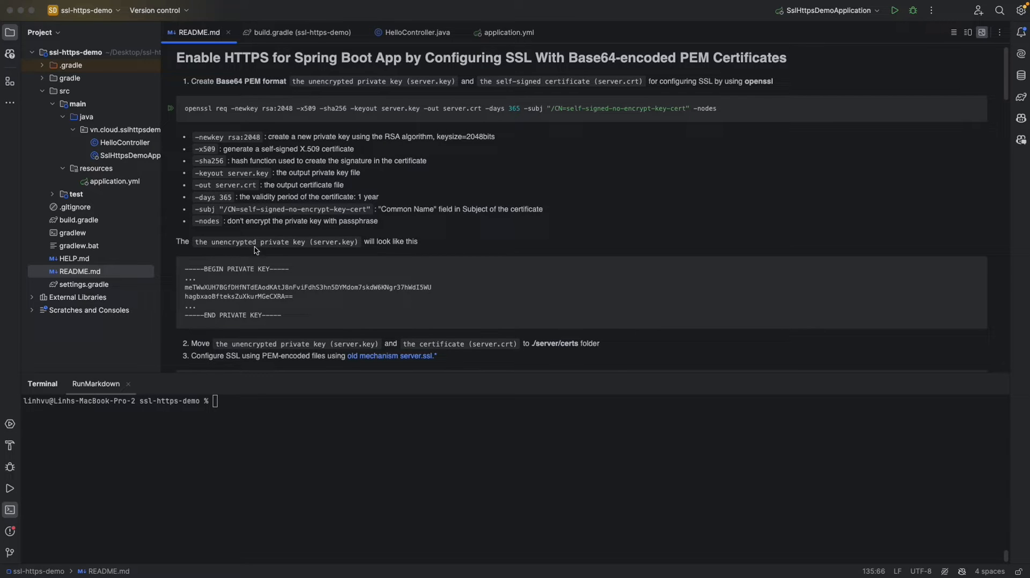
scroll("down", 3)
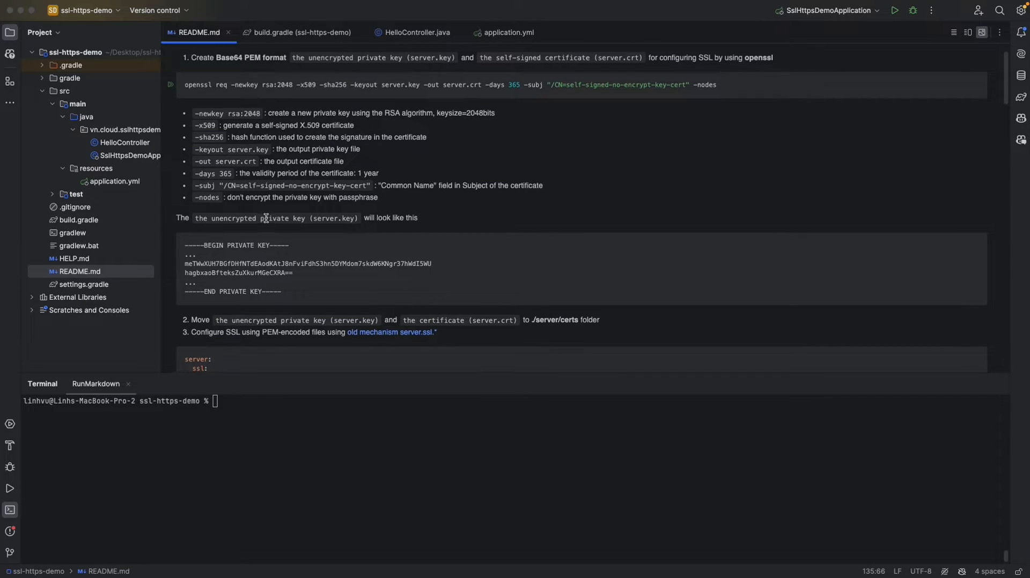
scroll("down", 3)
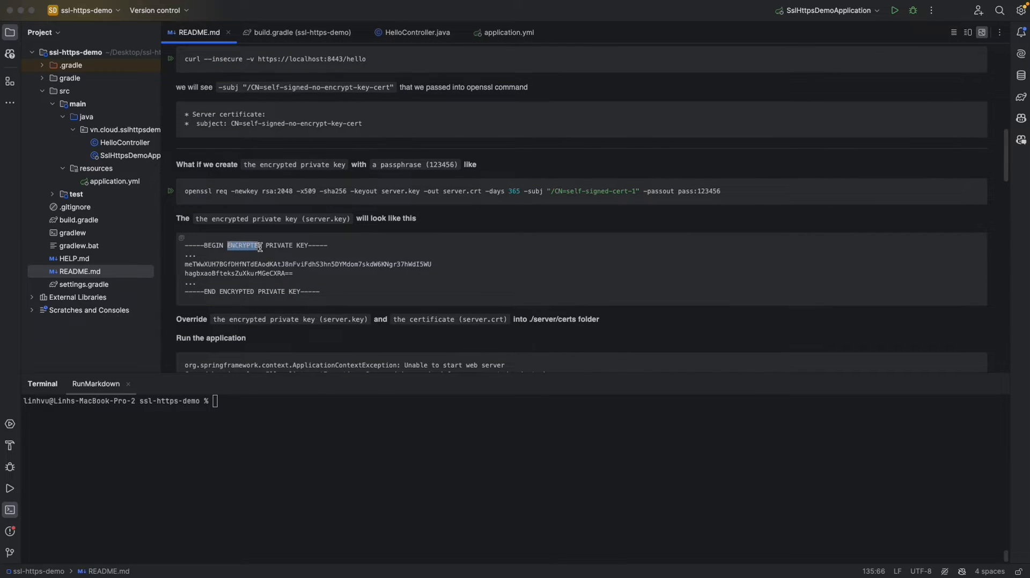
scroll("down", 3)
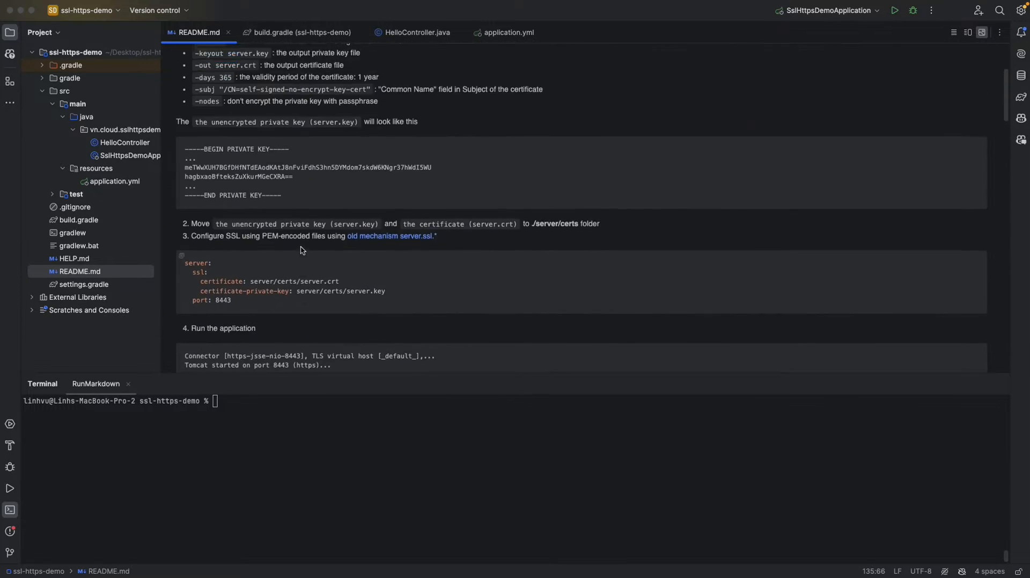
scroll("down", 3)
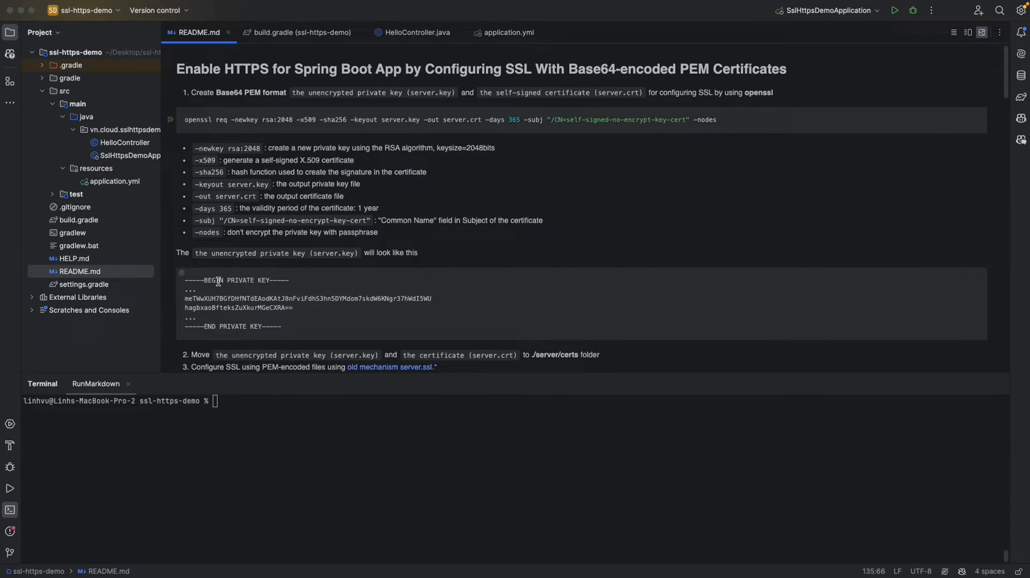
double_click(263, 280)
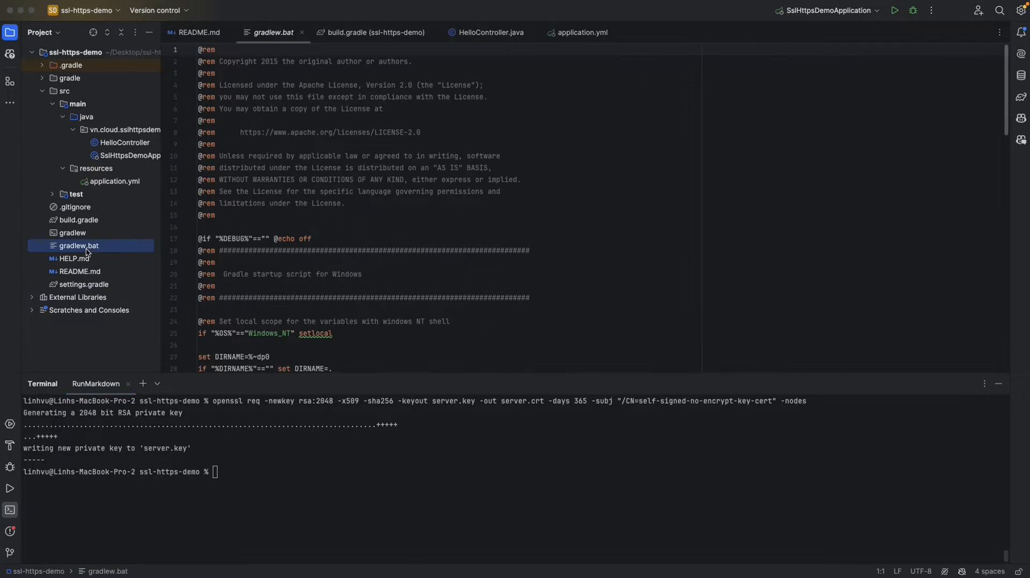
- Open the generated server.crt and server.key to check their PEM contents
left_click(75, 283)
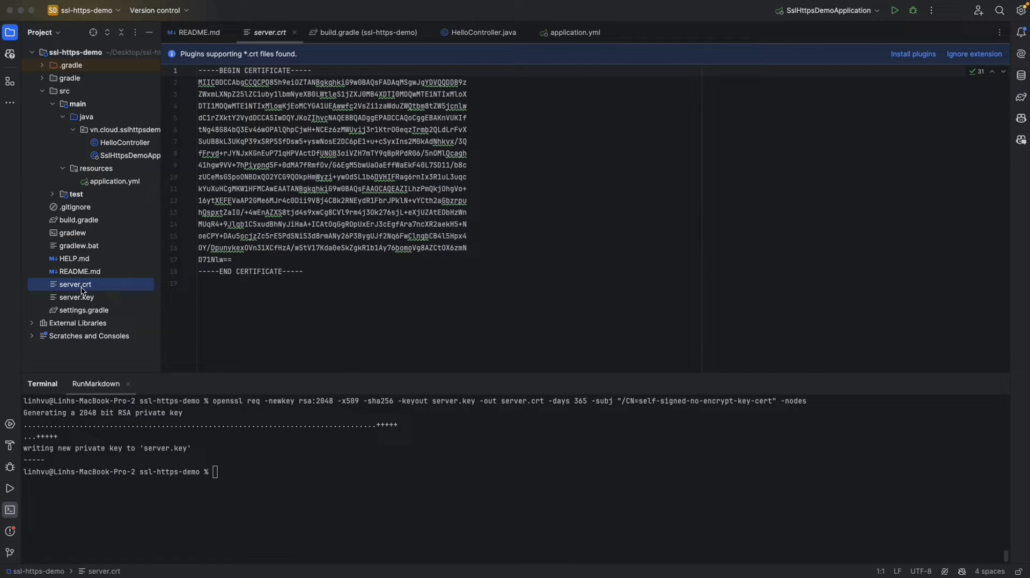
left_click(76, 298)
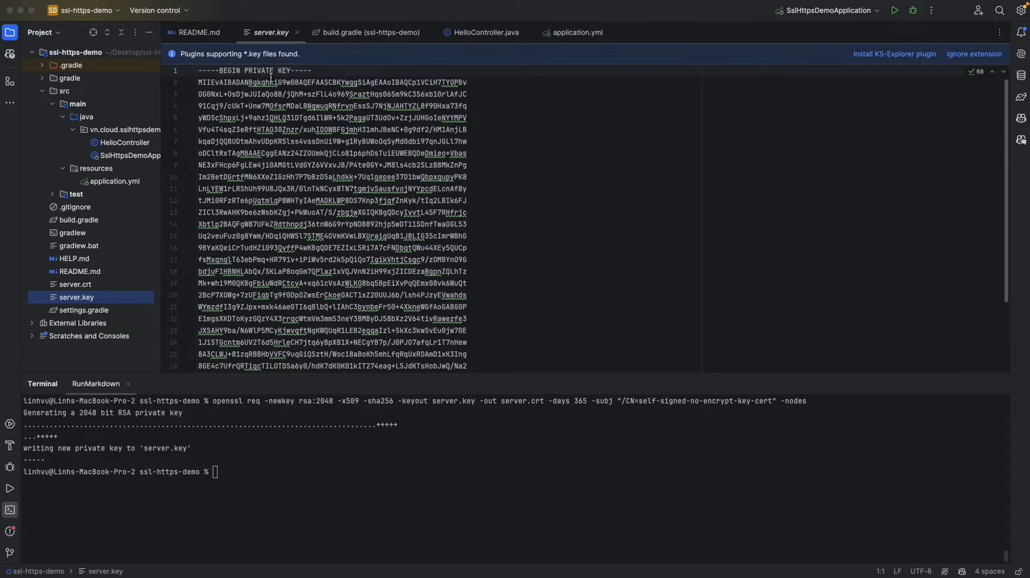
scroll("down", 3)
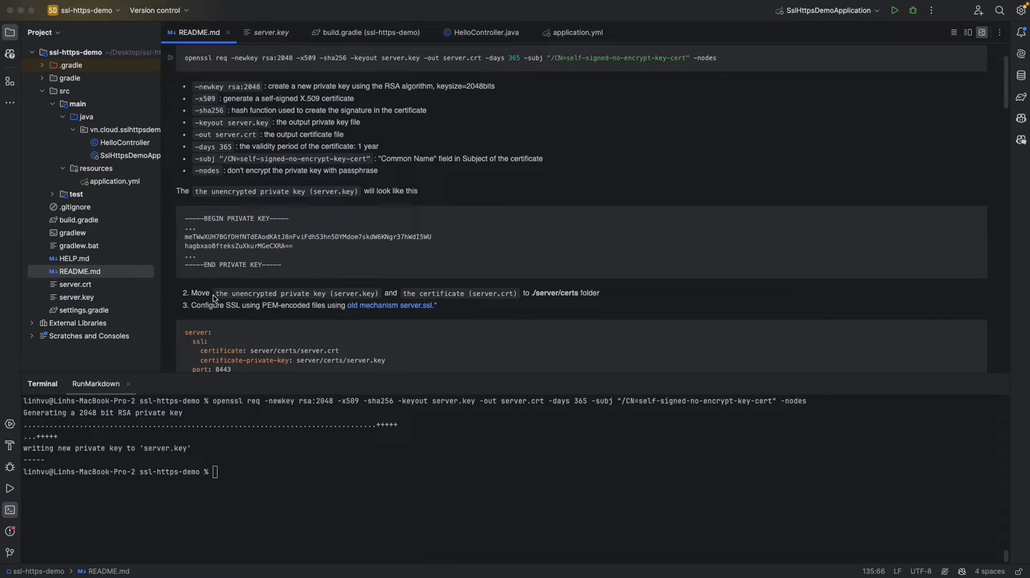
- Create a 'server' directory at the project root with a 'certs' subdirectory
double_click(354, 292)
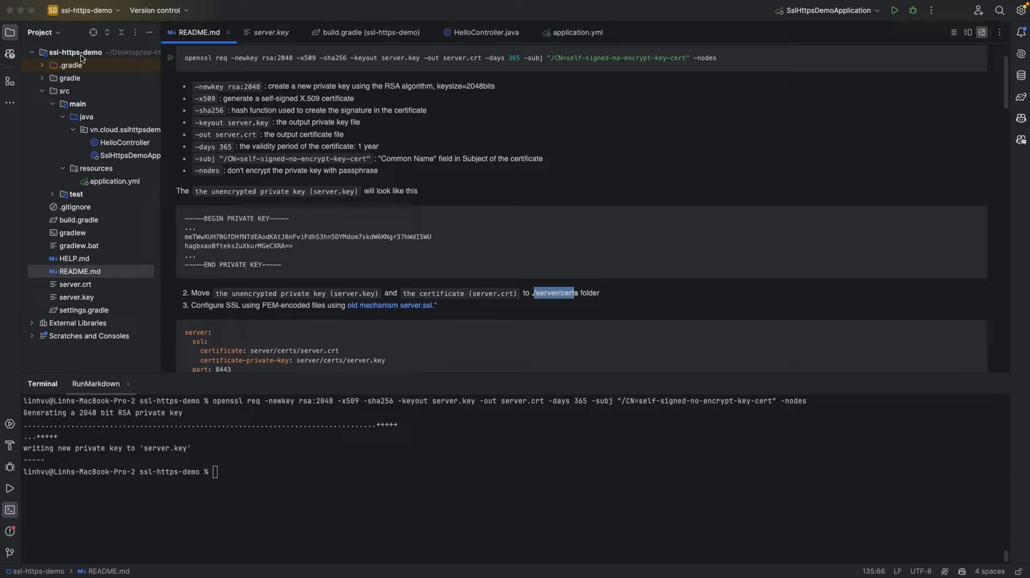
right_click(74, 52)
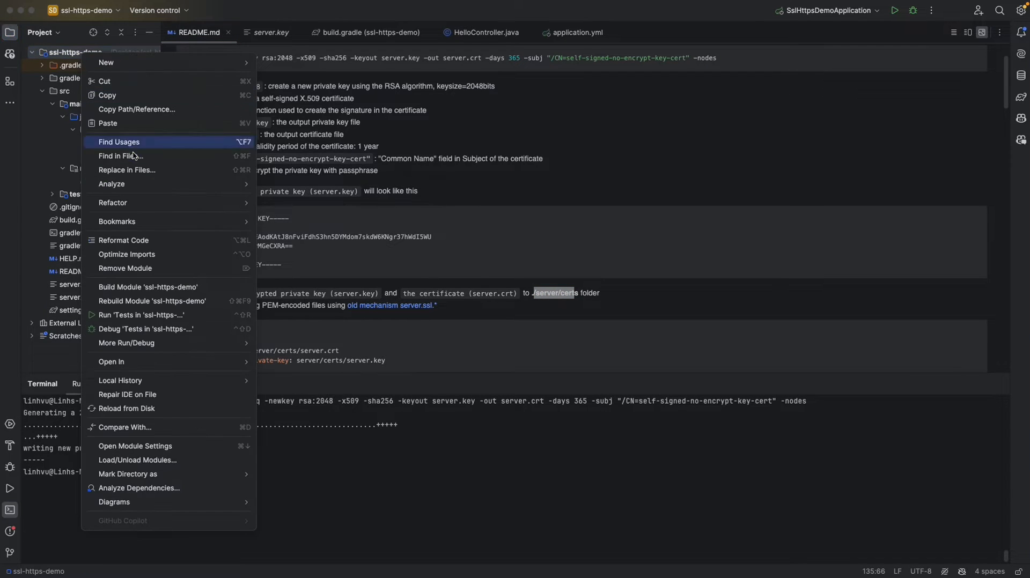
mouse_move(161, 125)
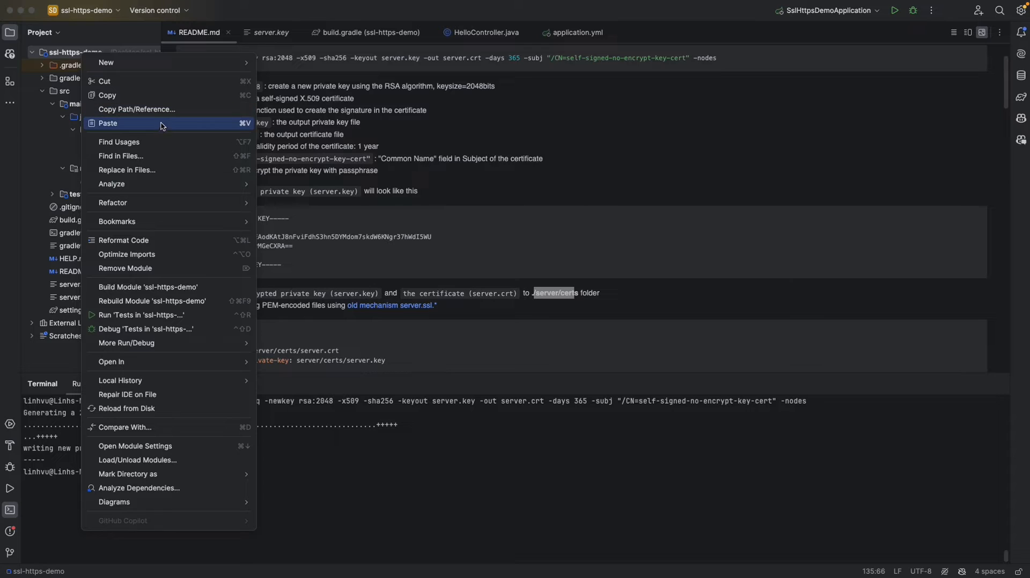
left_click(106, 62)
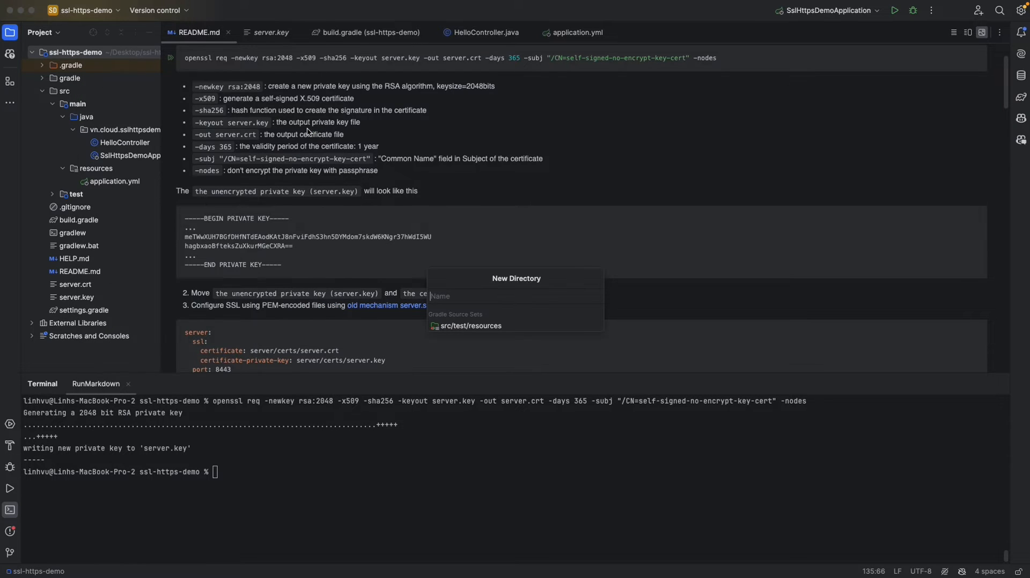
type("s")
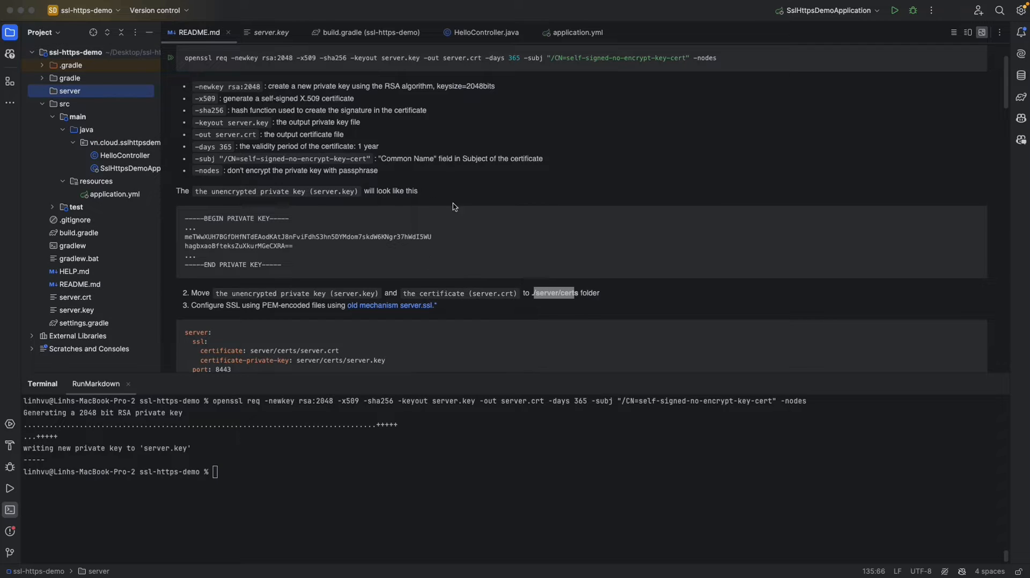
double_click(567, 292)
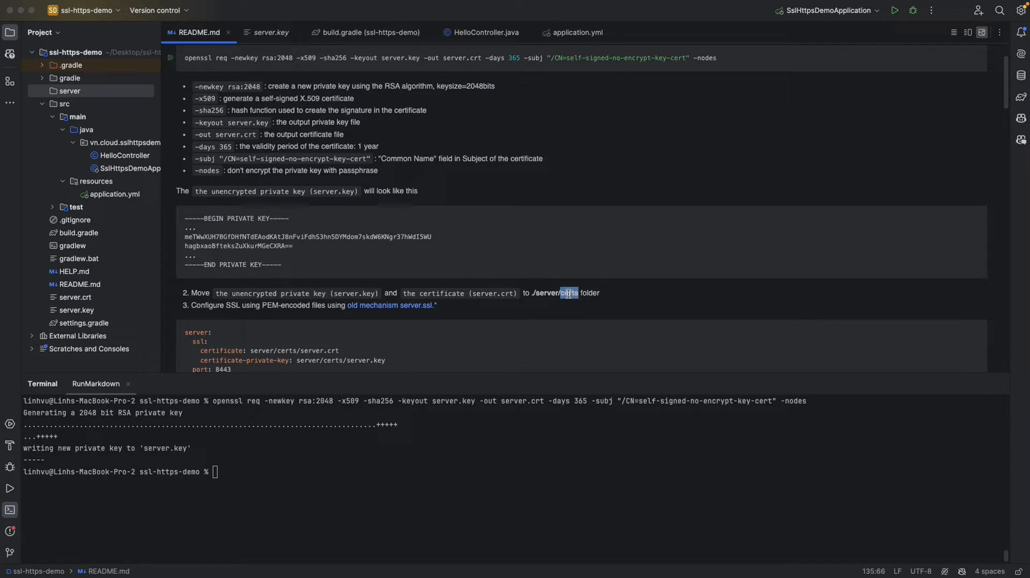
right_click(69, 91)
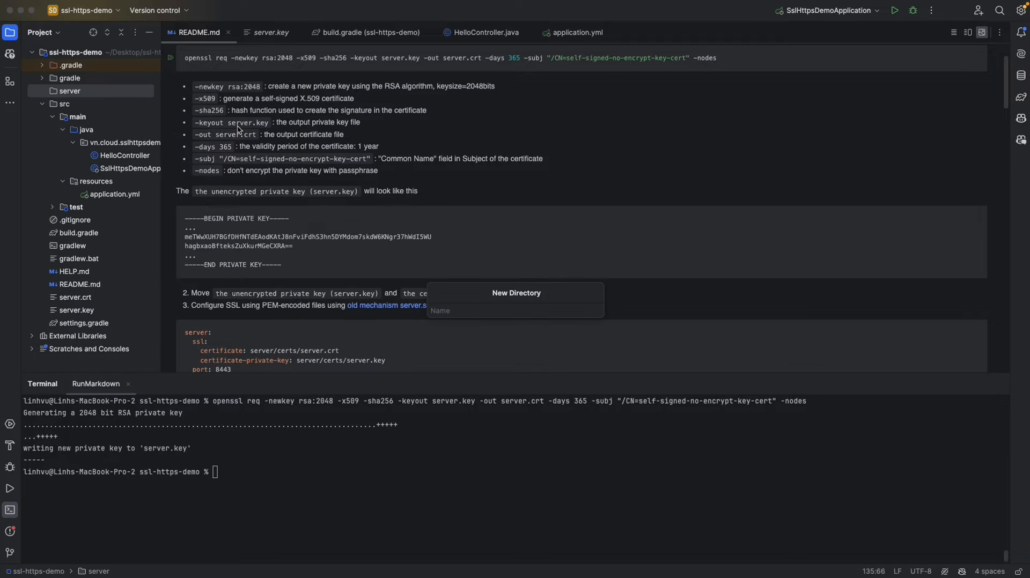
type("certs")
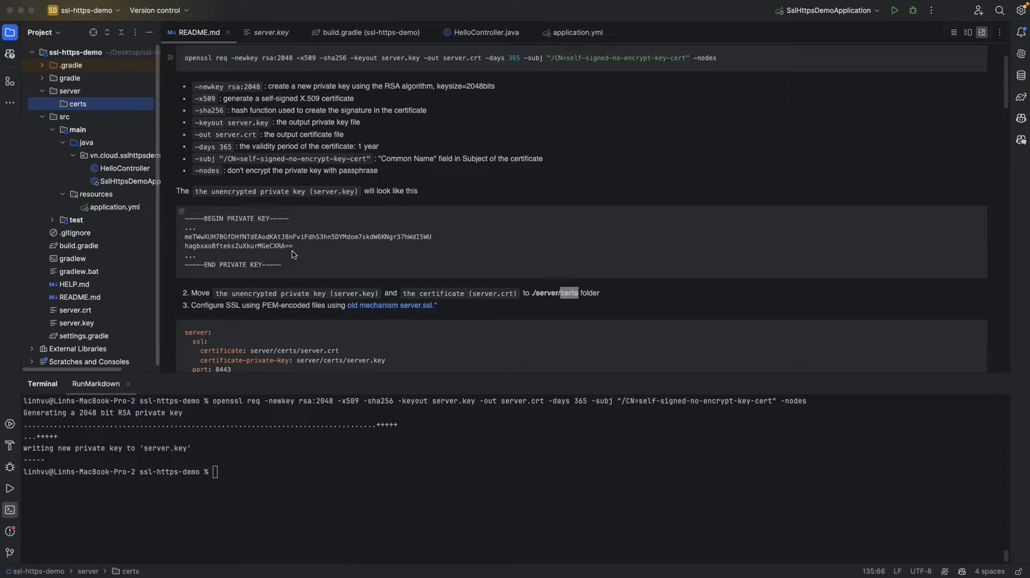
- Move server.crt and server.key into server/certs and confirm they are there
scroll("down", 3)
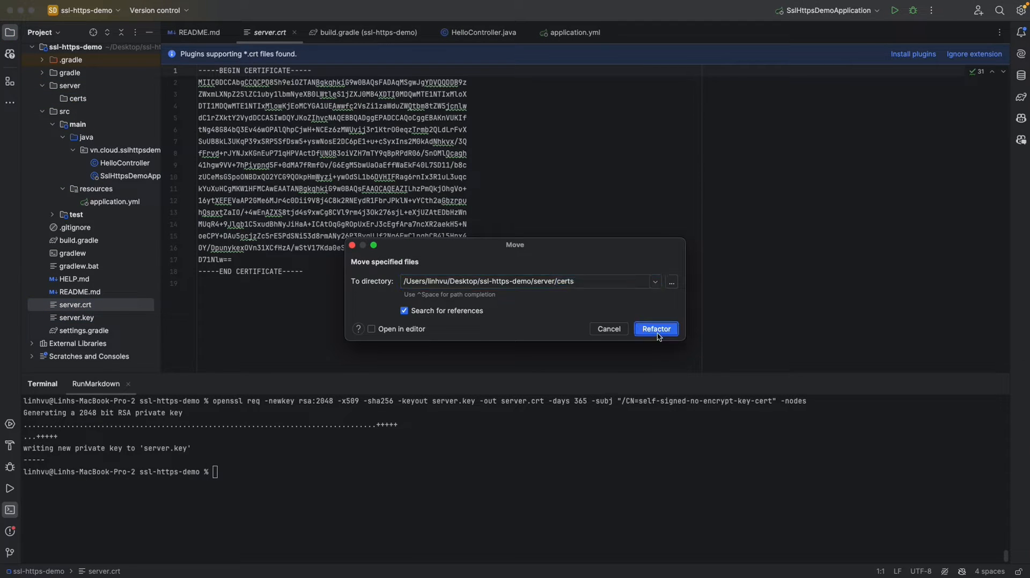
left_click(655, 329)
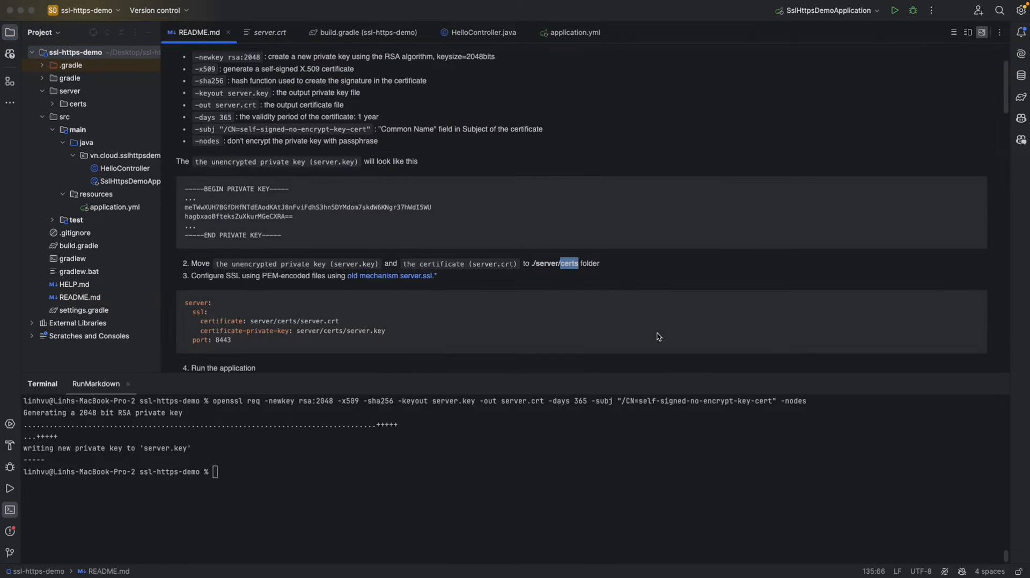
left_click(77, 103)
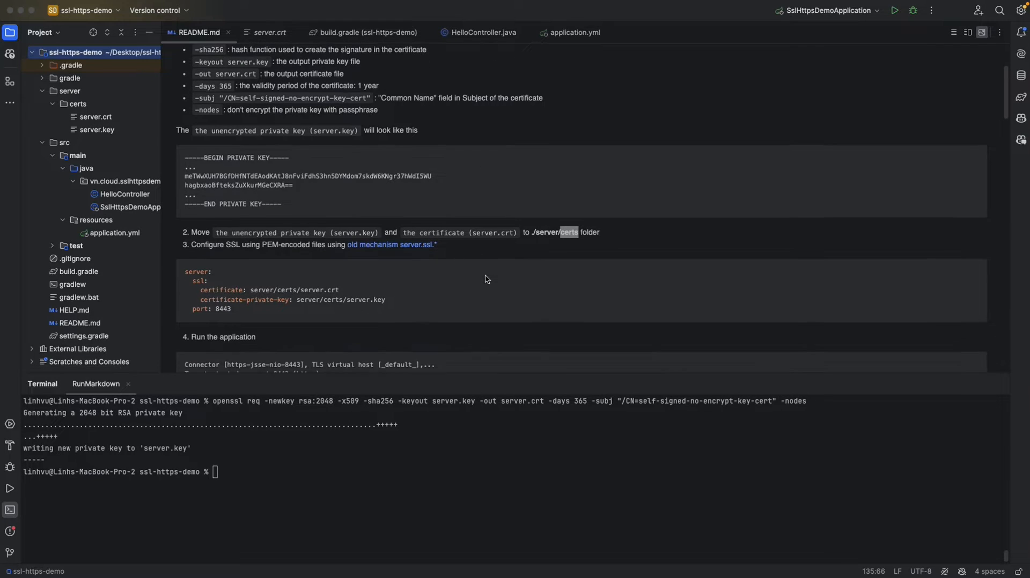
scroll("down", 3)
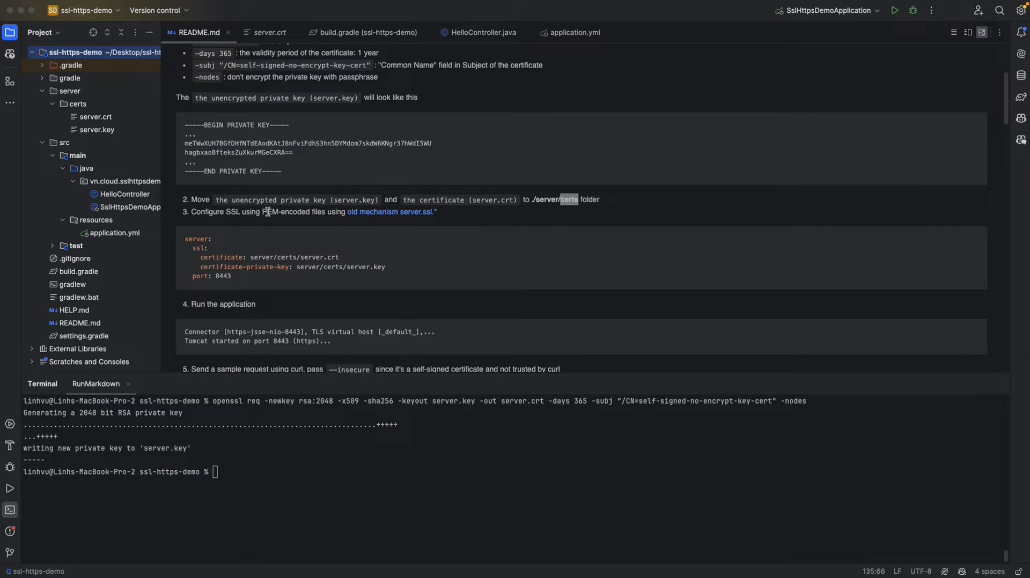
mouse_move(391, 211)
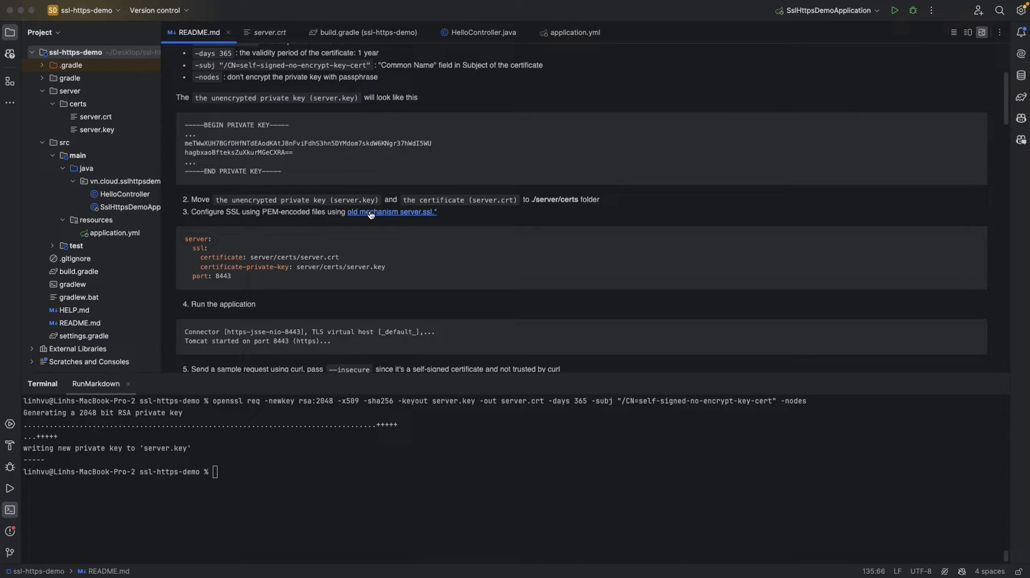
- Open the linked server.ssl docs and read the PEM-encoded certificate and key example
left_click(392, 212)
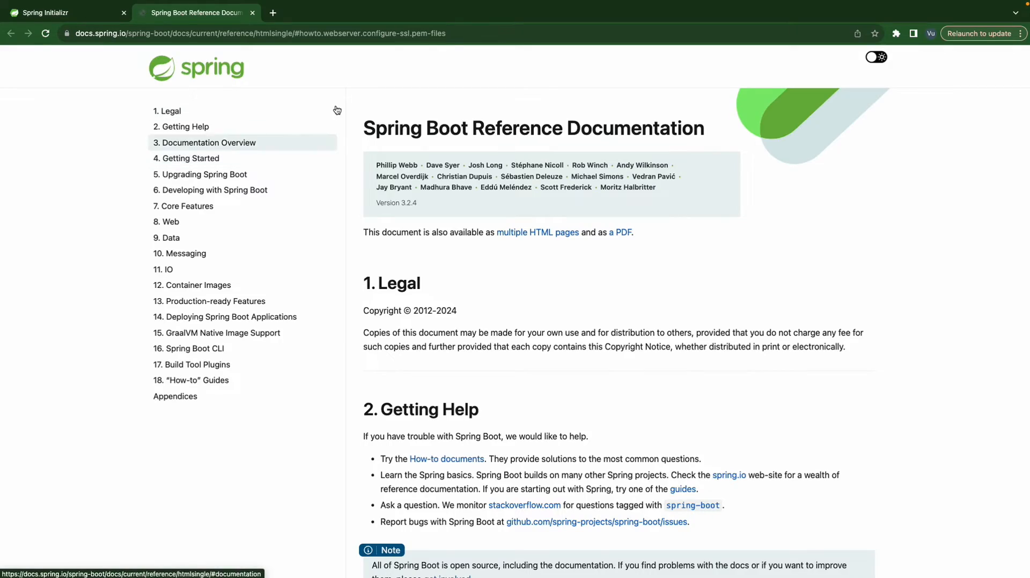
scroll("down", 3)
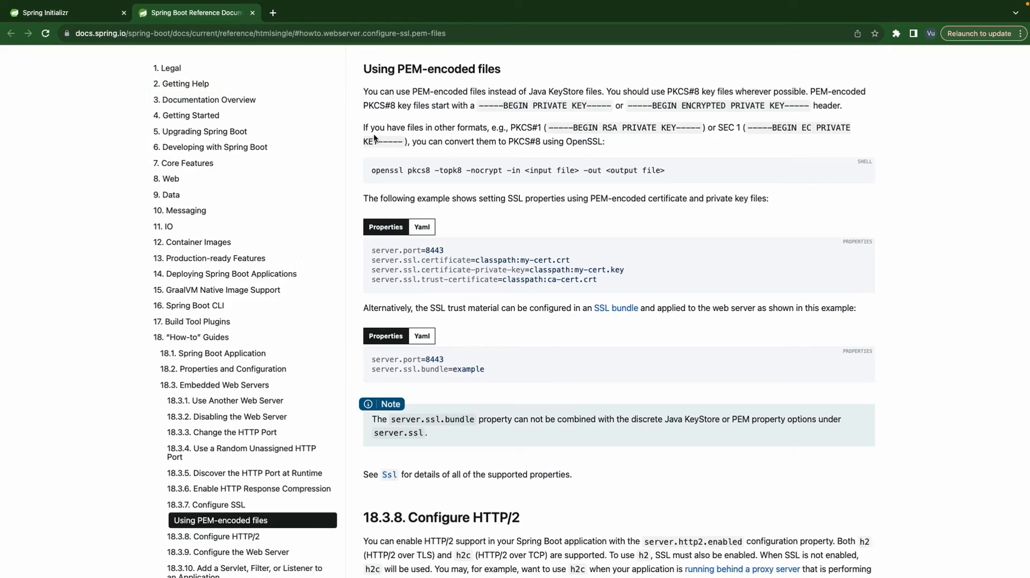
scroll("up", 3)
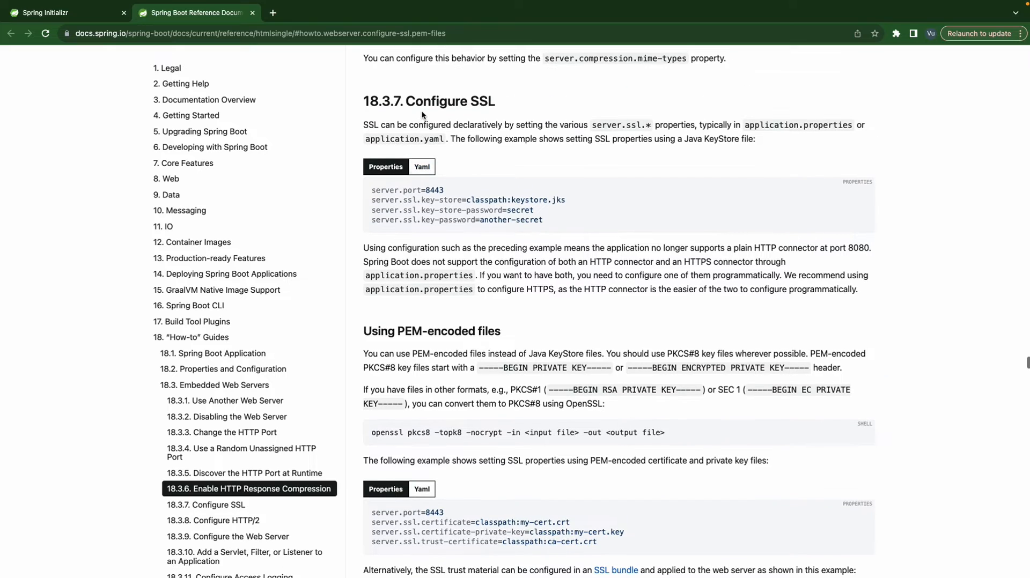
scroll("down", 3)
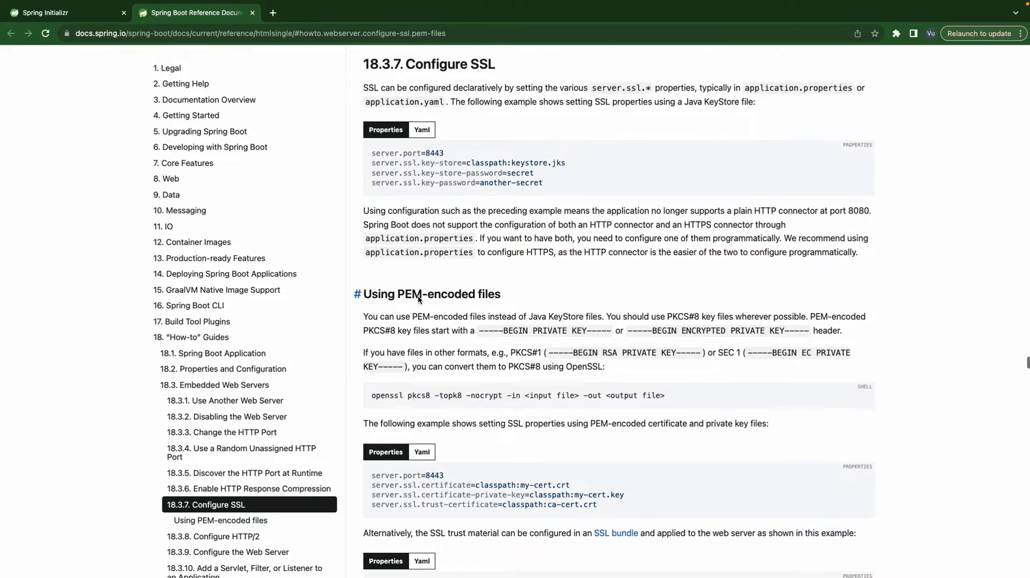
scroll("down", 3)
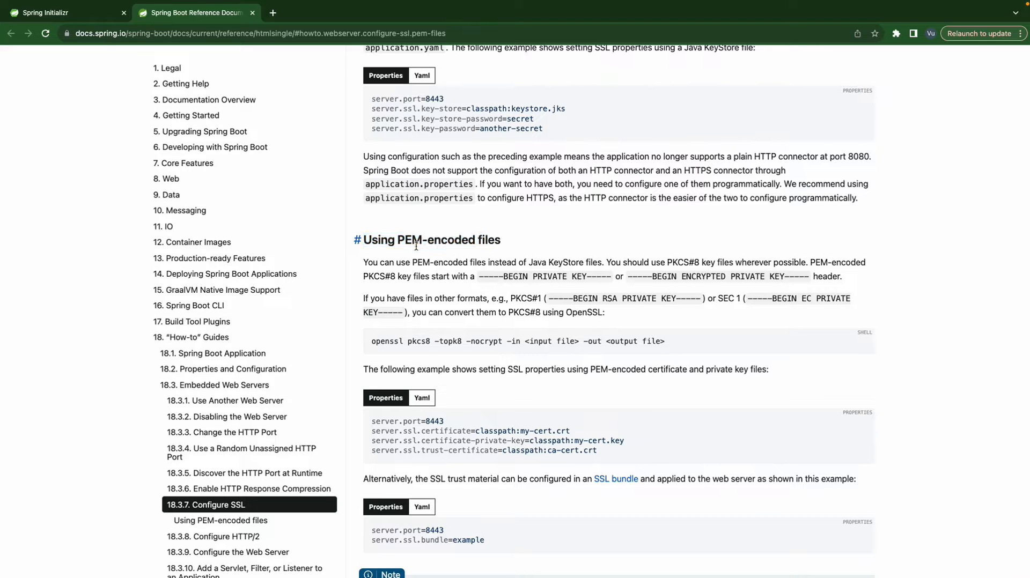
scroll("down", 3)
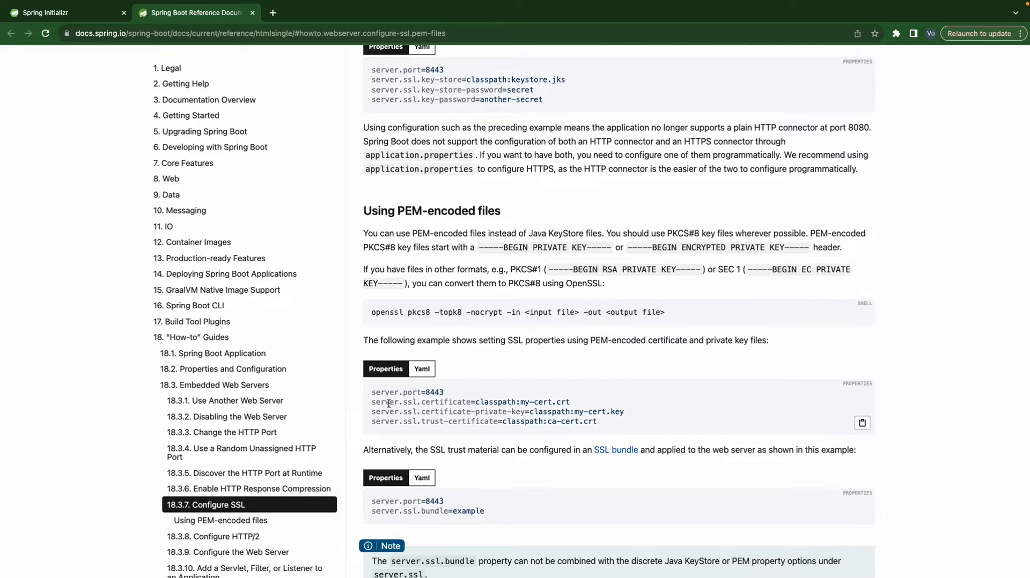
double_click(445, 401)
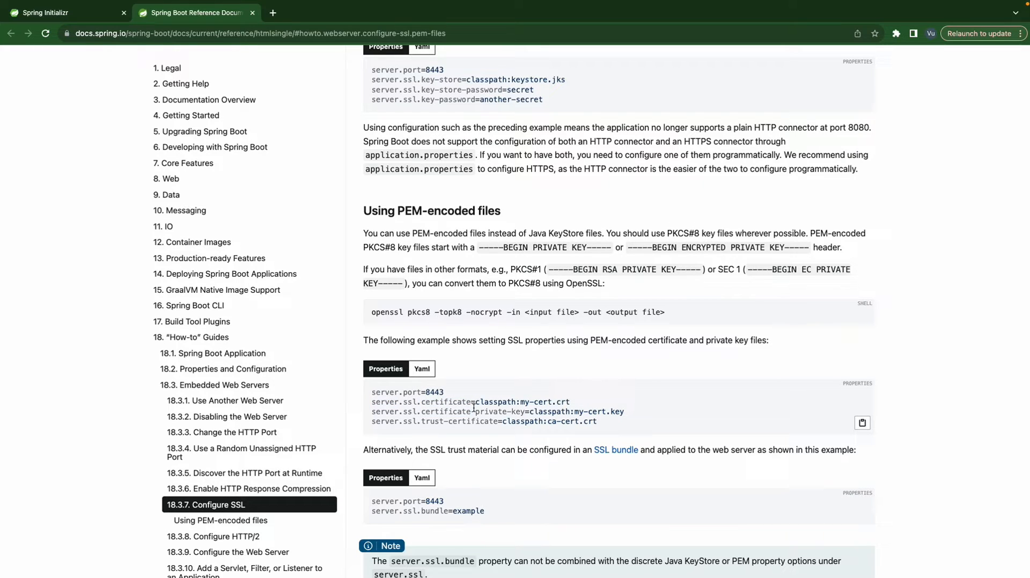
double_click(446, 402)
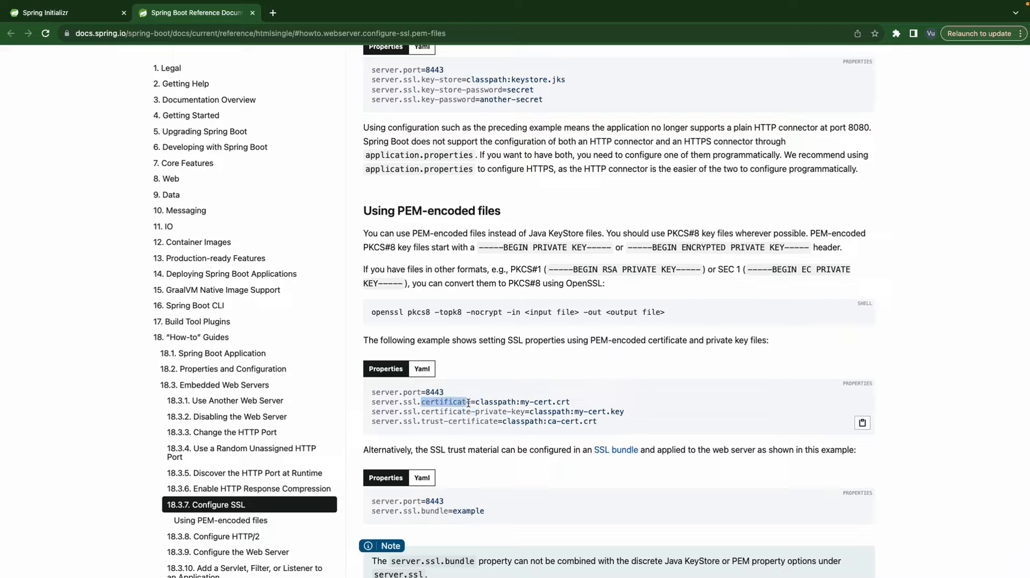
double_click(471, 411)
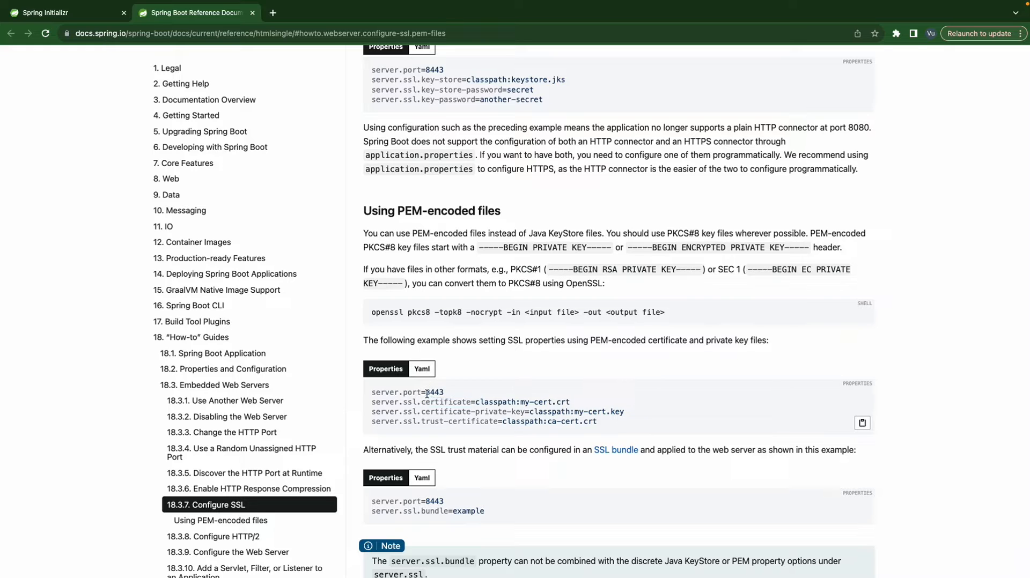
mouse_move(460, 399)
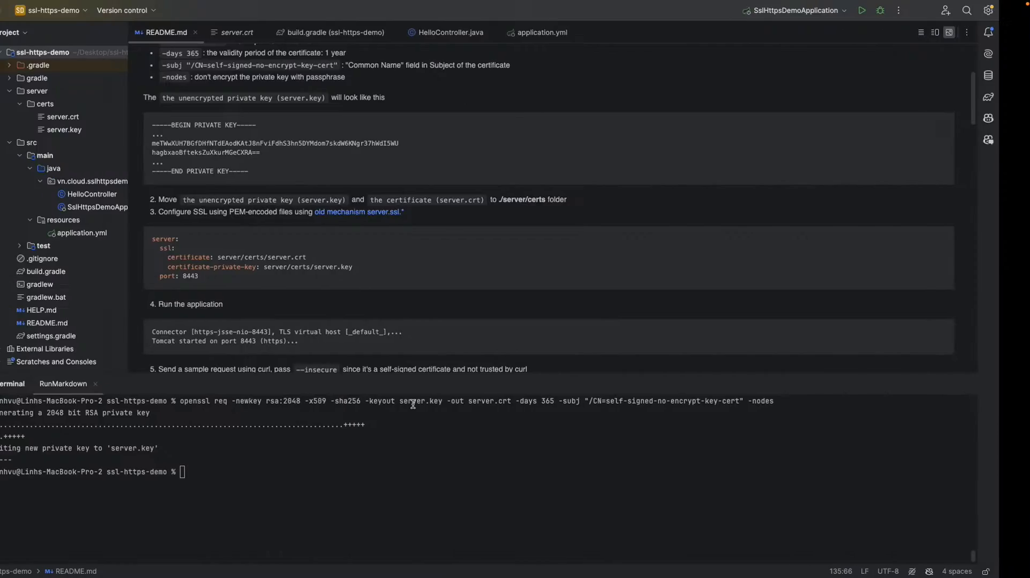
- Select the README's server.ssl YAML block with certificate, private key and port 8443
double_click(196, 238)
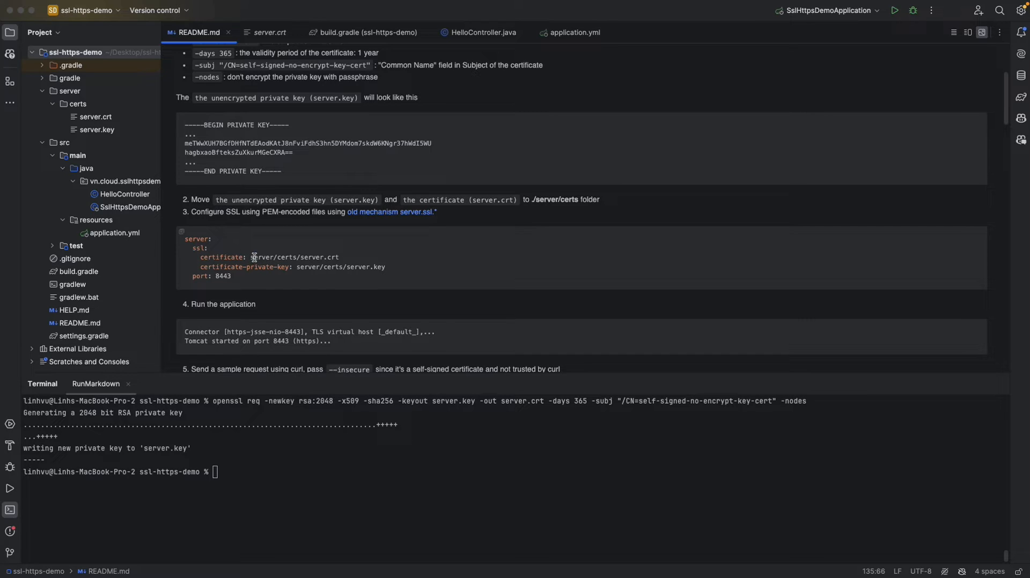
double_click(271, 257)
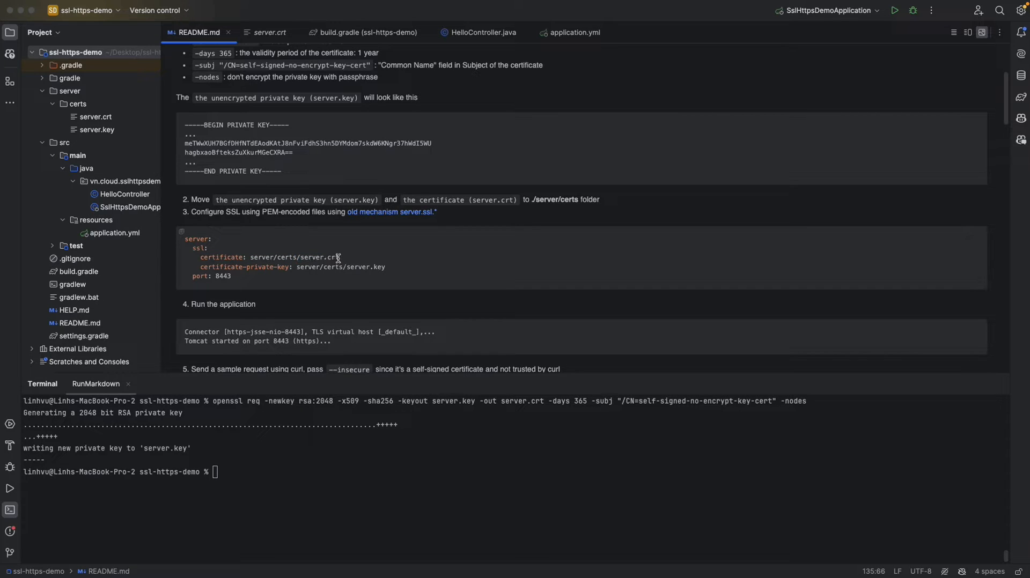
mouse_move(293, 268)
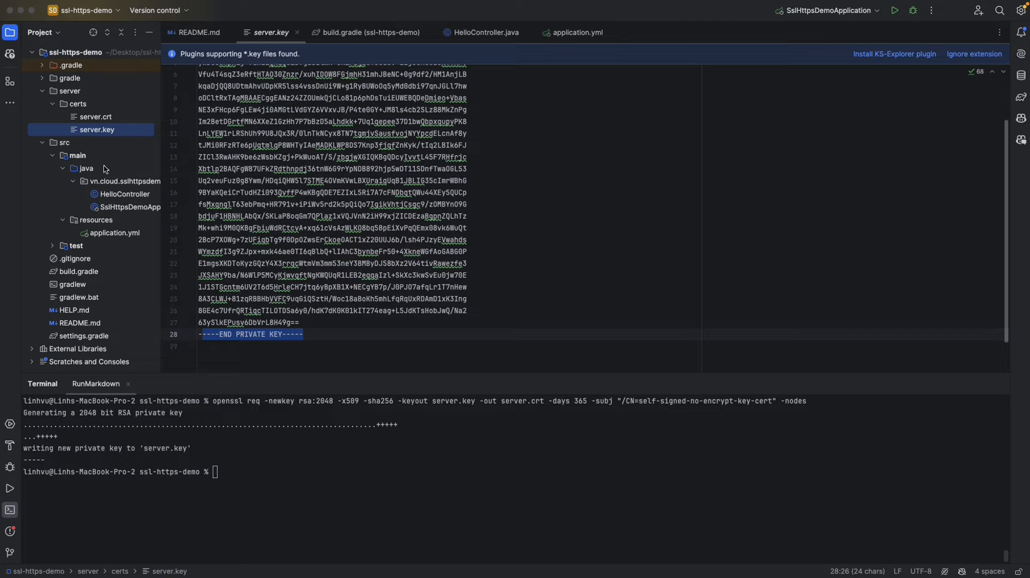
left_click(198, 32)
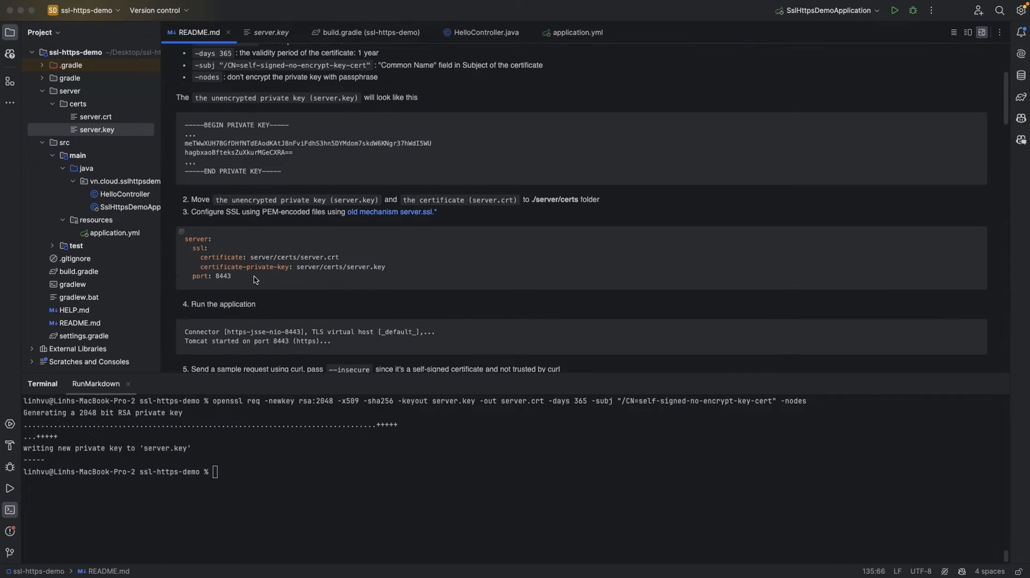
left_click_drag(186, 239, 231, 275)
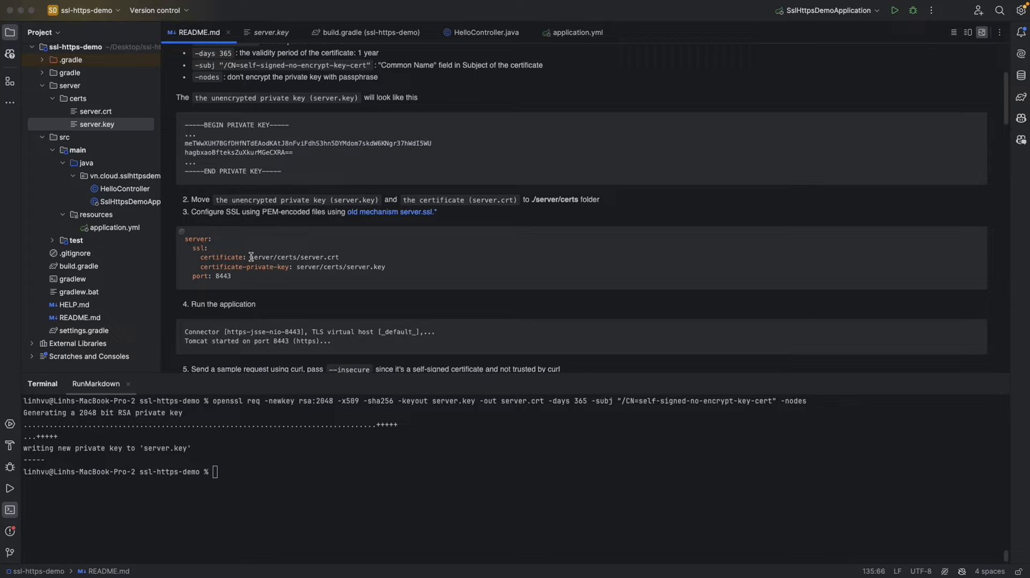
left_click_drag(208, 248, 231, 275)
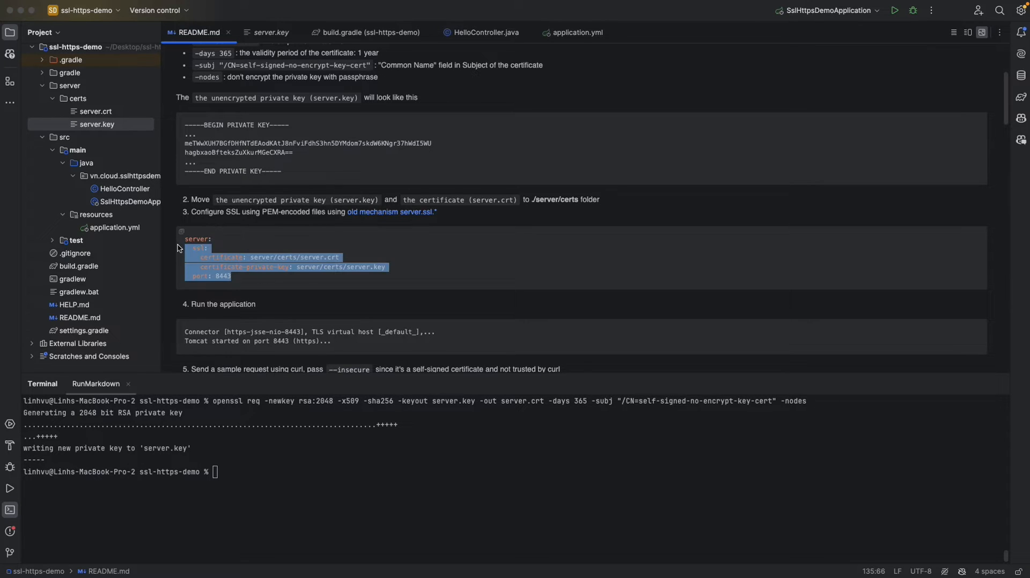
- Add a server block to application.yml using server/certs/server.crt, server.key and port 8443
left_click(576, 33)
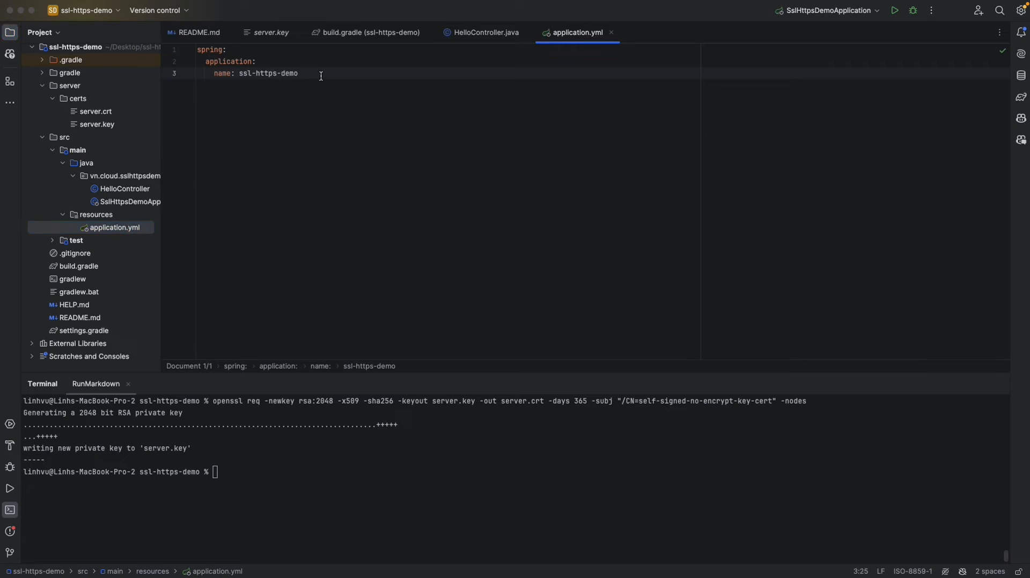
type("server:")
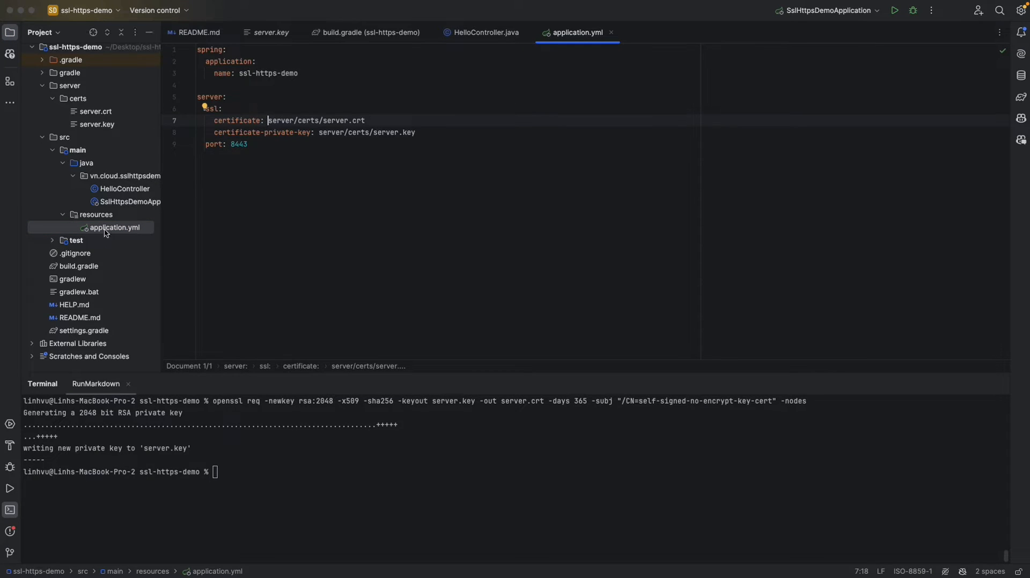
type("ca")
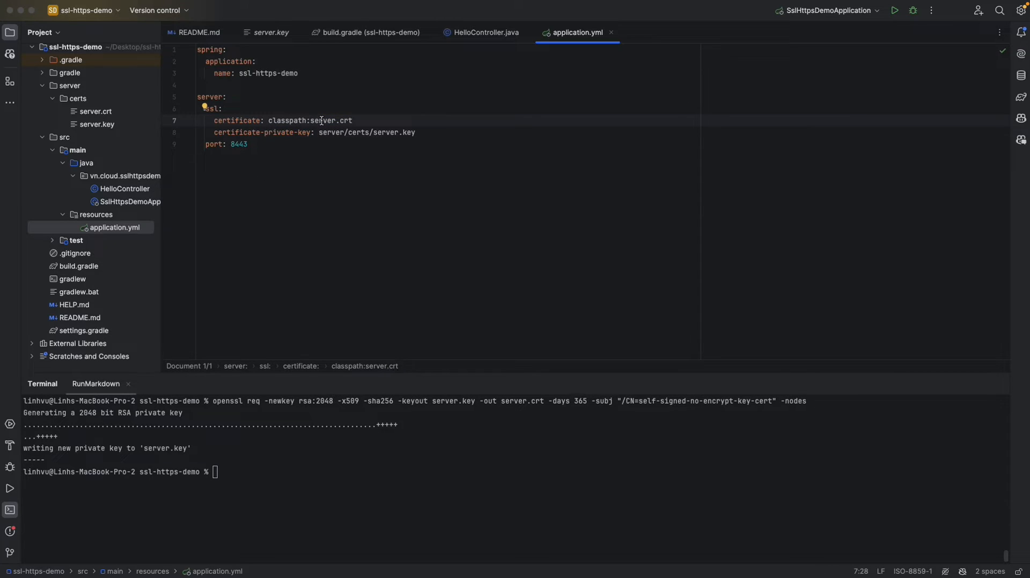
type("server/certs/")
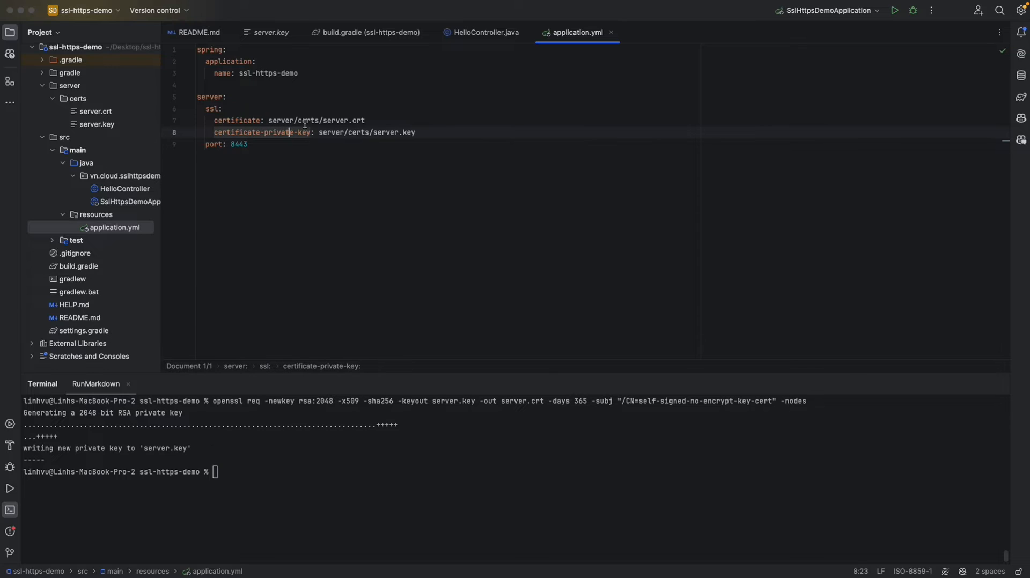
- Debug SslHttpsDemoApplication and confirm the Tomcat HTTPS connector on port 8443 in the log
left_click(198, 32)
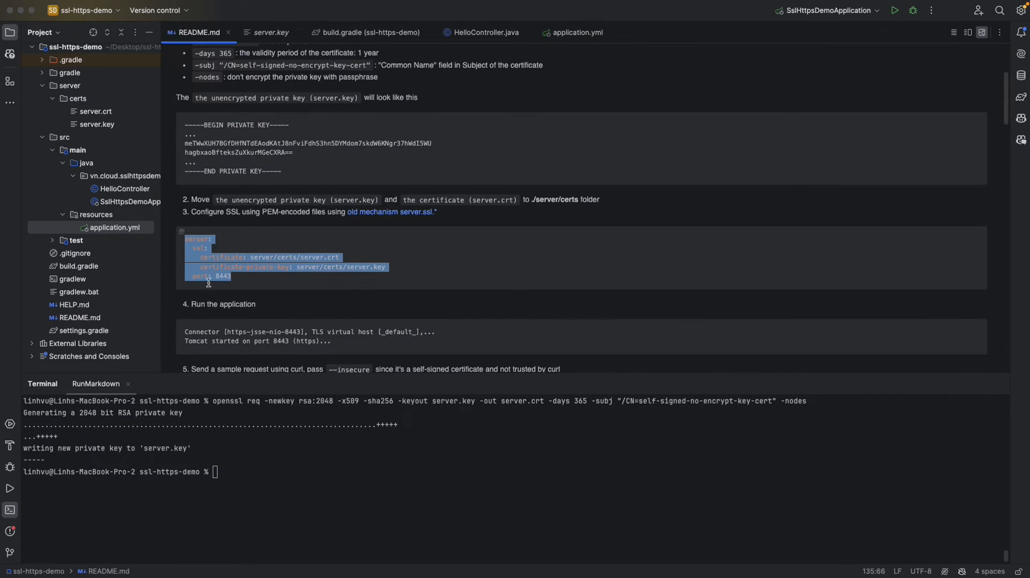
scroll("down", 3)
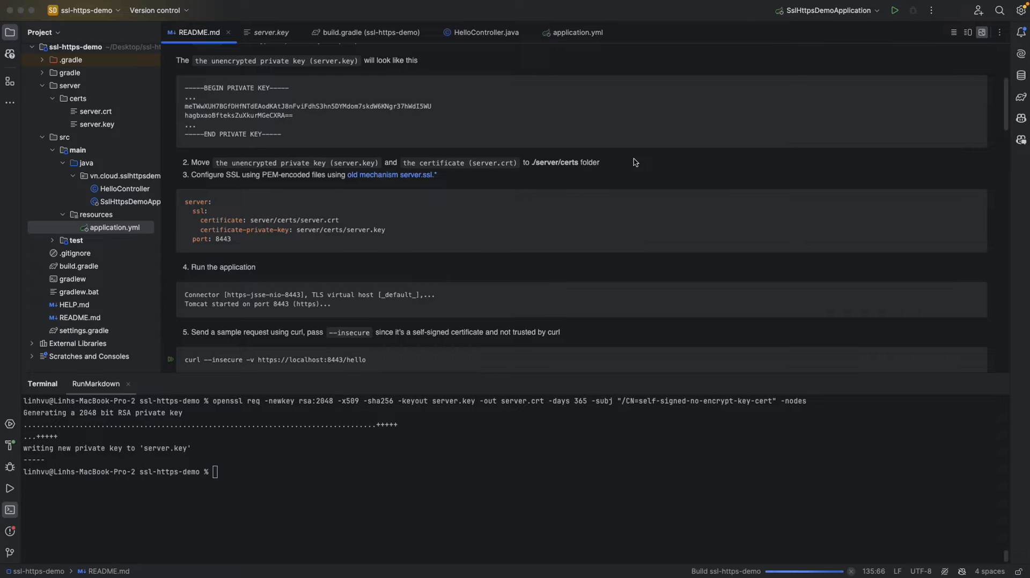
left_click(911, 10)
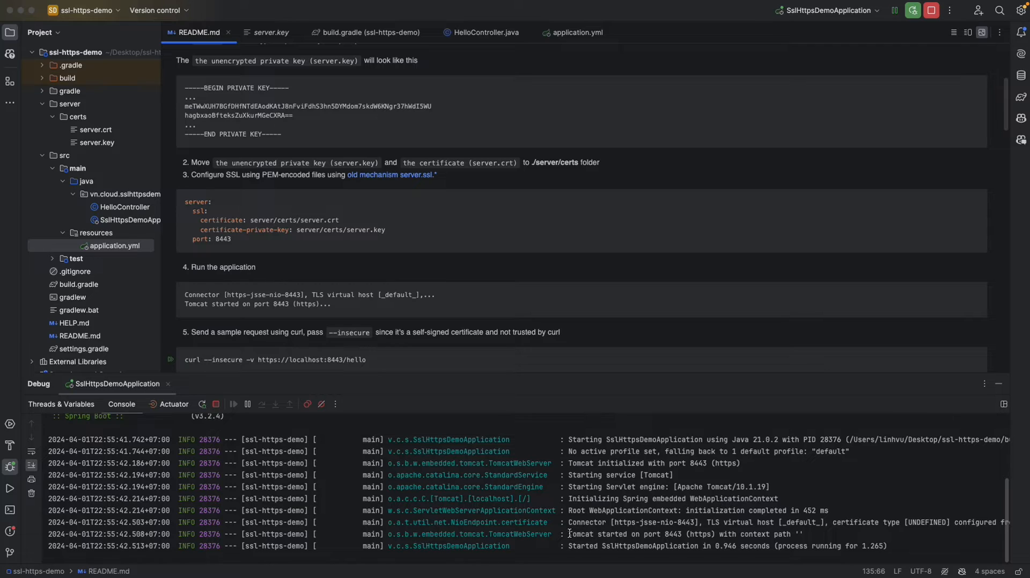
left_click_drag(568, 522, 746, 522)
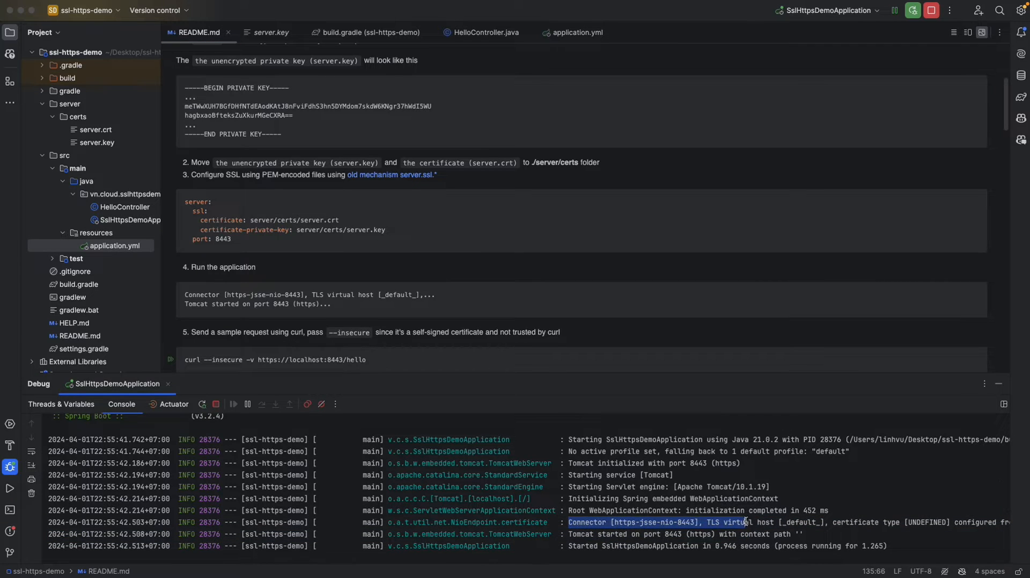
left_click_drag(743, 522, 773, 522)
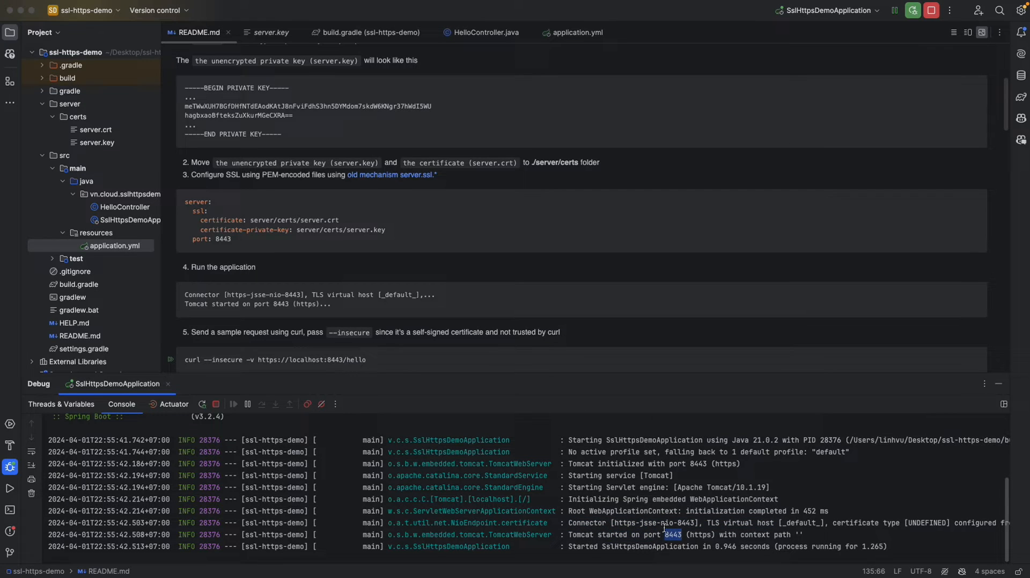
scroll("down", 3)
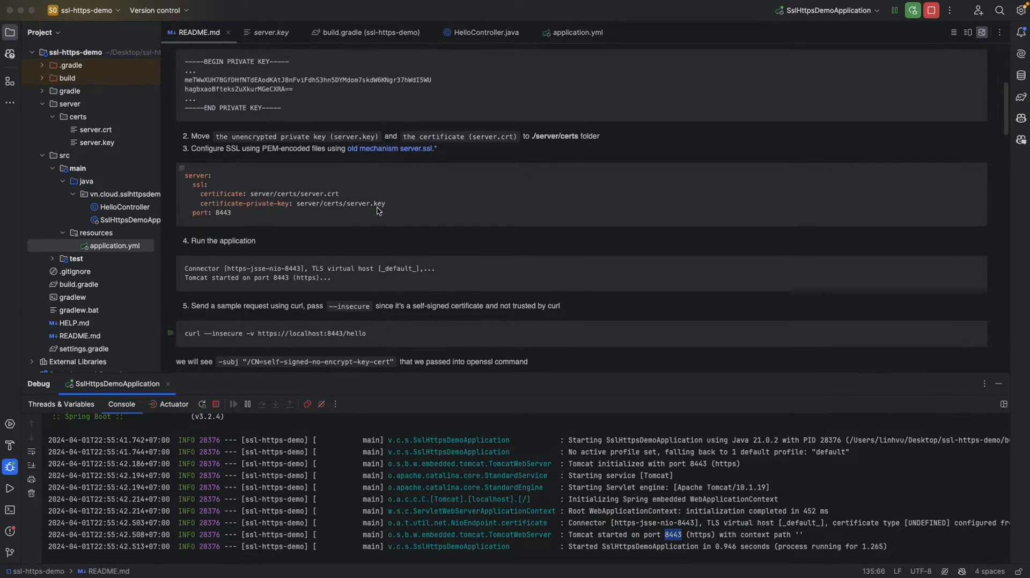
scroll("down", 3)
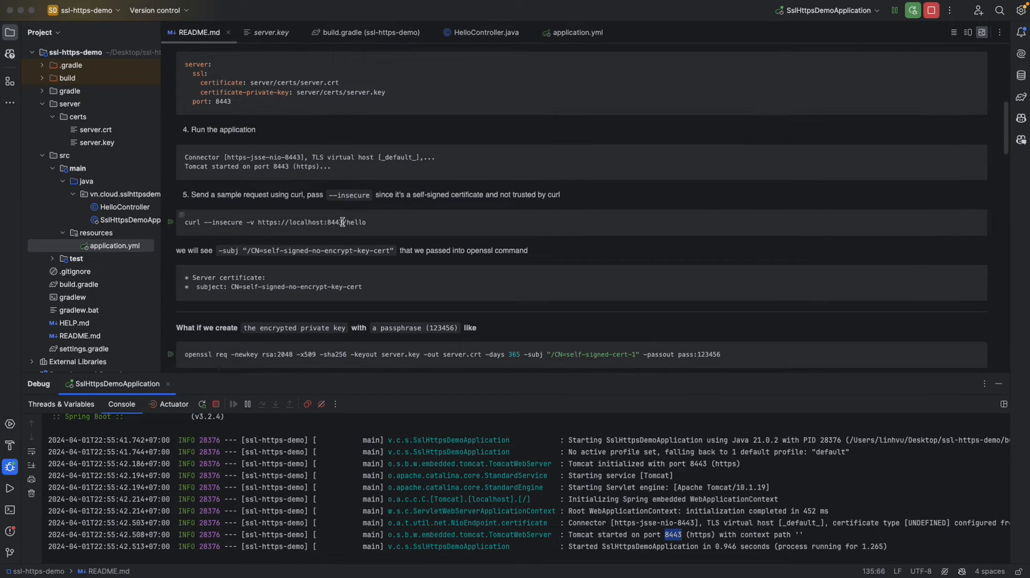
mouse_move(337, 235)
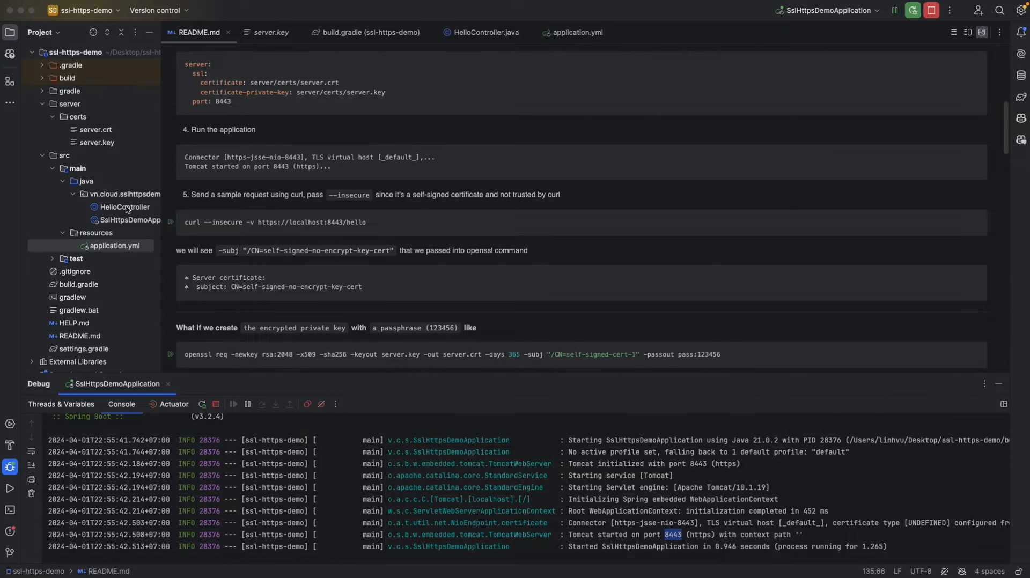
mouse_move(305, 219)
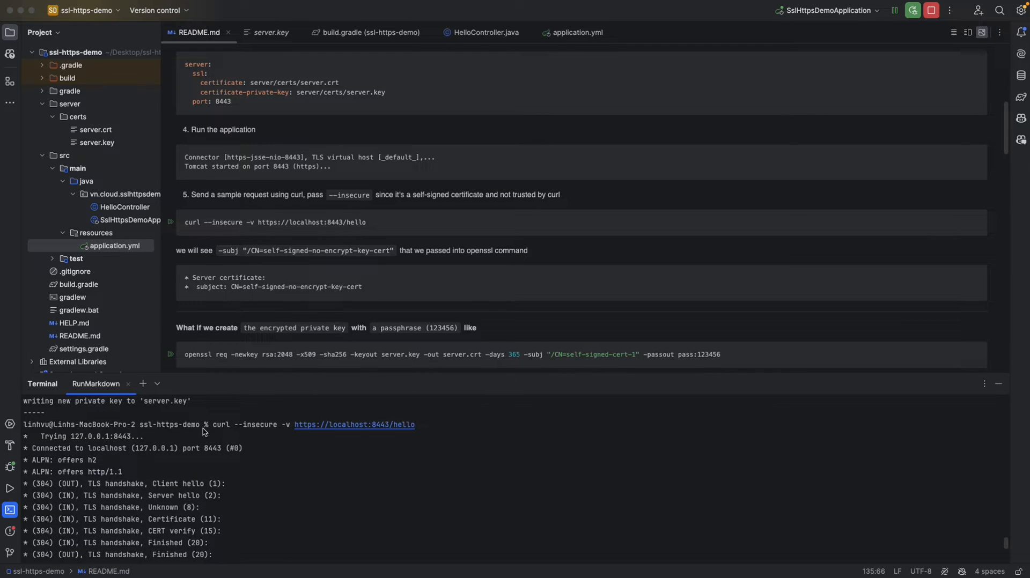
- Check the curl output for the self-signed certificate subject and the Hello World! response
double_click(220, 412)
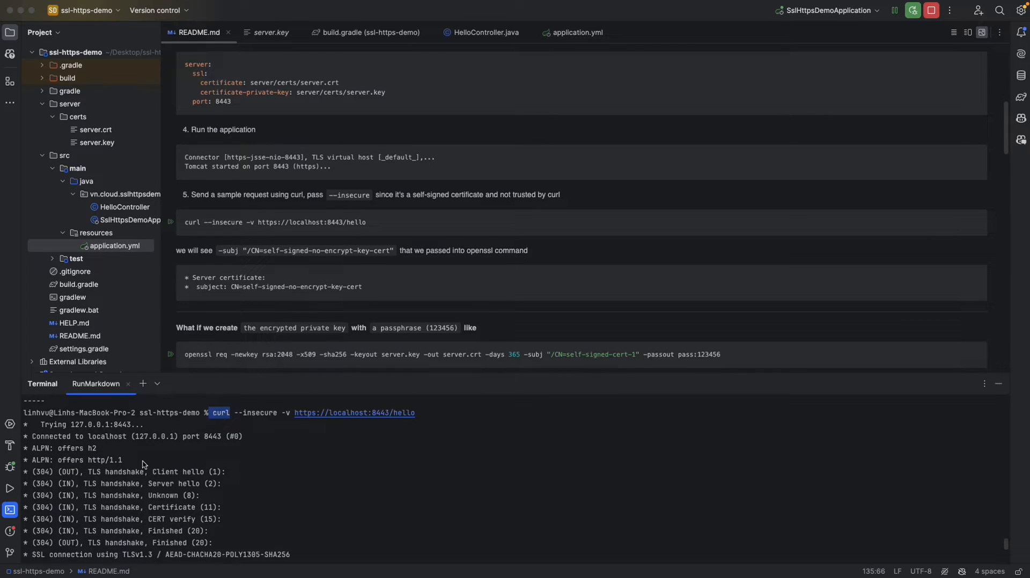
scroll("down", 3)
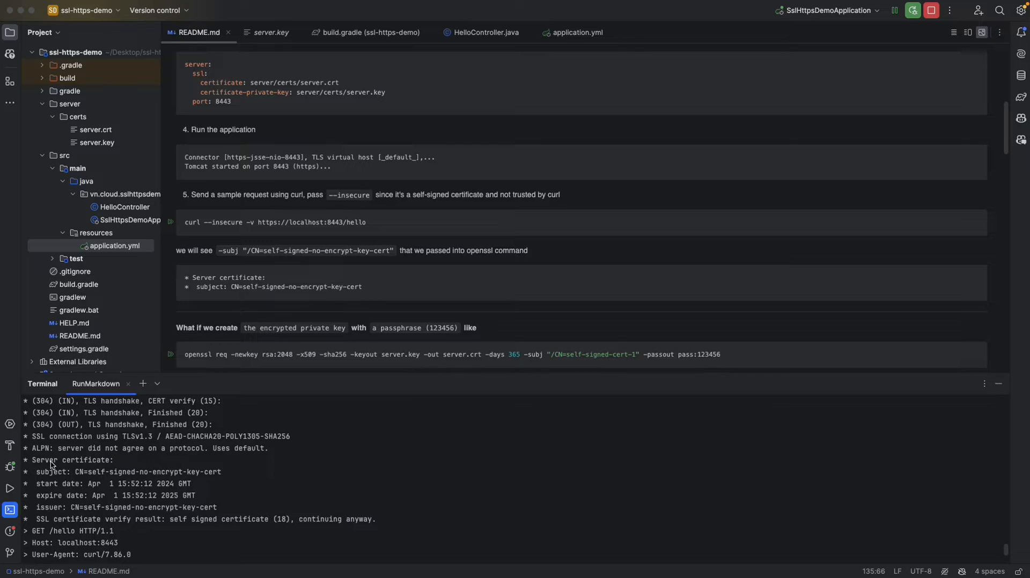
double_click(72, 460)
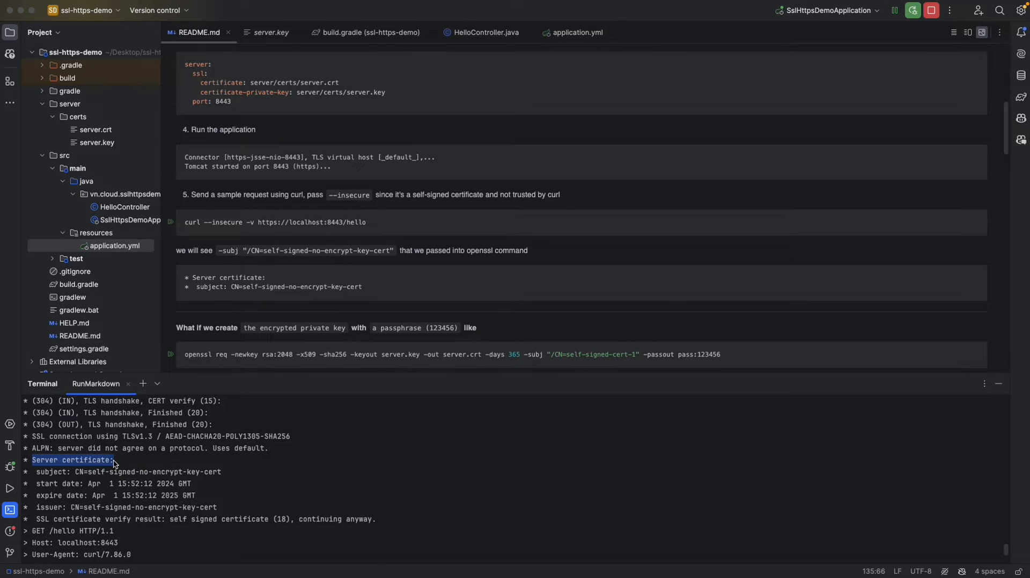
left_click(38, 477)
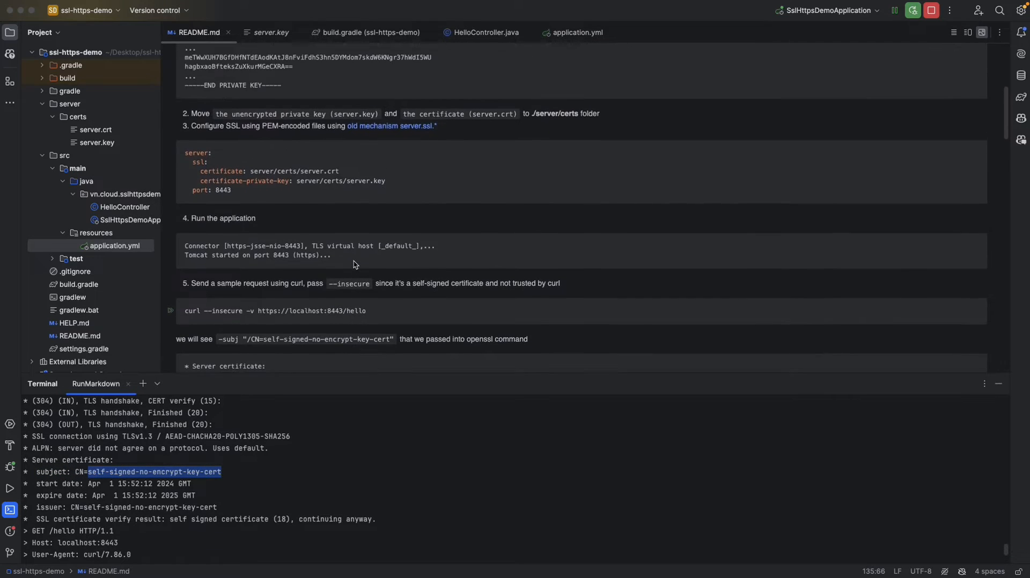
scroll("down", 3)
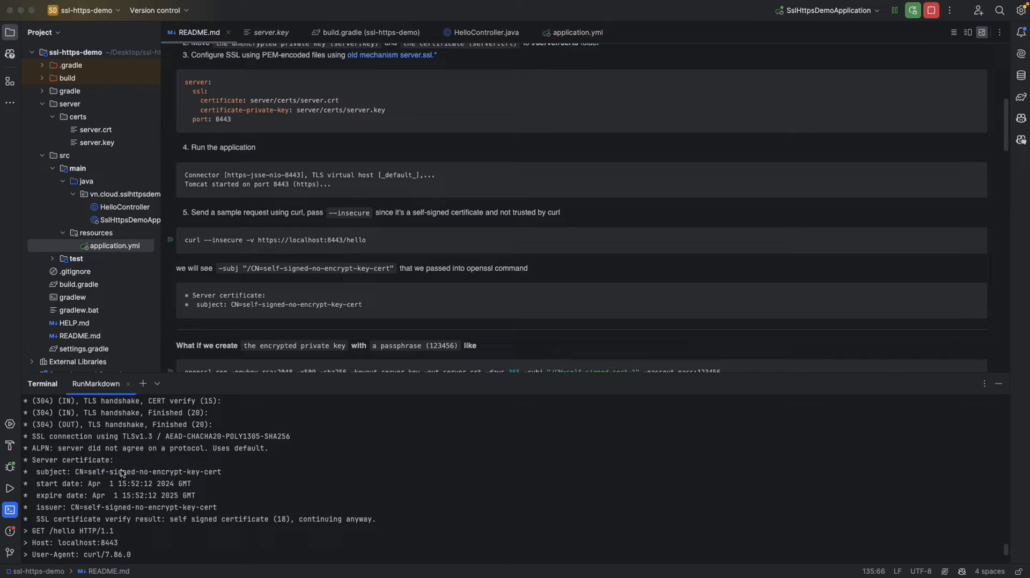
mouse_move(295, 293)
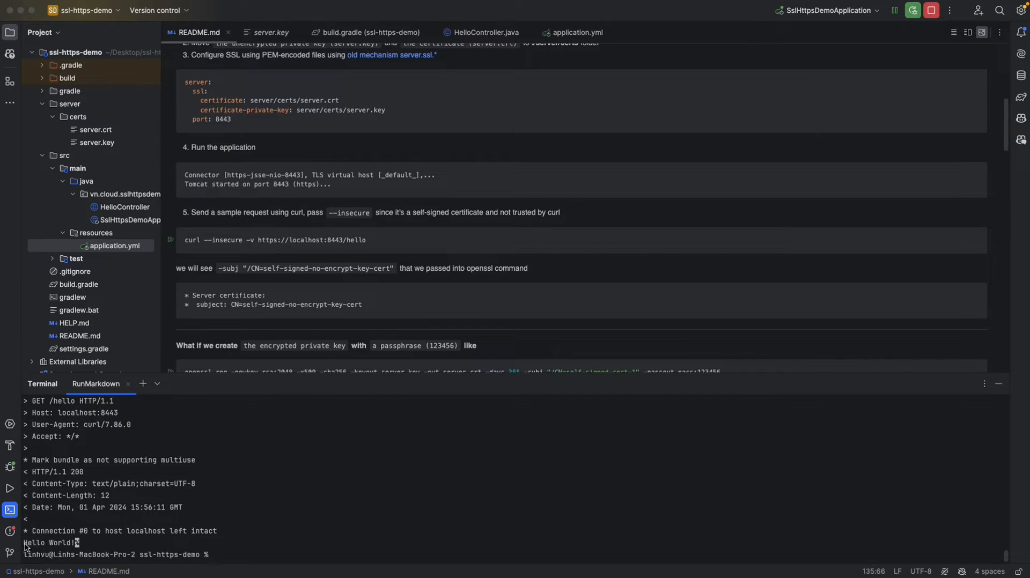
double_click(49, 542)
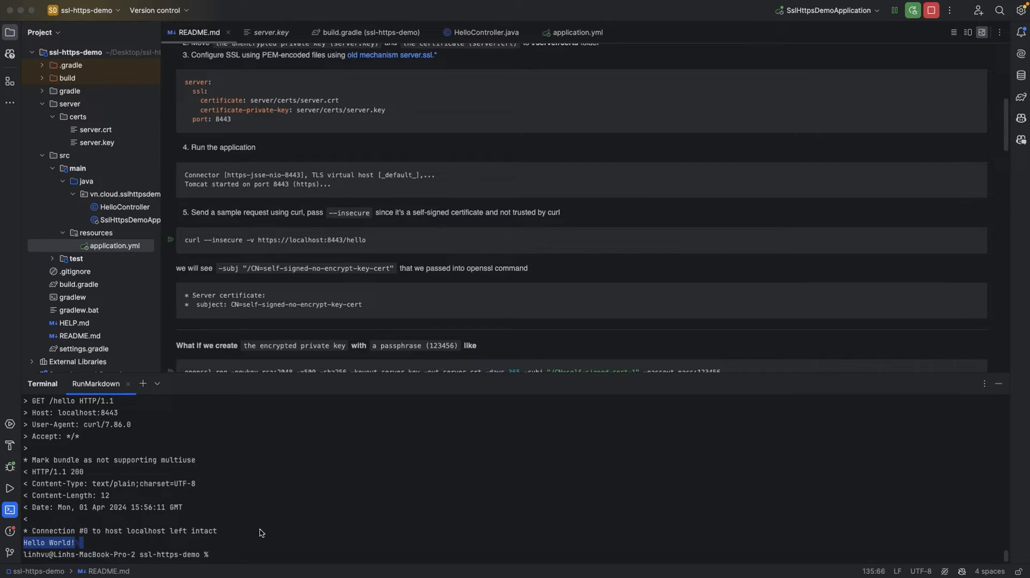
- Read through the README's steps for regenerating the key and certificate
scroll("down", 3)
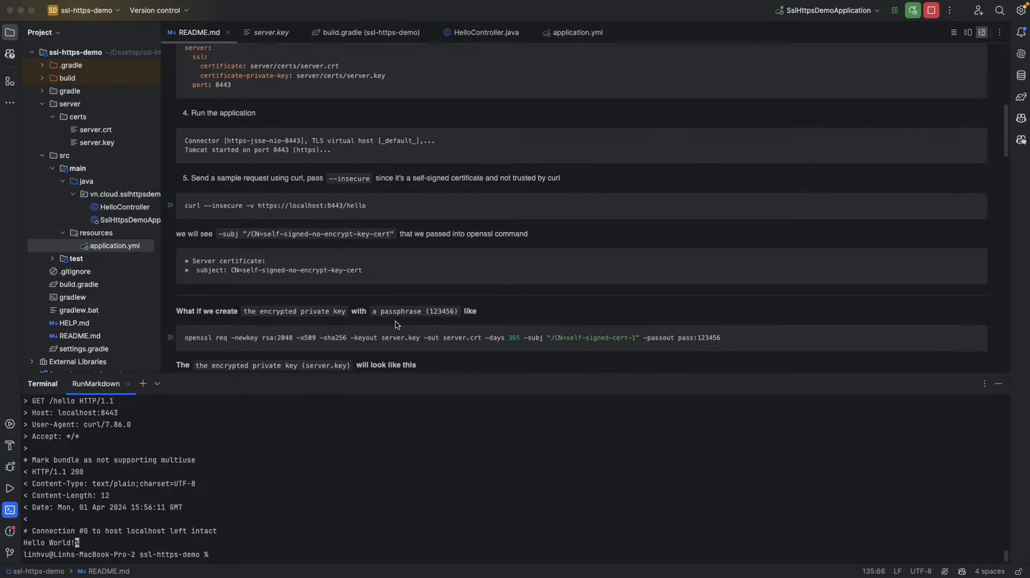
scroll("down", 3)
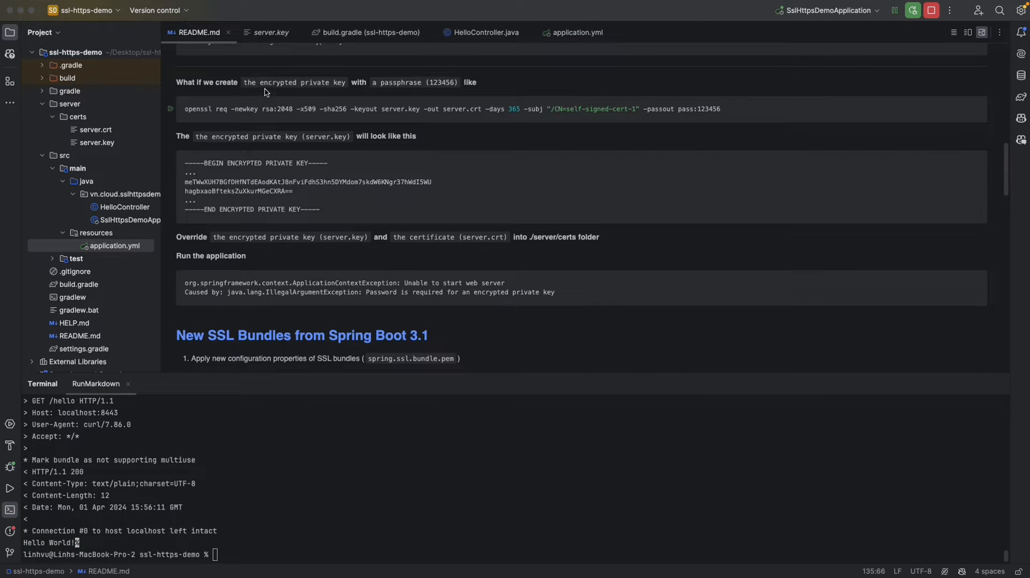
mouse_move(369, 90)
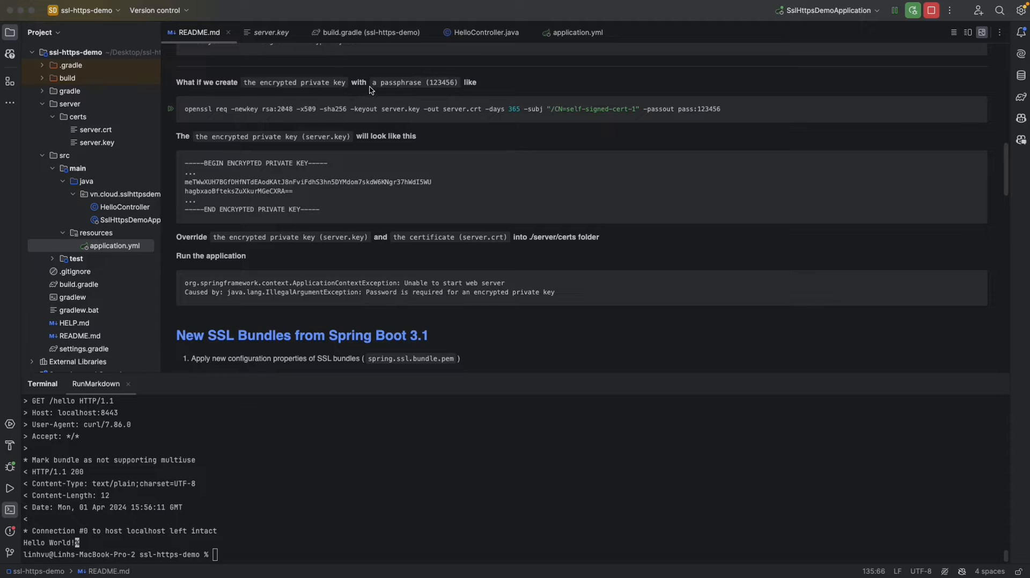
mouse_move(433, 89)
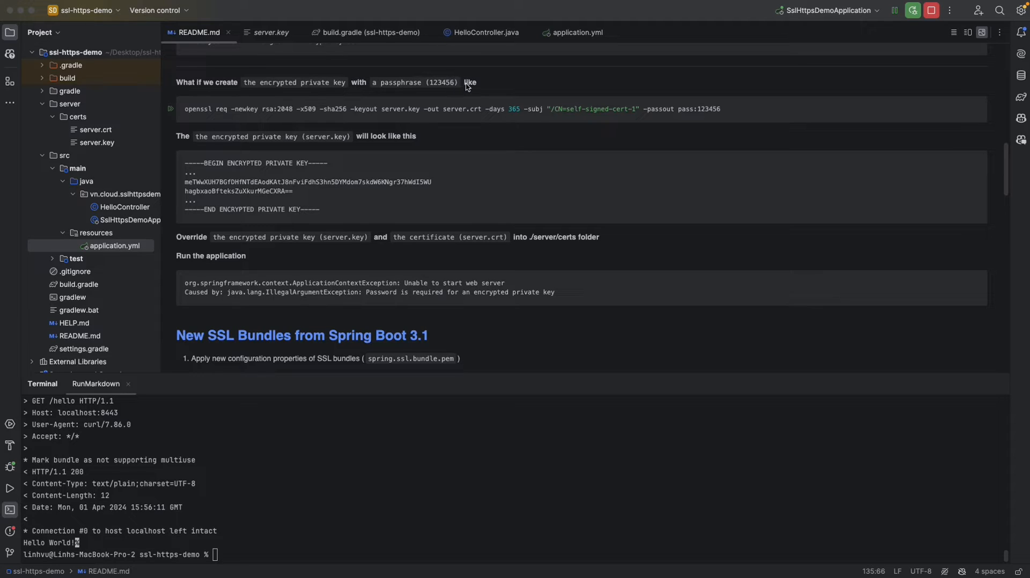
scroll("down", 3)
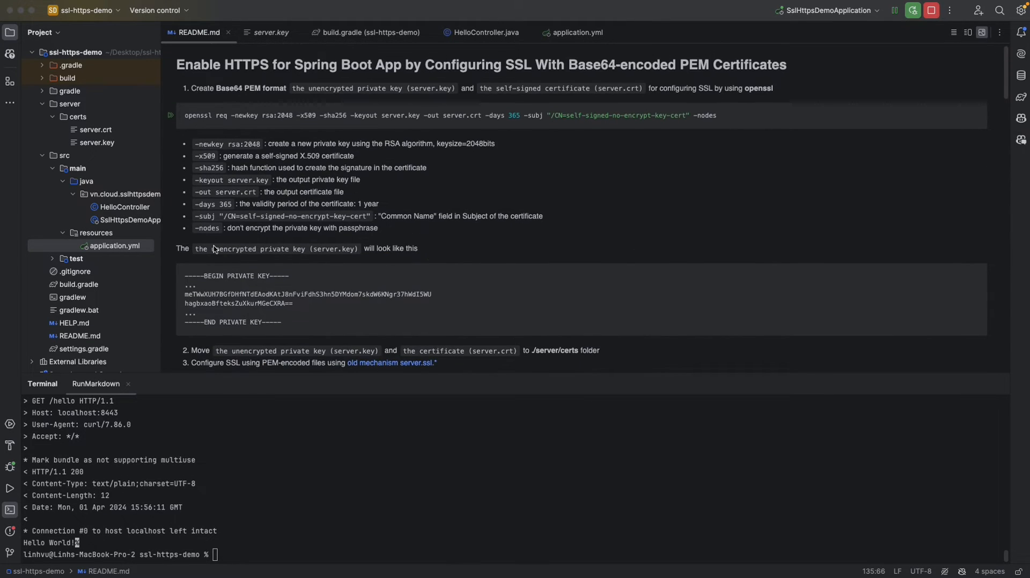
mouse_move(226, 235)
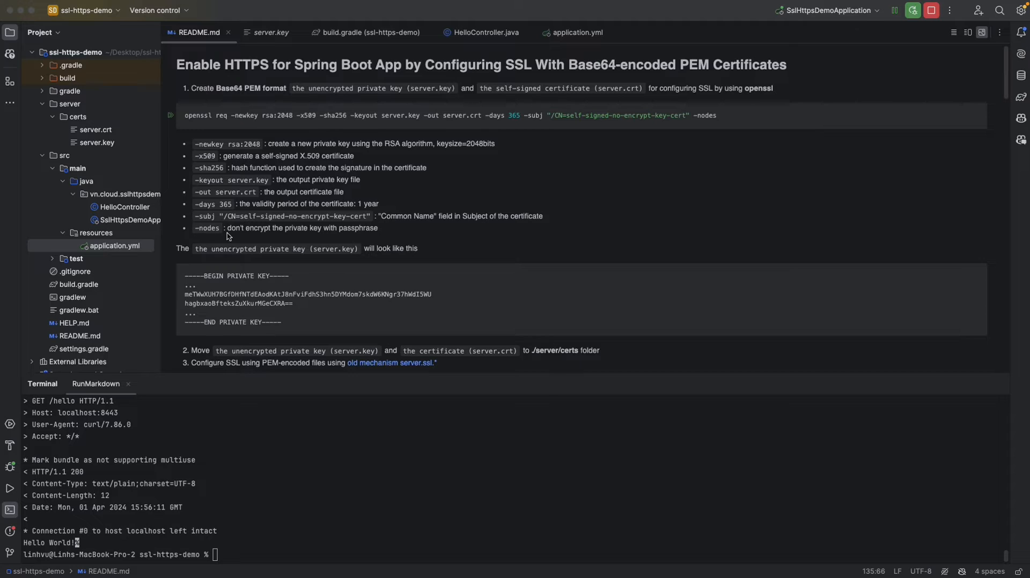
scroll("down", 3)
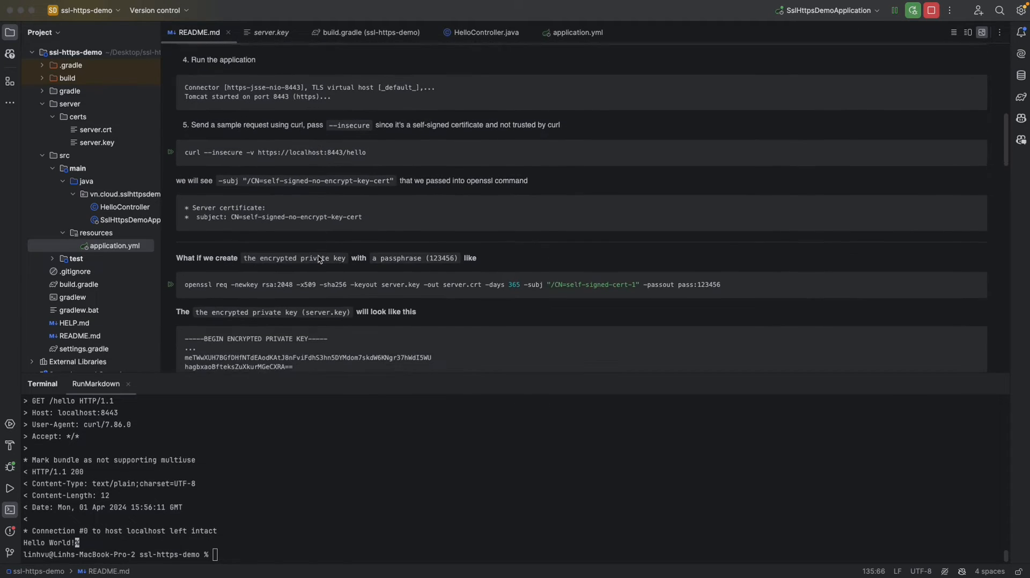
double_click(649, 284)
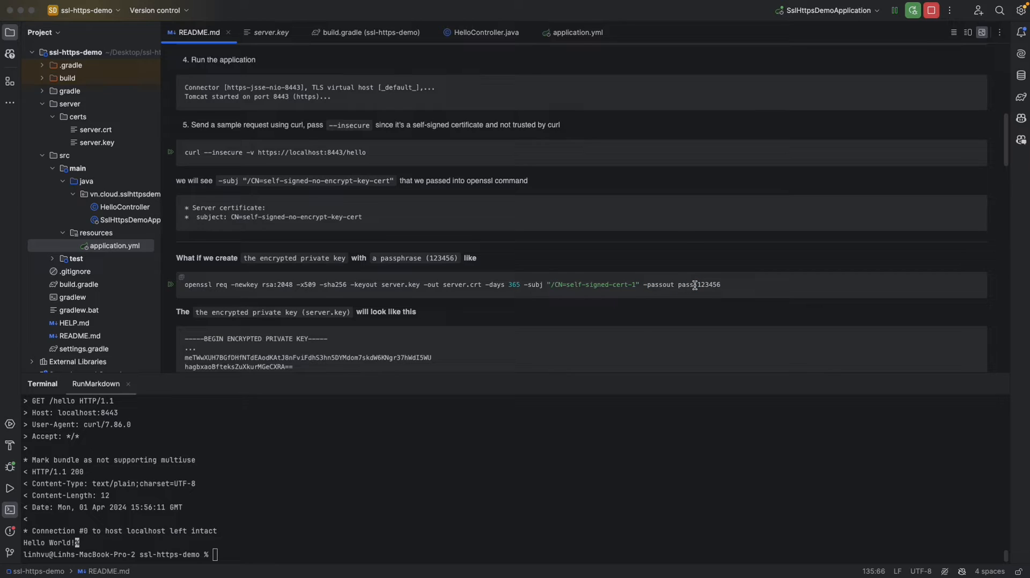
double_click(708, 284)
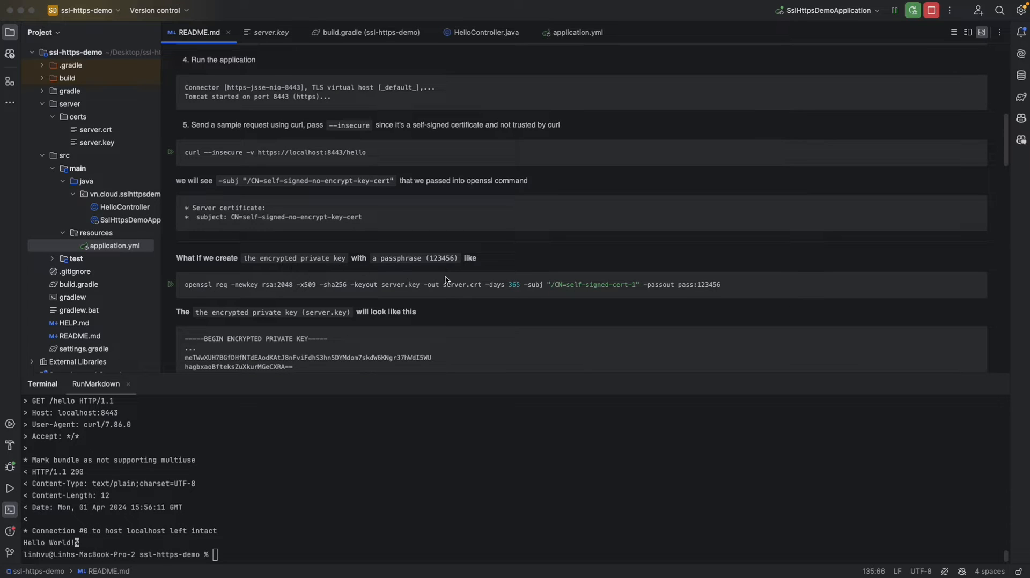
mouse_move(554, 287)
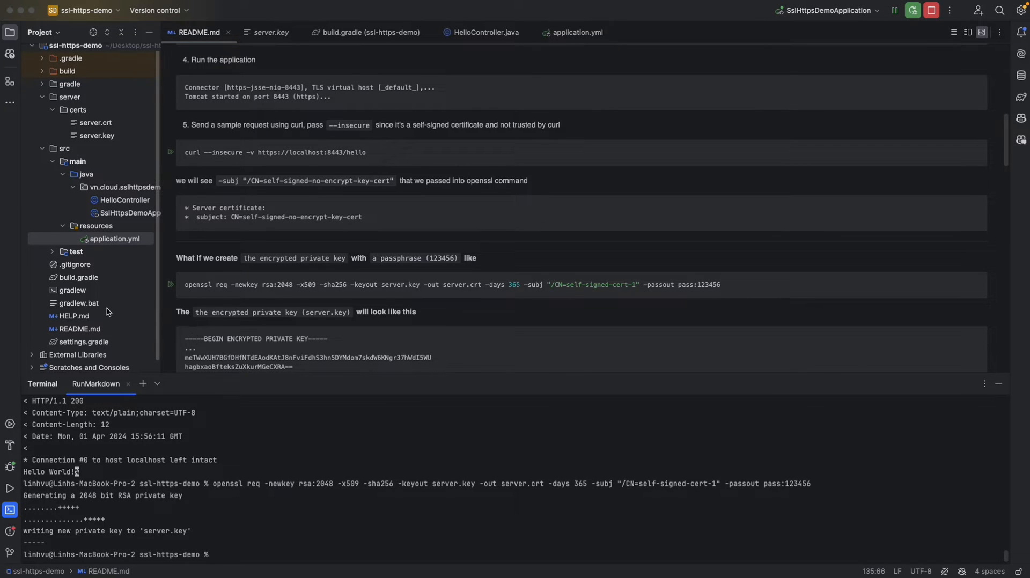
- Inspect the new server.key and server.crt, noting the ENCRYPTED private key header
double_click(78, 303)
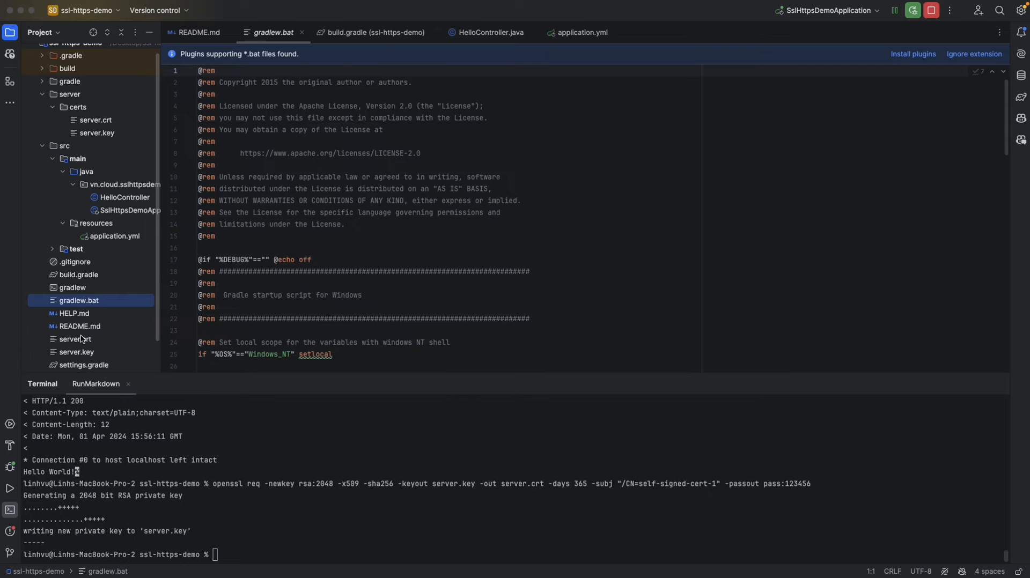
left_click(76, 351)
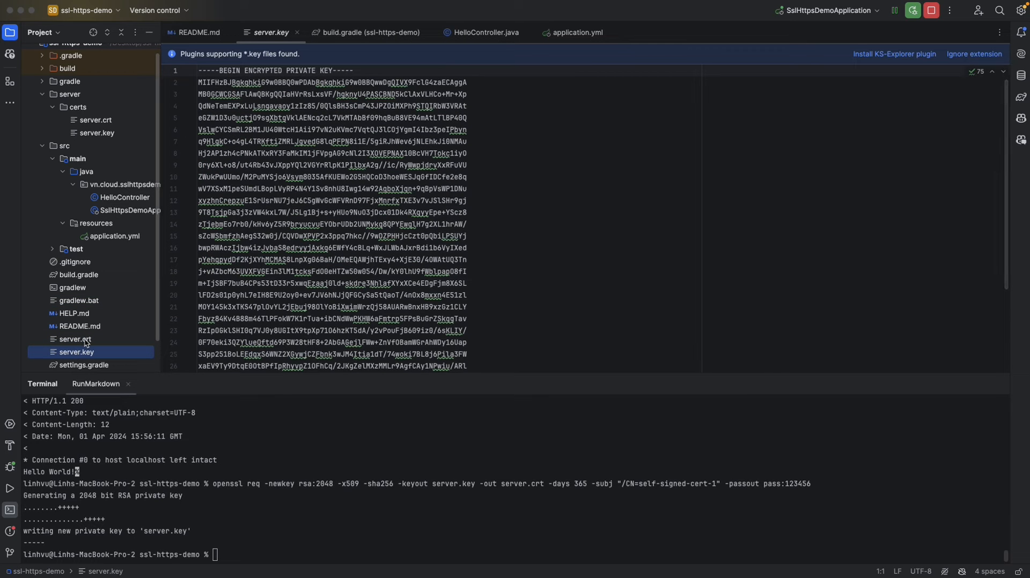
left_click(74, 339)
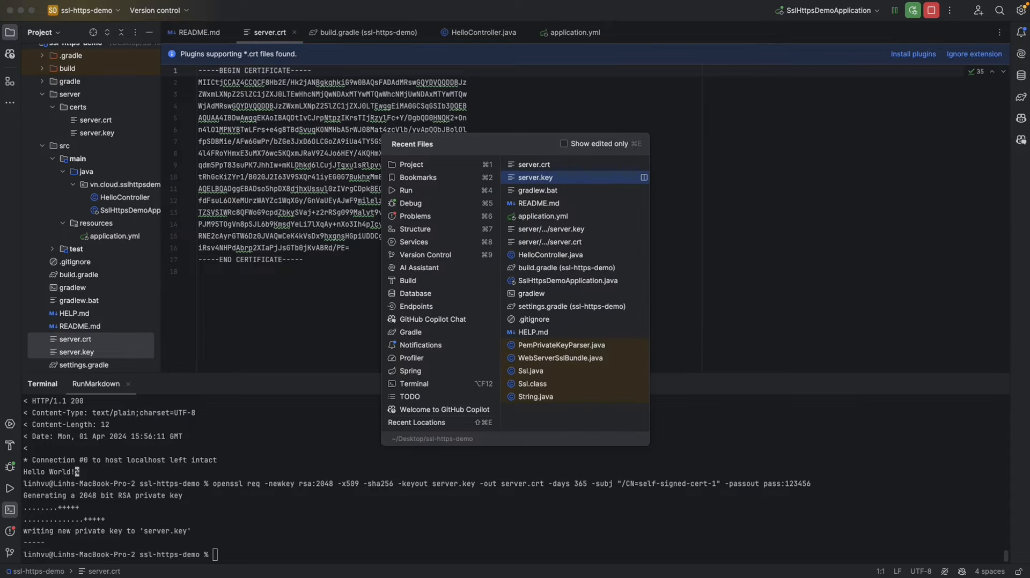
left_click(540, 203)
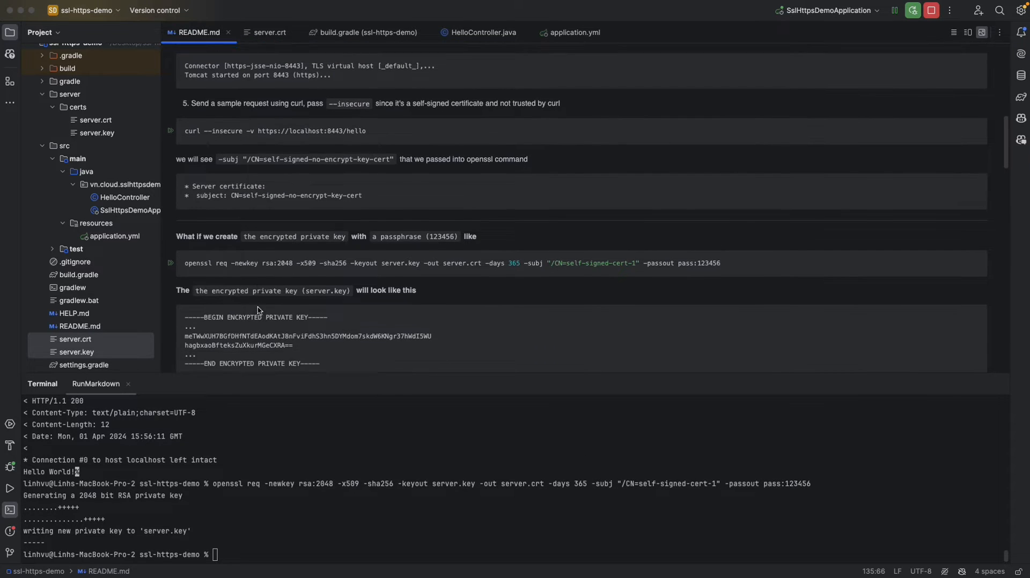
scroll("down", 3)
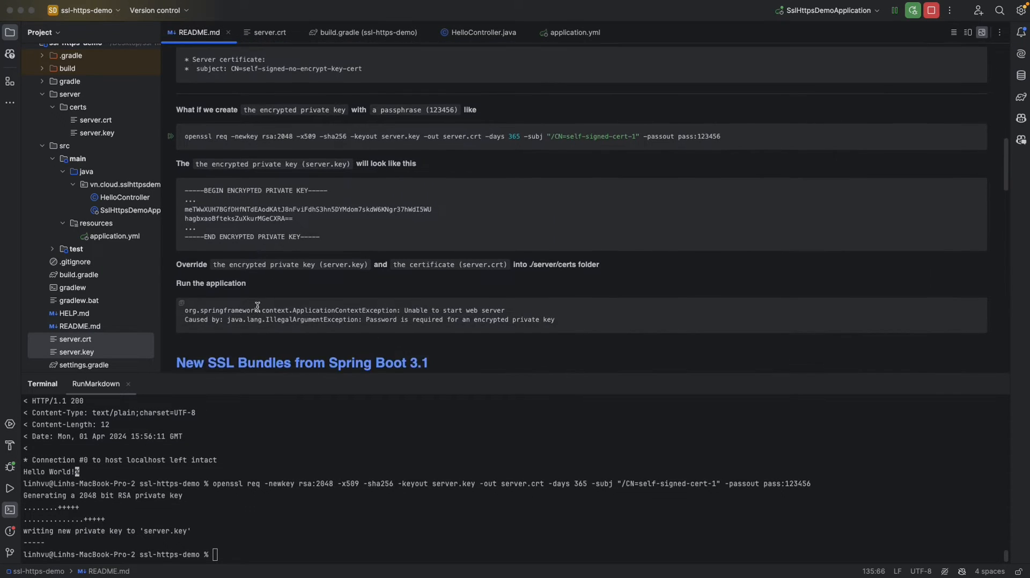
double_click(243, 190)
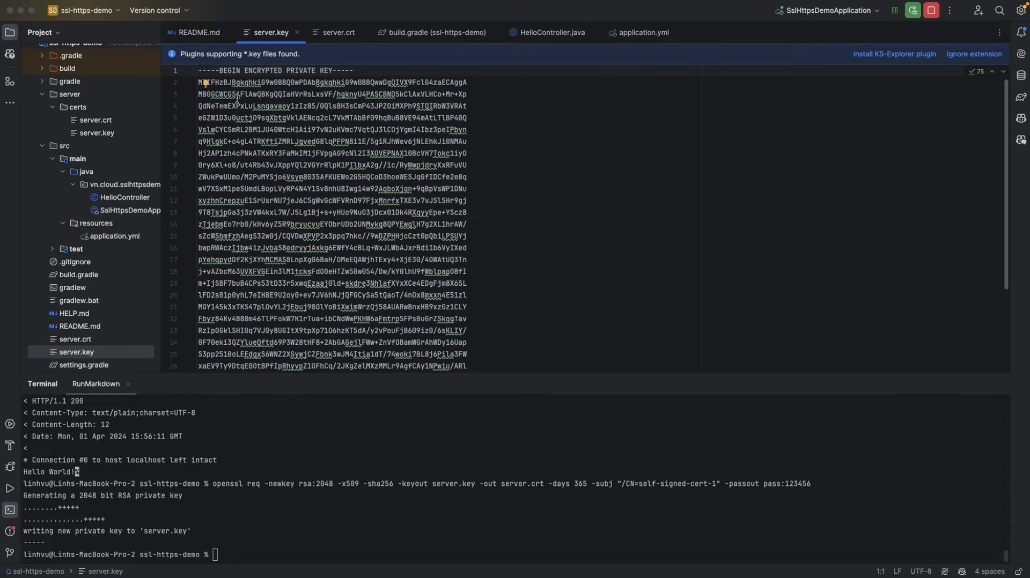
double_click(261, 70)
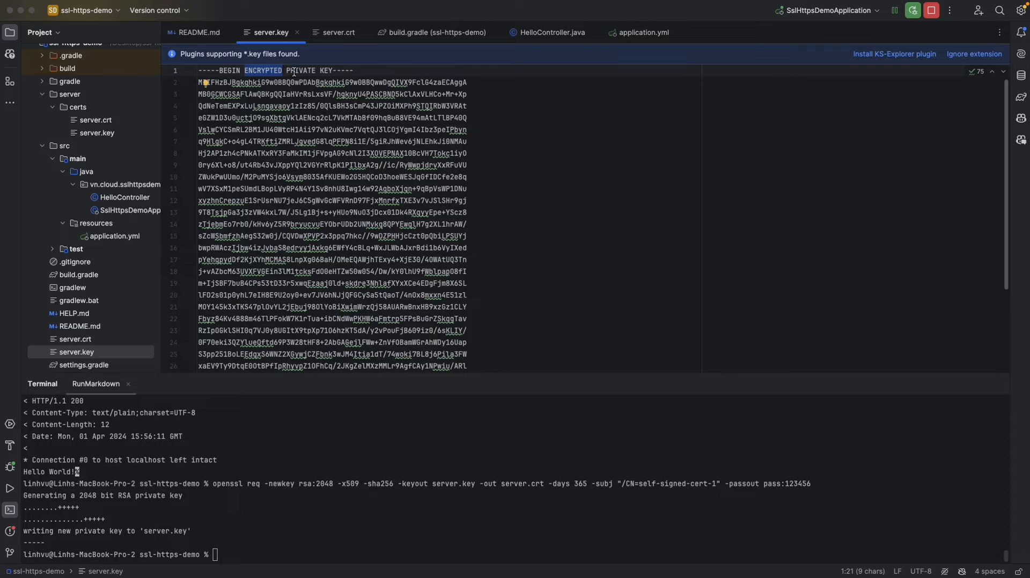
- Move the new server.crt and server.key into server/certs, confirming with Refactor
left_click(199, 32)
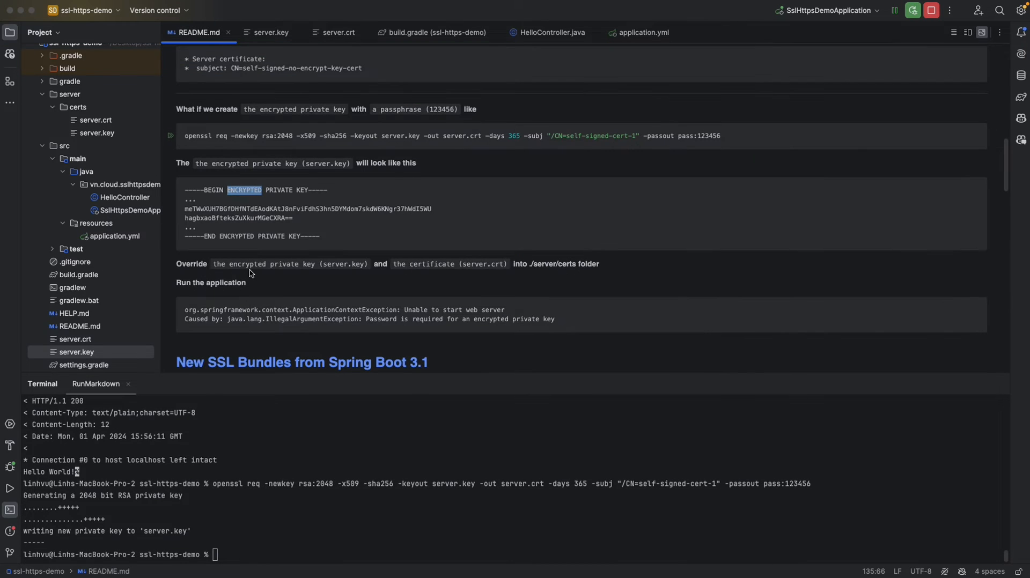
scroll("down", 3)
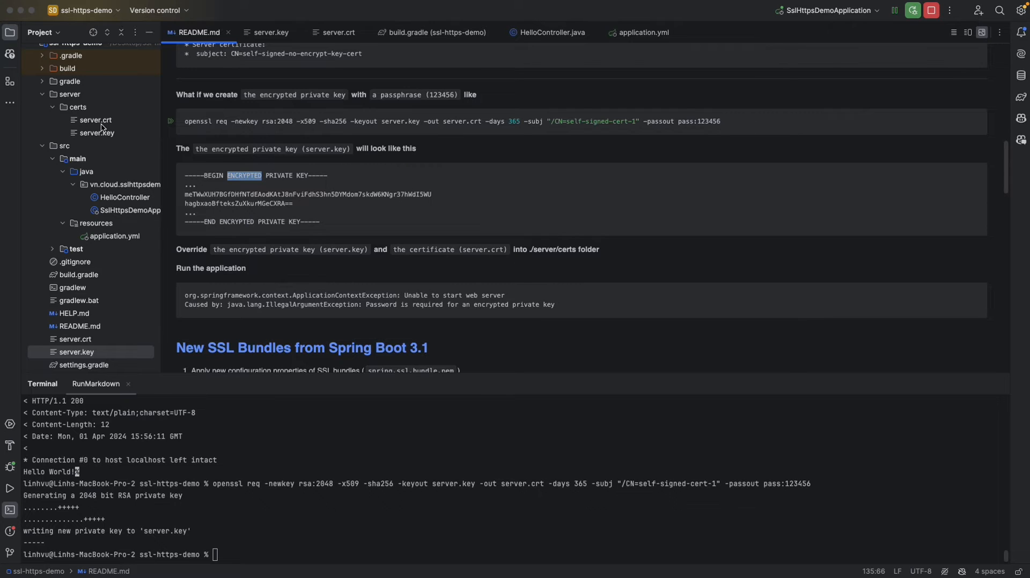
left_click(75, 336)
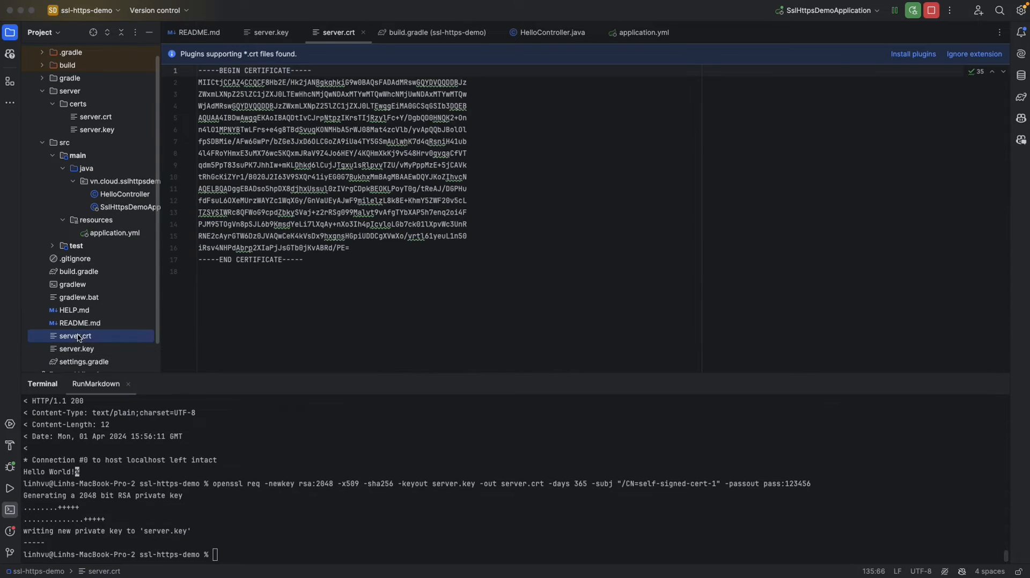
left_click(76, 349)
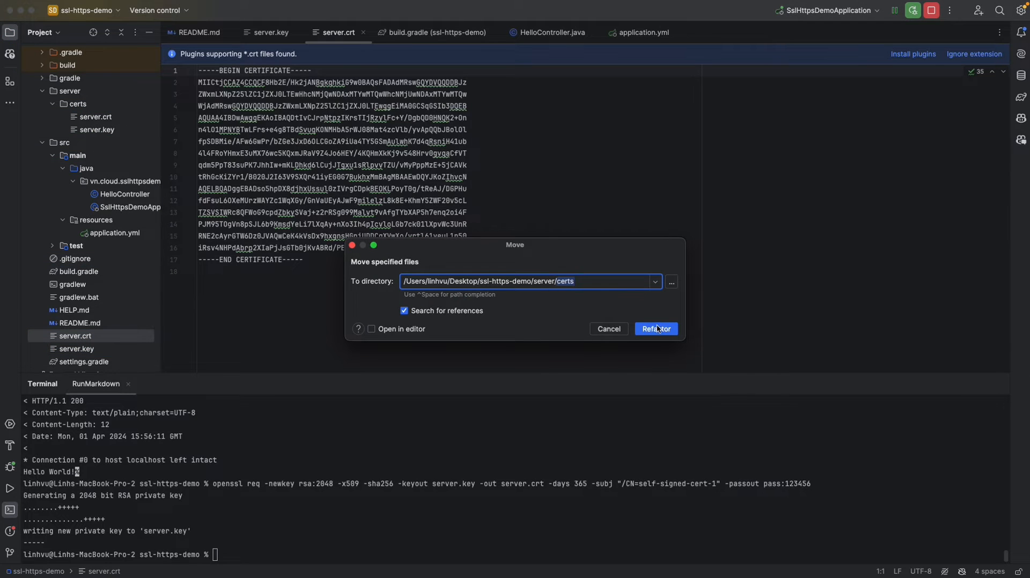
left_click(654, 328)
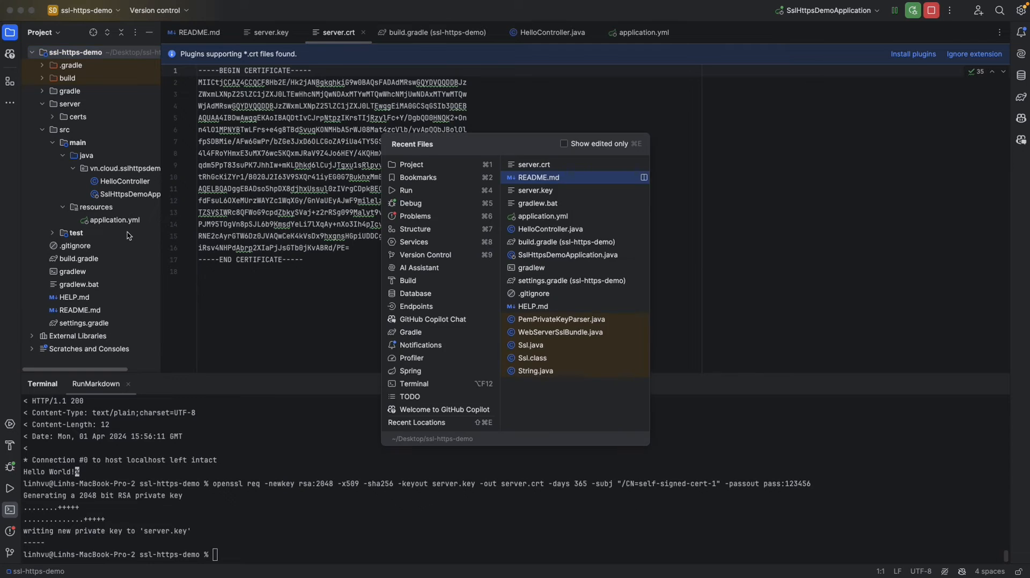
- Start a password property in application.yml, then return to the README's SSL Bundles notes
left_click(538, 177)
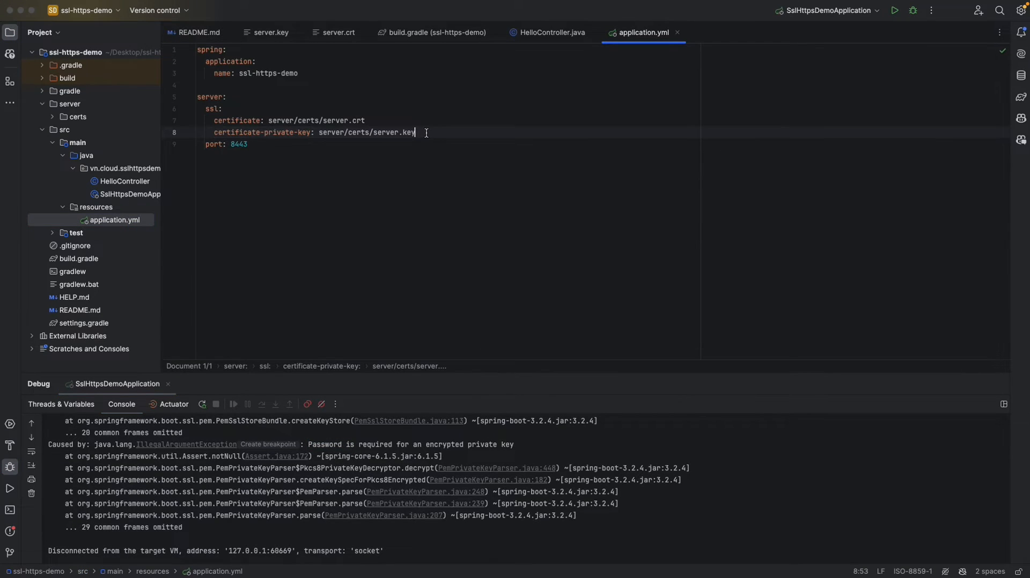
key("enter")
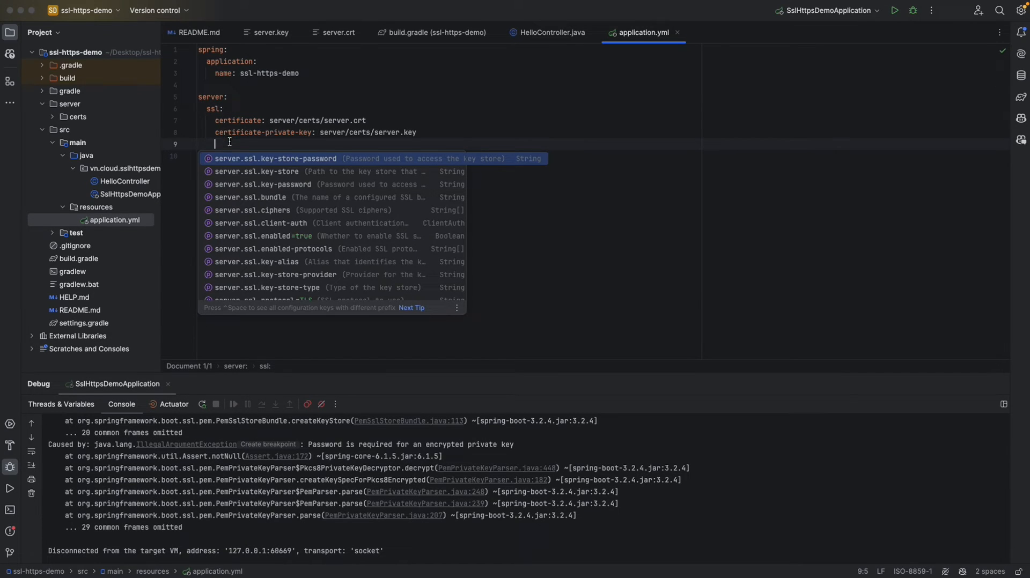
type("pass")
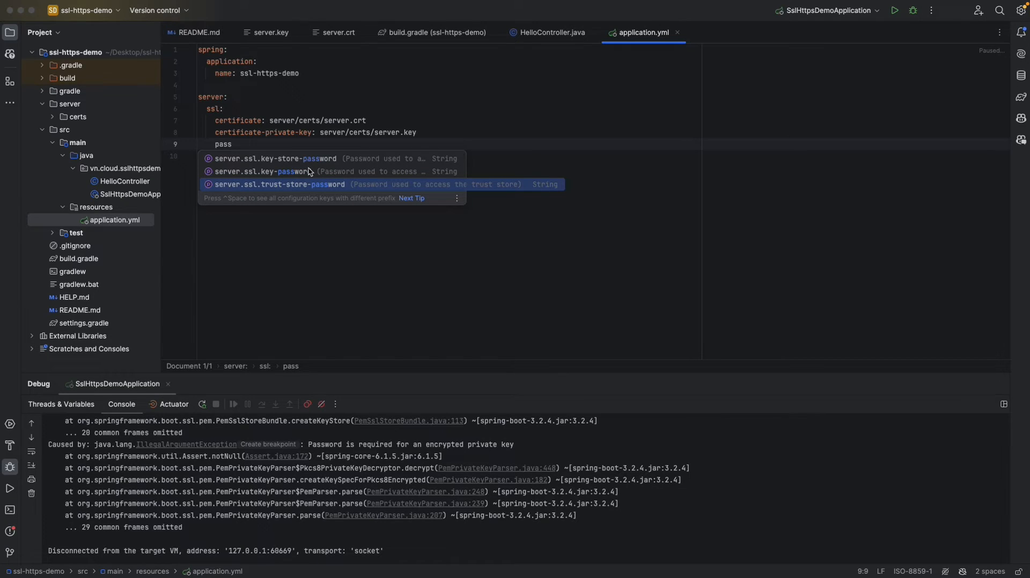
left_click(199, 32)
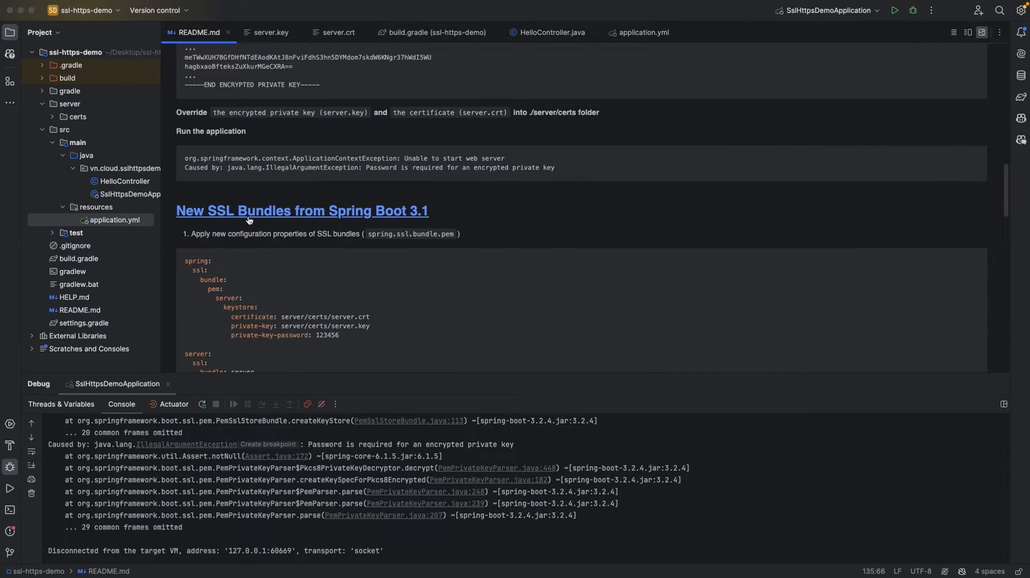
- Scroll the Spring blog post down to the Securing Embedded Web Servers examples
scroll("down", 3)
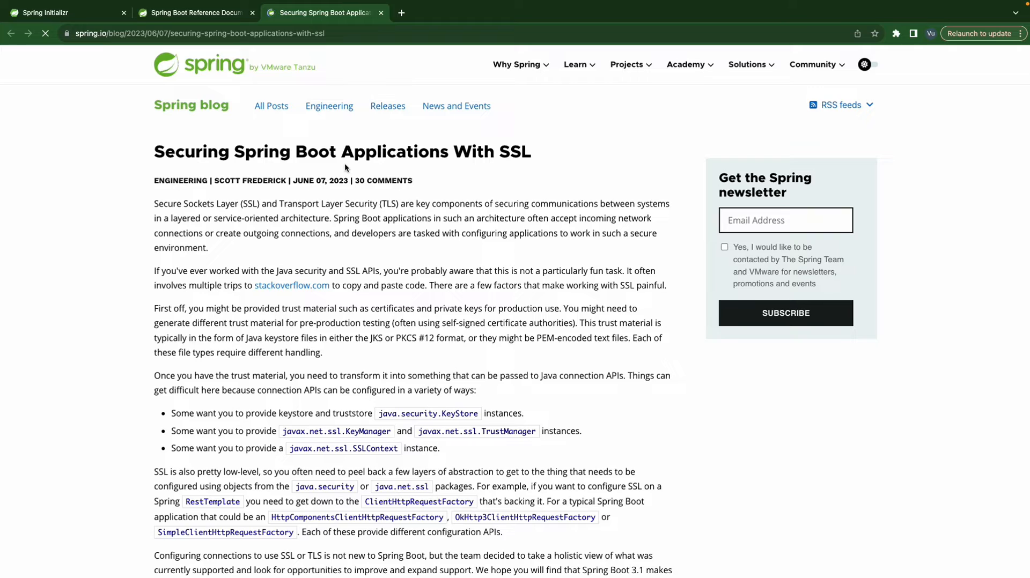
scroll("down", 3)
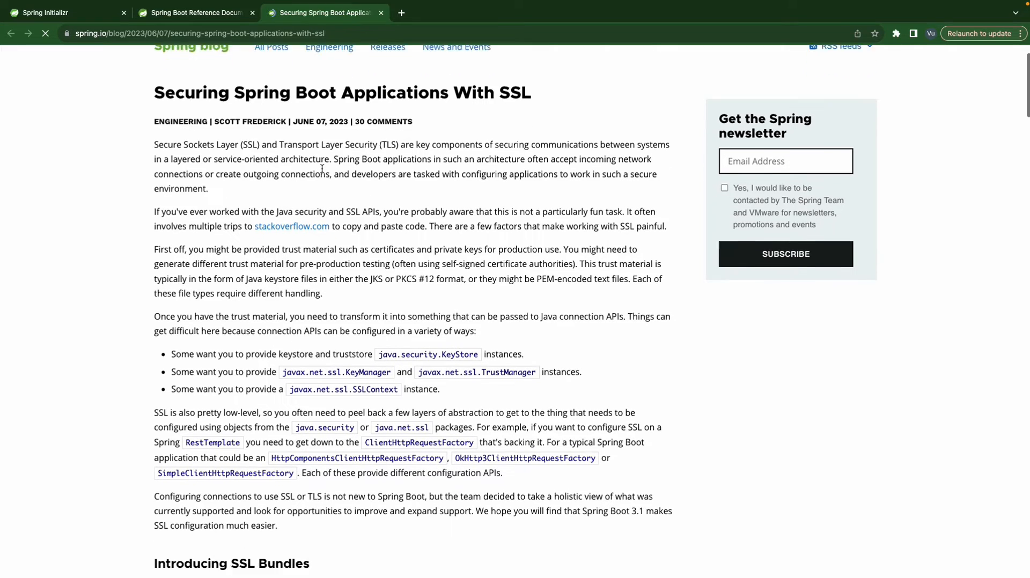
scroll("down", 3)
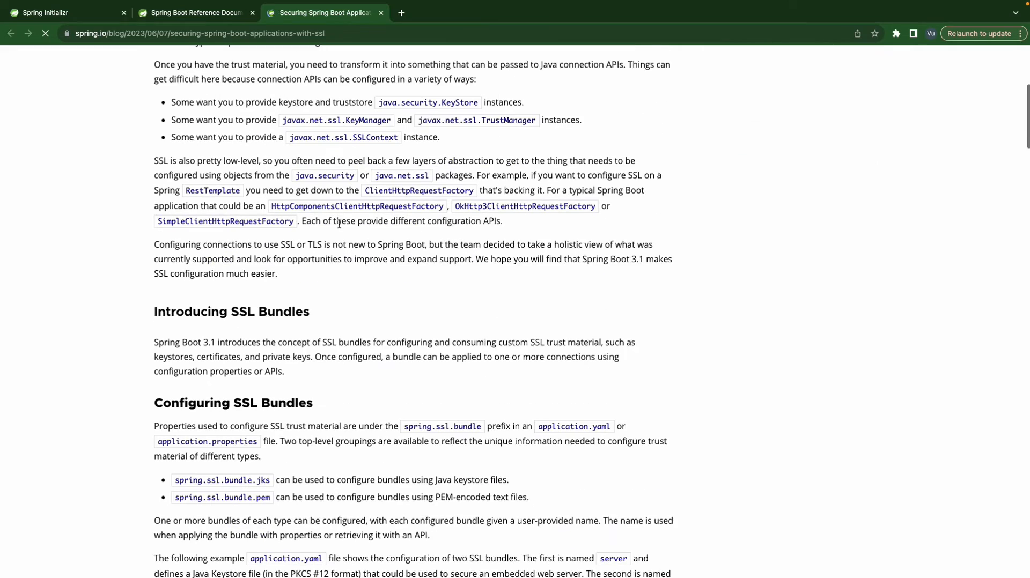
scroll("down", 3)
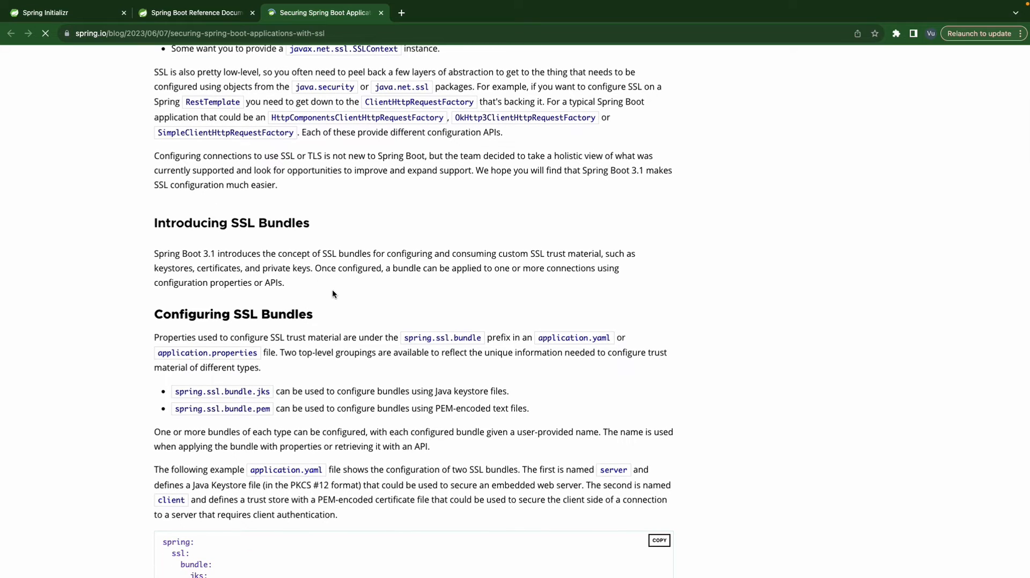
scroll("down", 3)
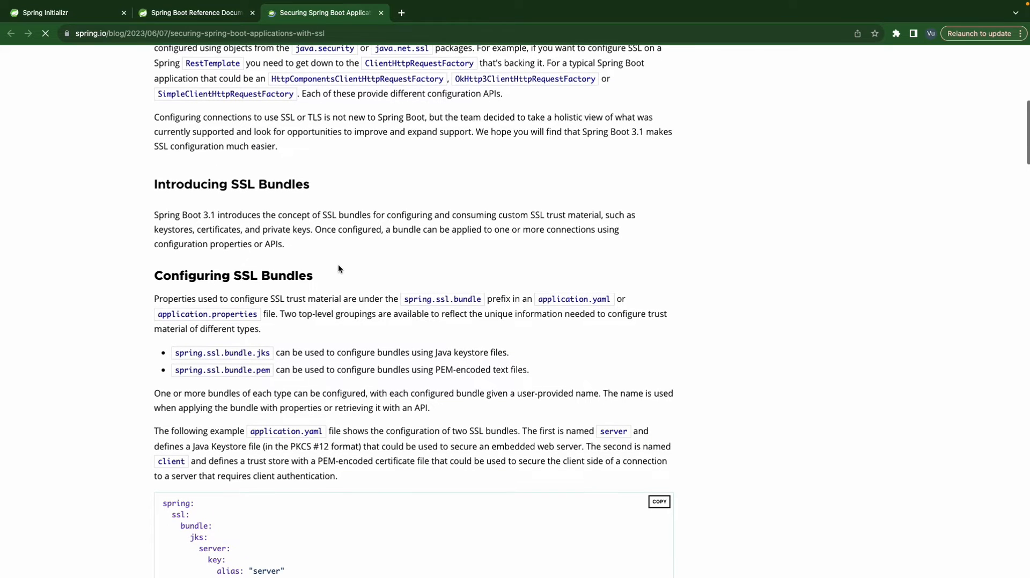
scroll("down", 3)
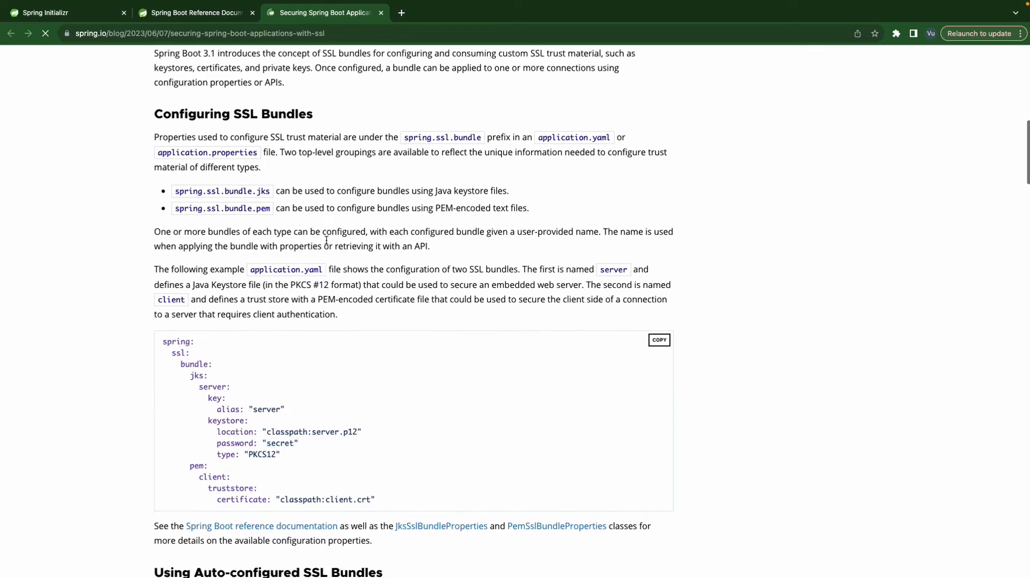
scroll("down", 3)
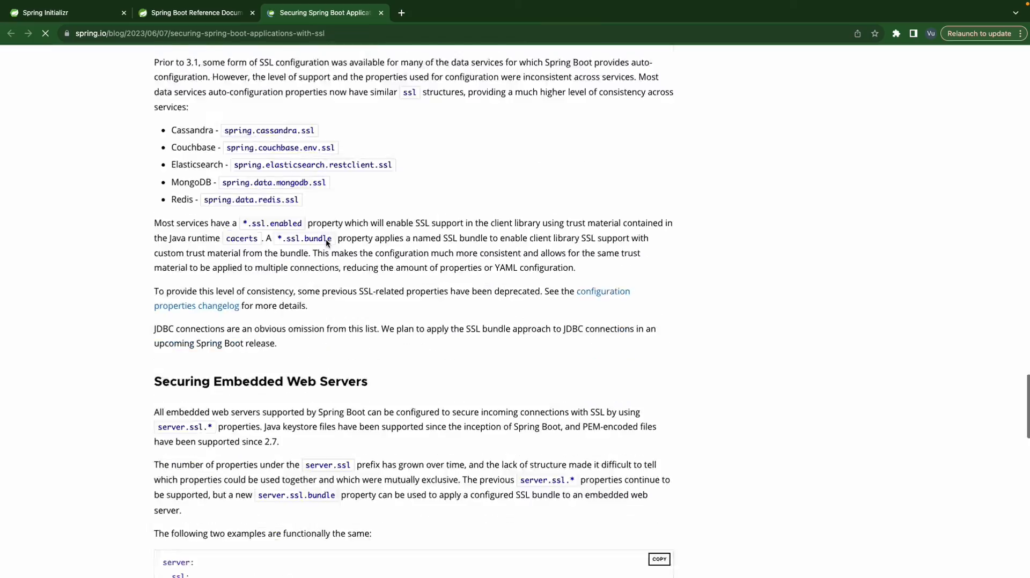
scroll("down", 3)
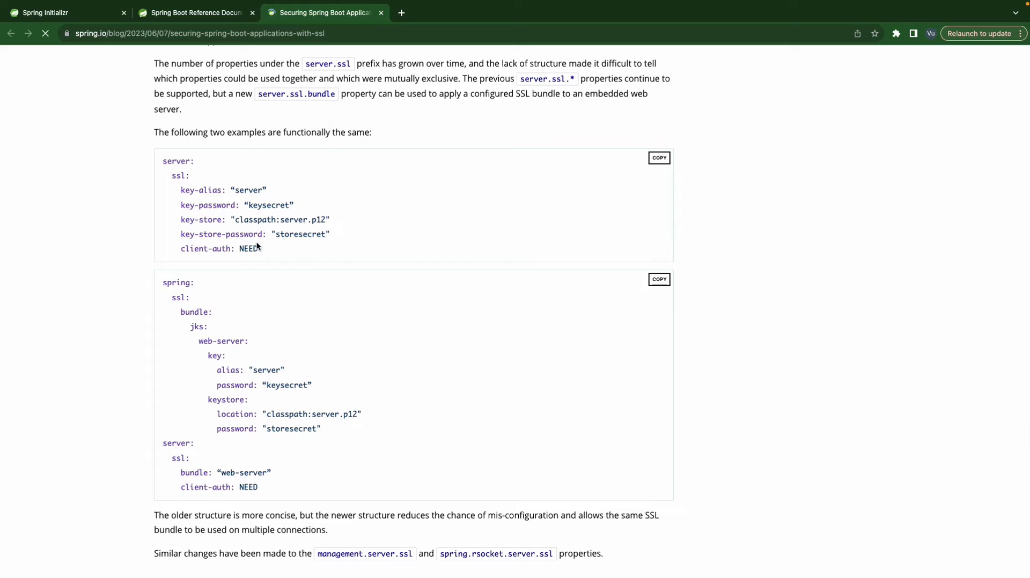
left_click_drag(162, 161, 257, 248)
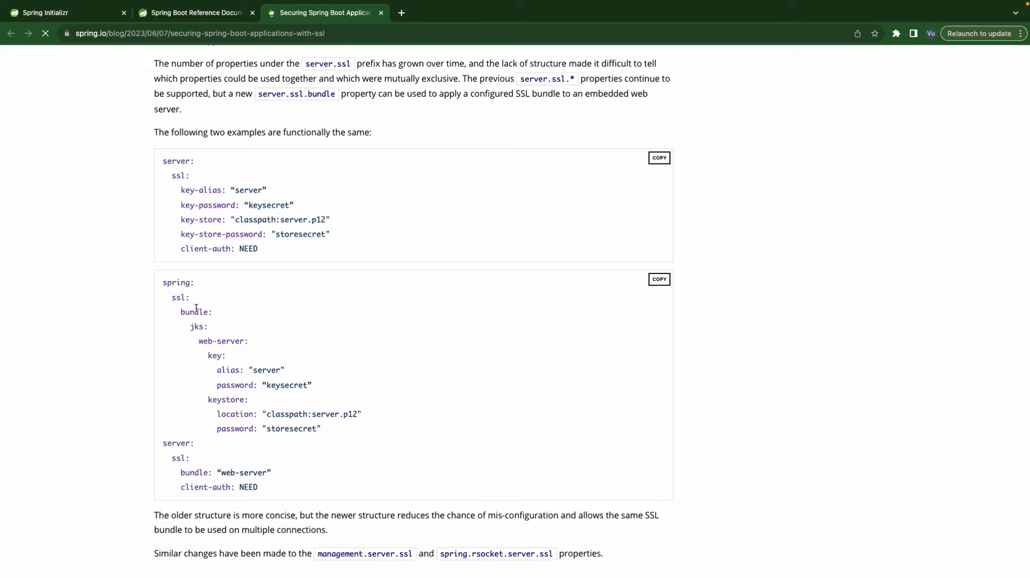
- Select the web-server bundle name and its key and keystore settings in the example YAML
double_click(196, 327)
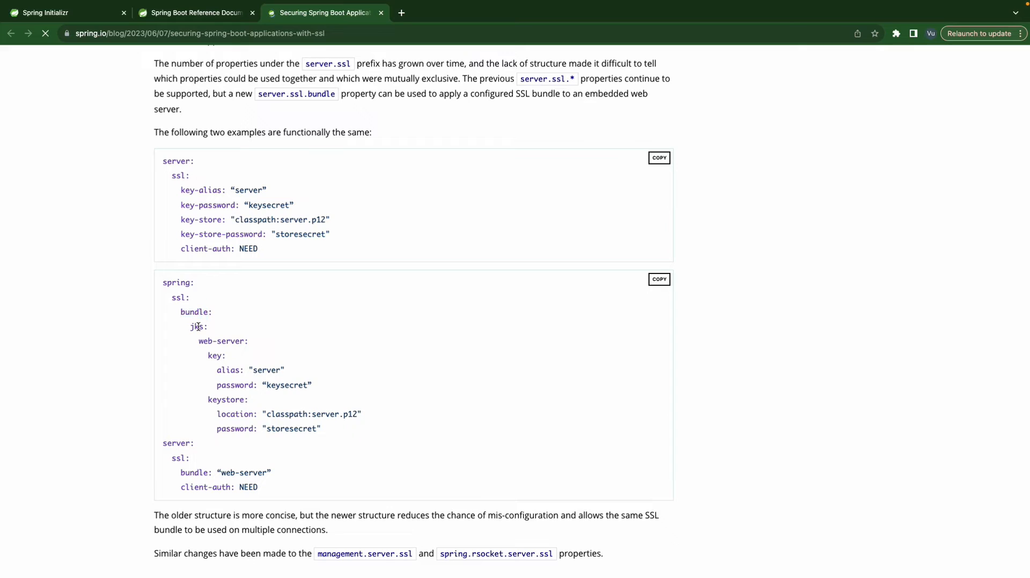
mouse_move(206, 339)
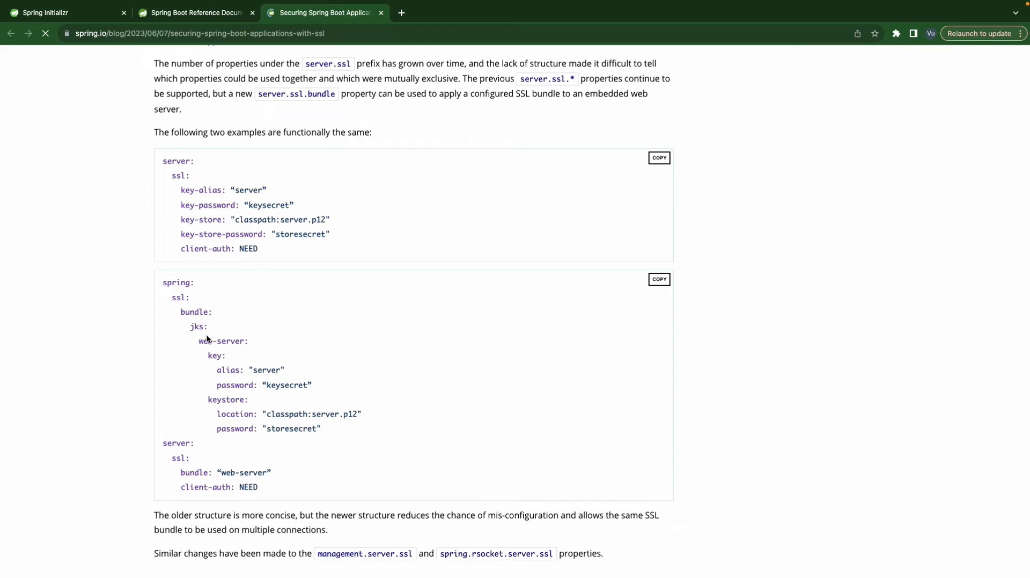
double_click(223, 341)
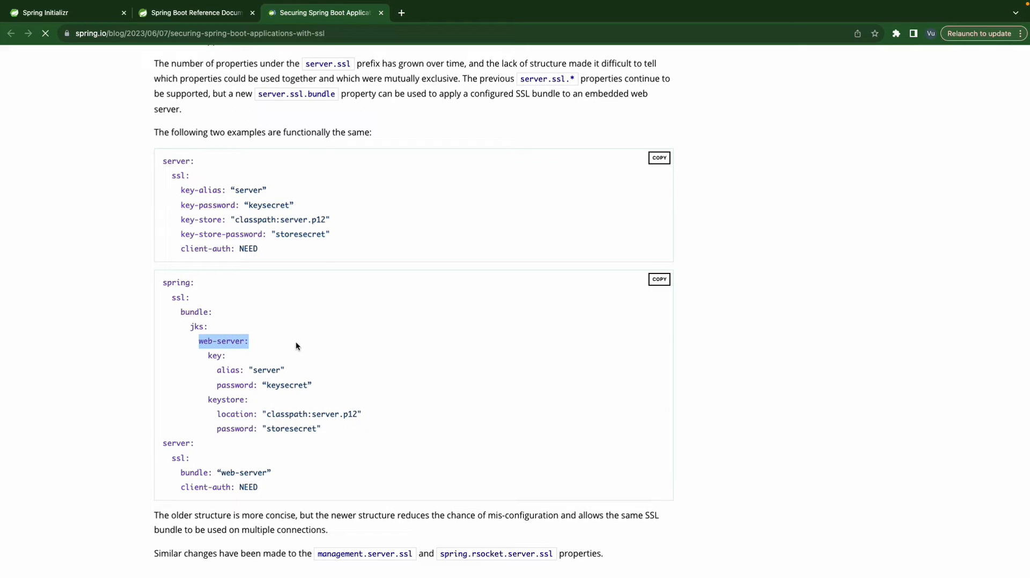
mouse_move(228, 353)
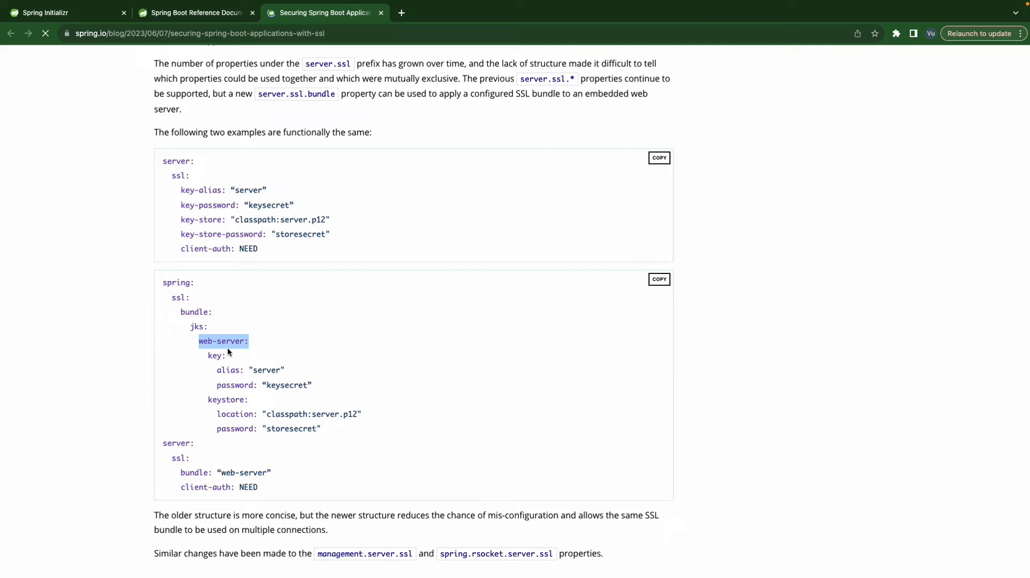
left_click_drag(223, 341, 366, 433)
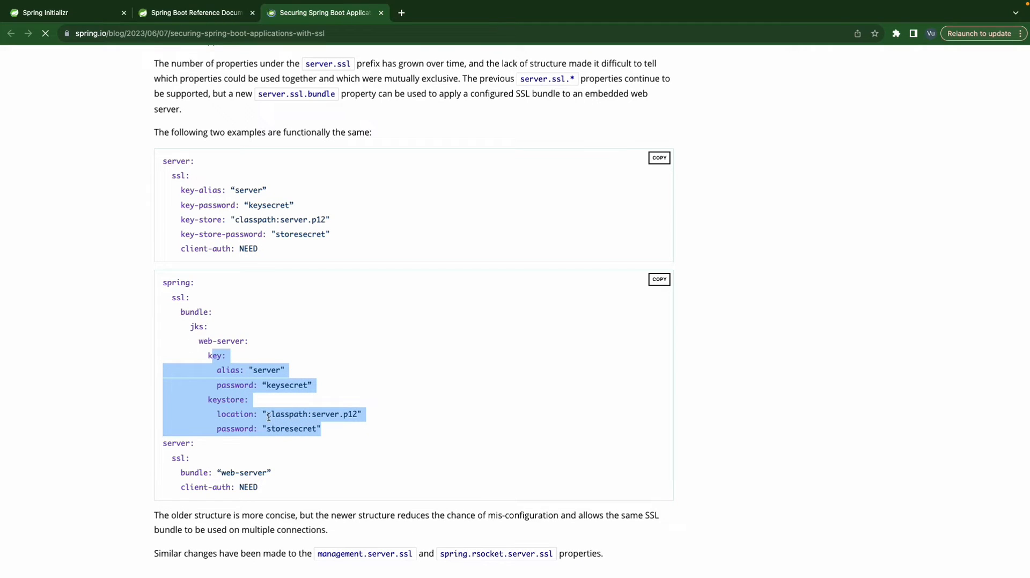
left_click(164, 443)
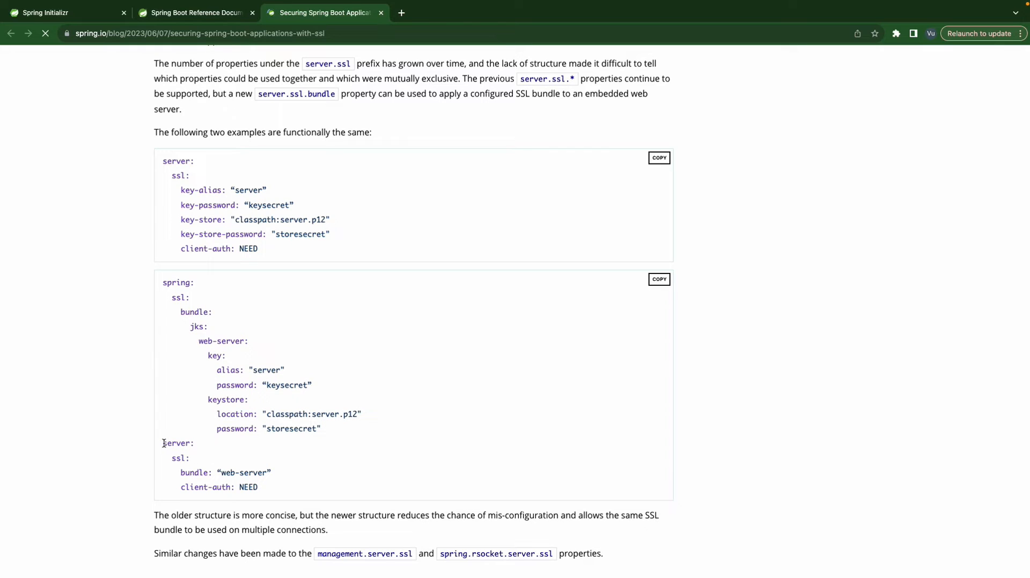
double_click(178, 457)
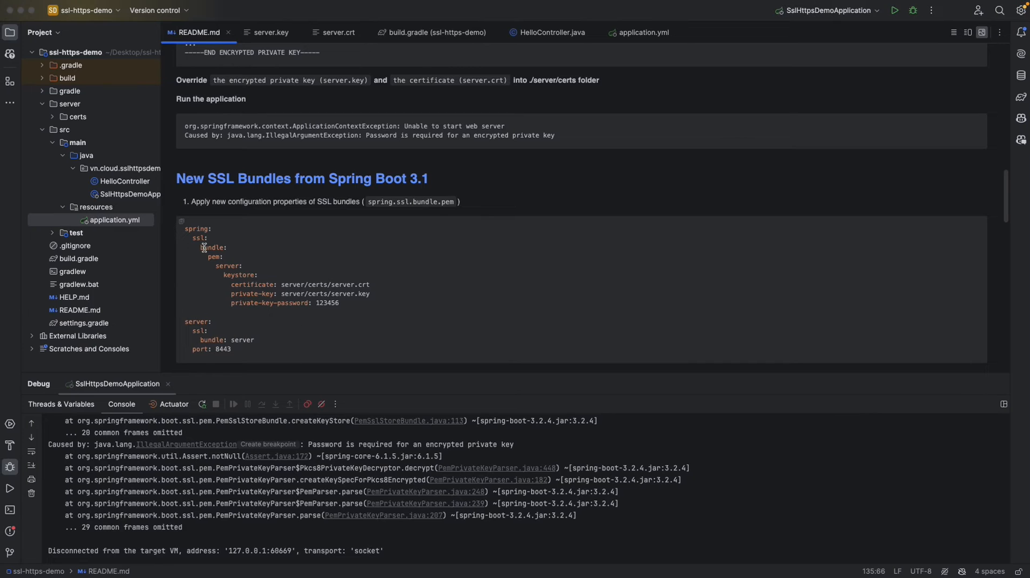
mouse_move(255, 231)
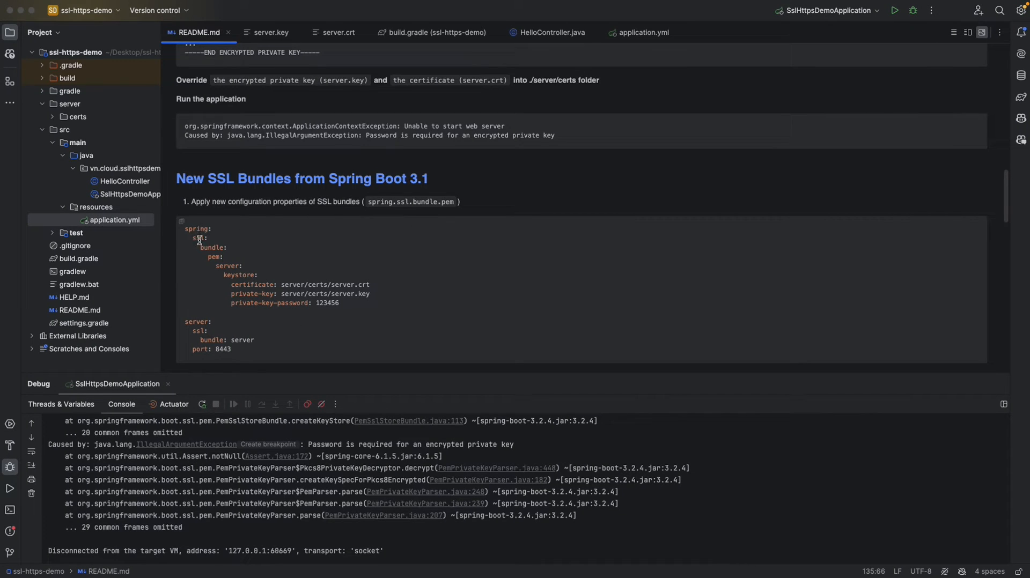
- Highlight the keystore, certificate and server.ssl keys in the README's spring.ssl.bundle.pem sample
double_click(215, 257)
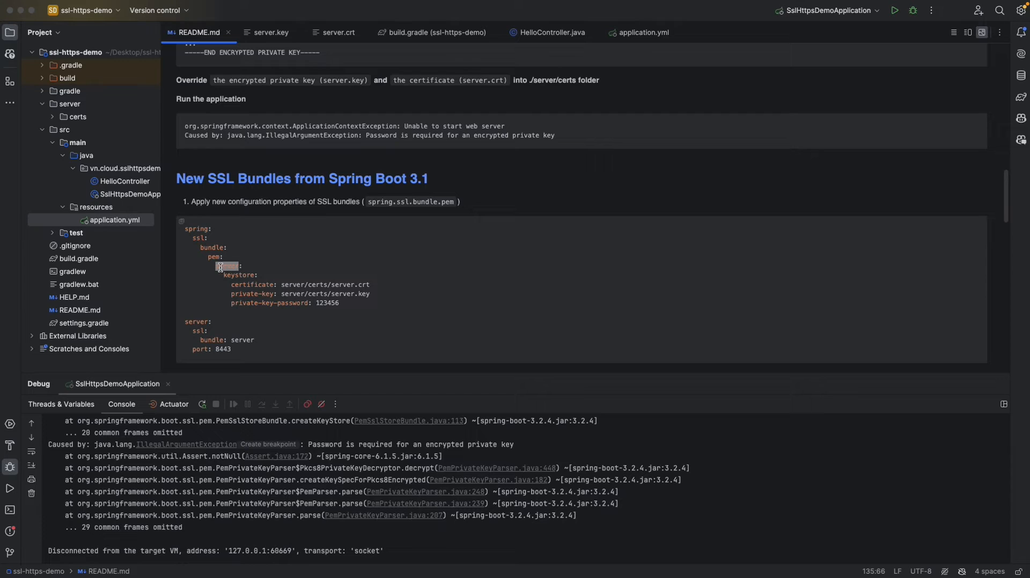
scroll("down", 3)
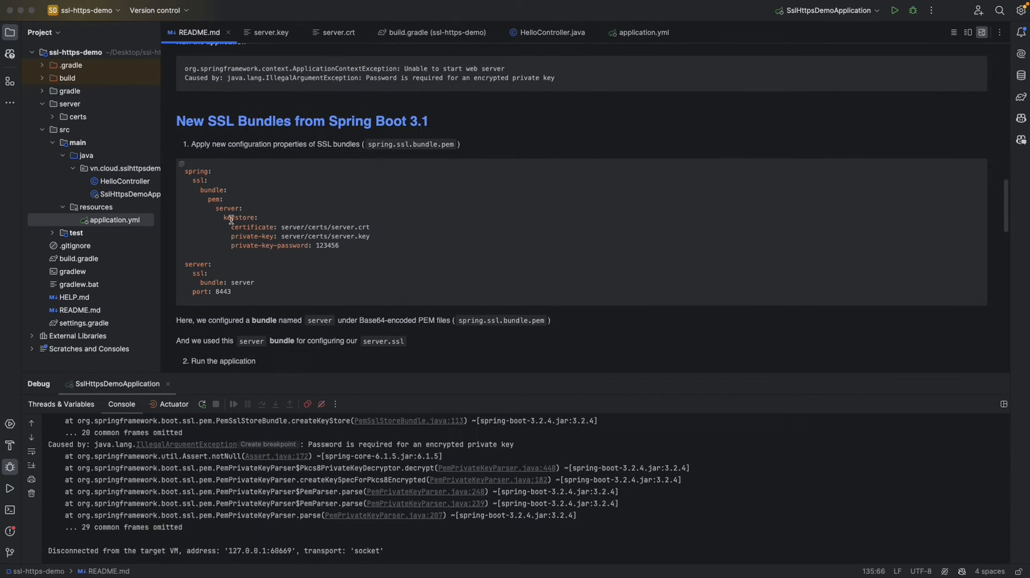
double_click(227, 208)
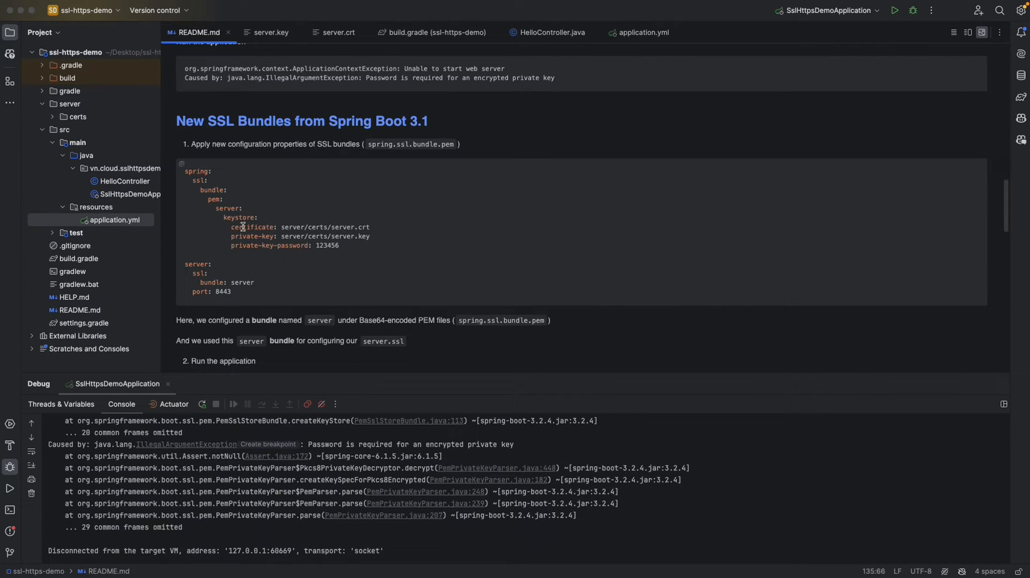
mouse_move(242, 222)
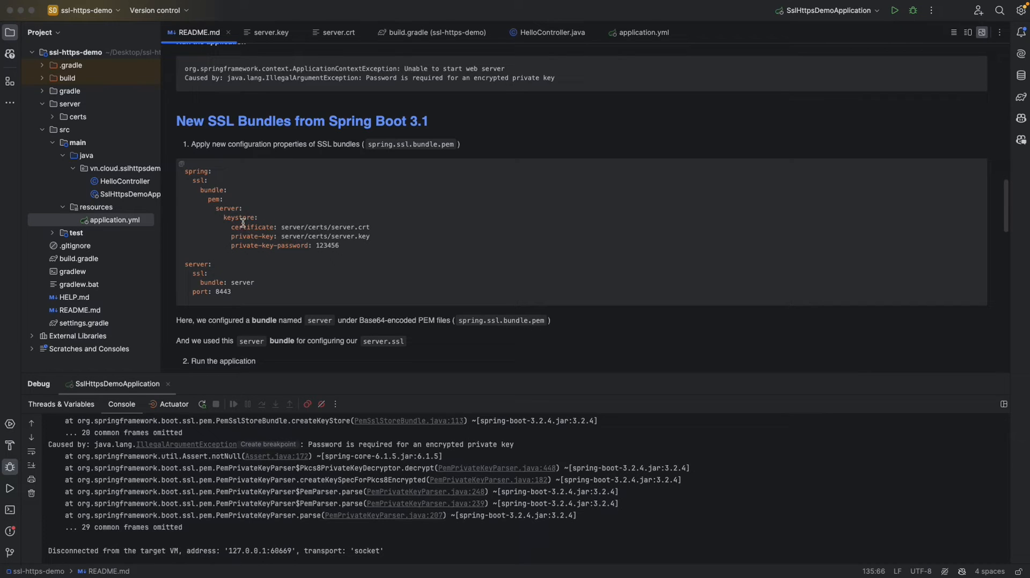
double_click(249, 226)
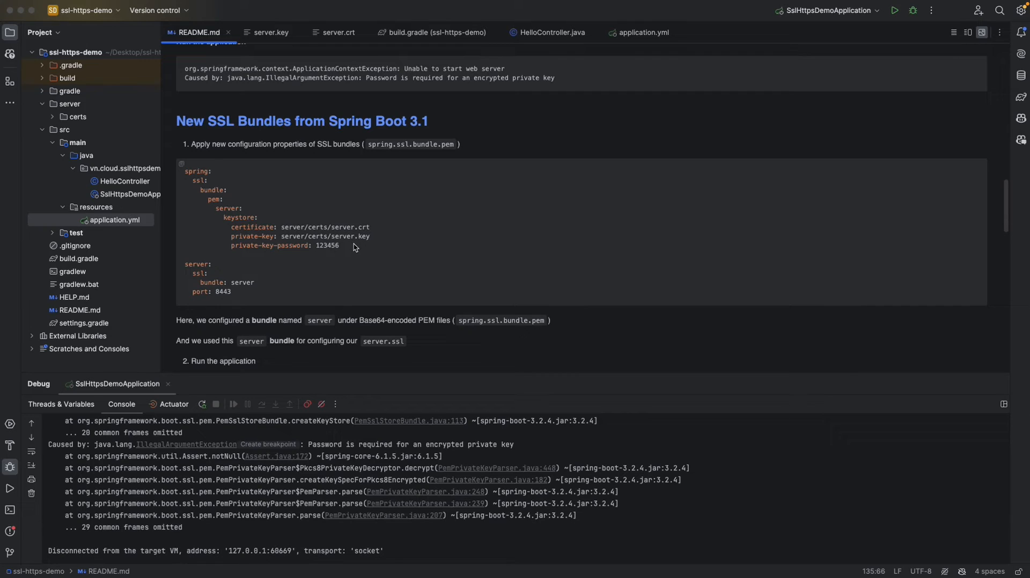
mouse_move(210, 257)
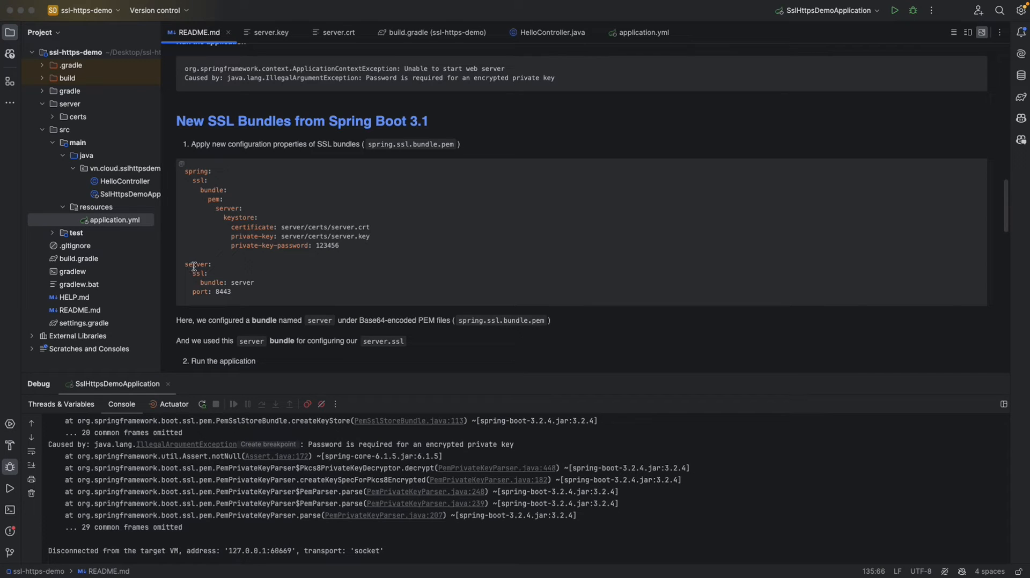
double_click(199, 274)
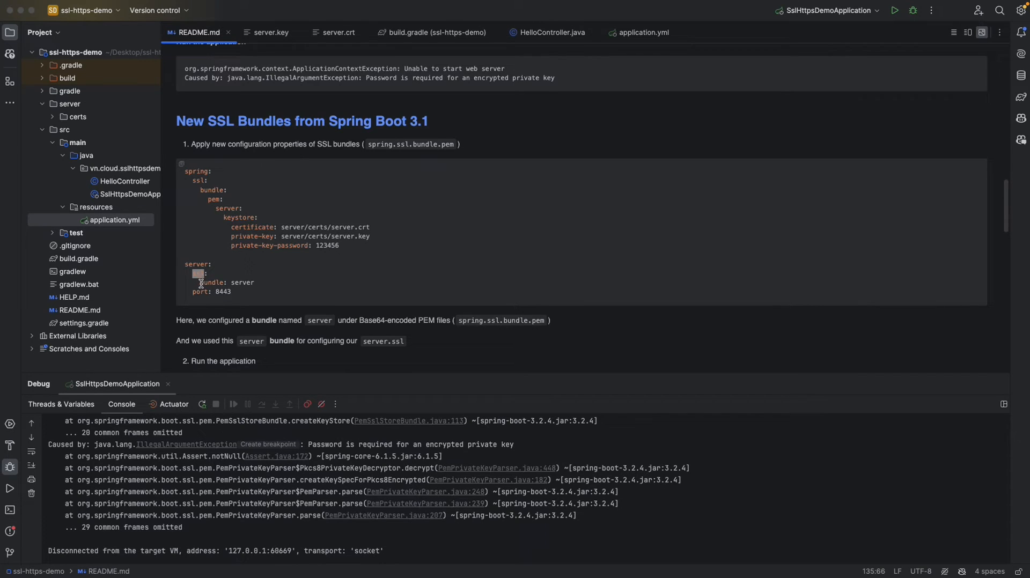
scroll("down", 3)
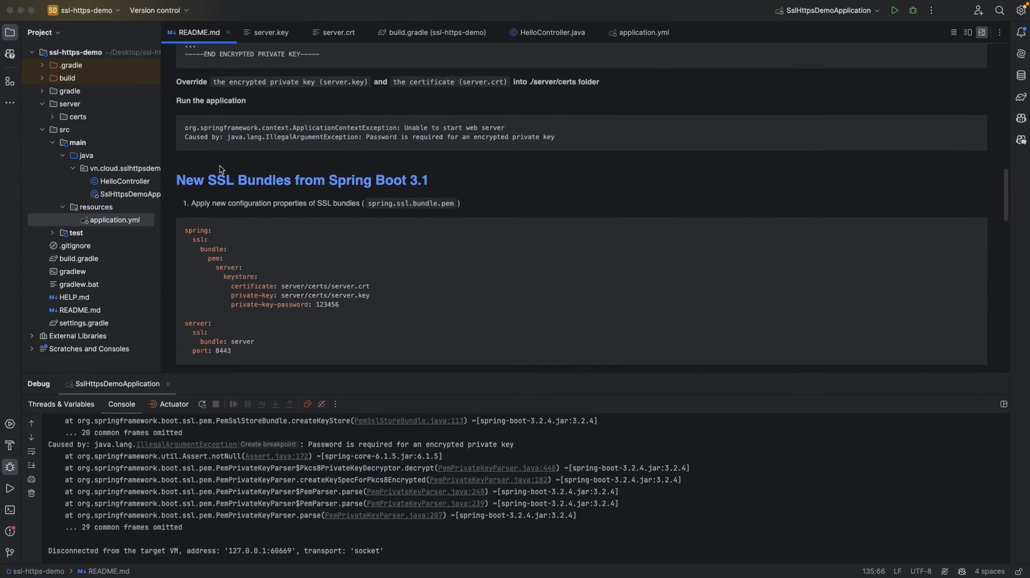
scroll("down", 3)
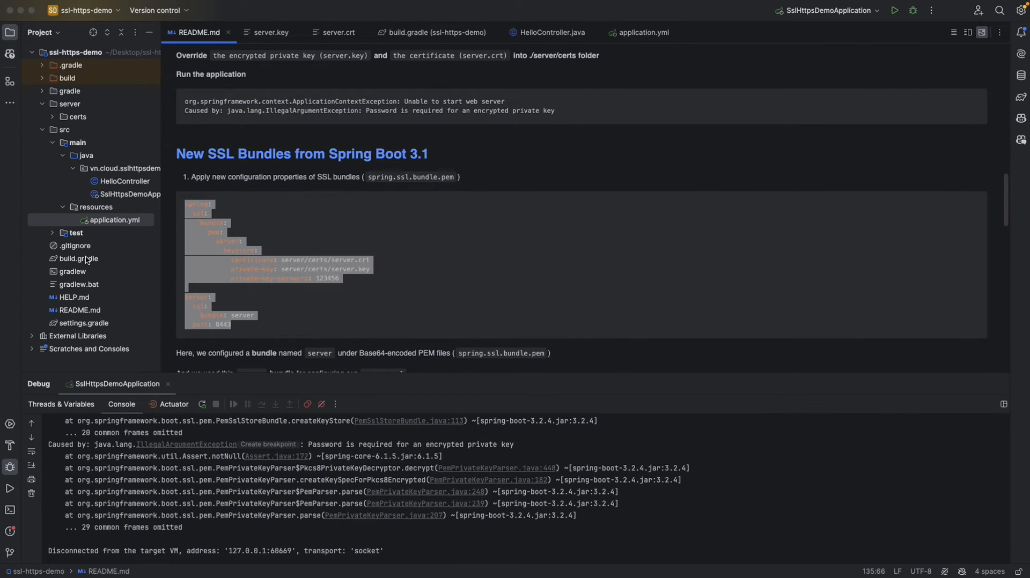
left_click(642, 32)
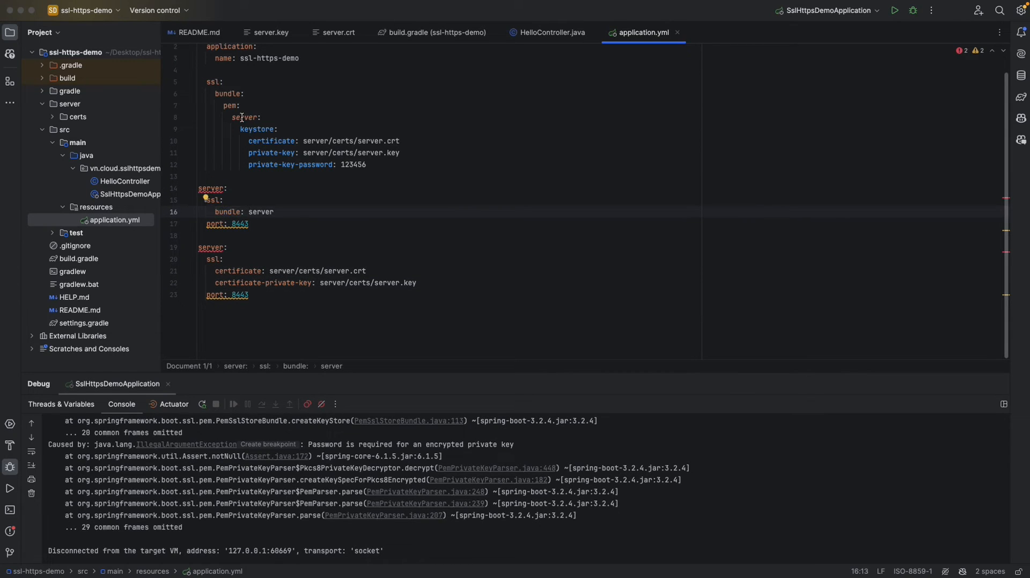
double_click(245, 116)
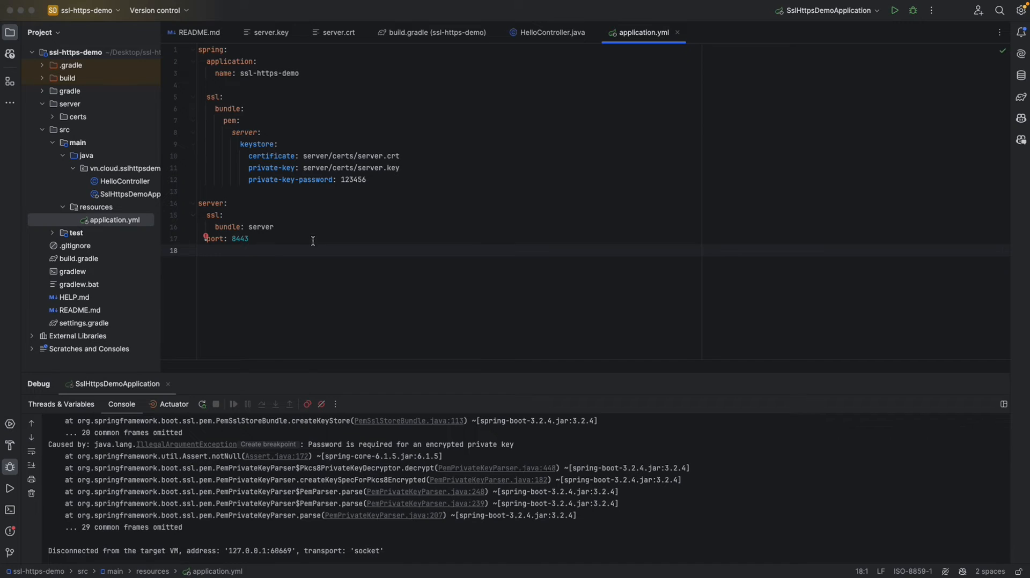
left_click(223, 215)
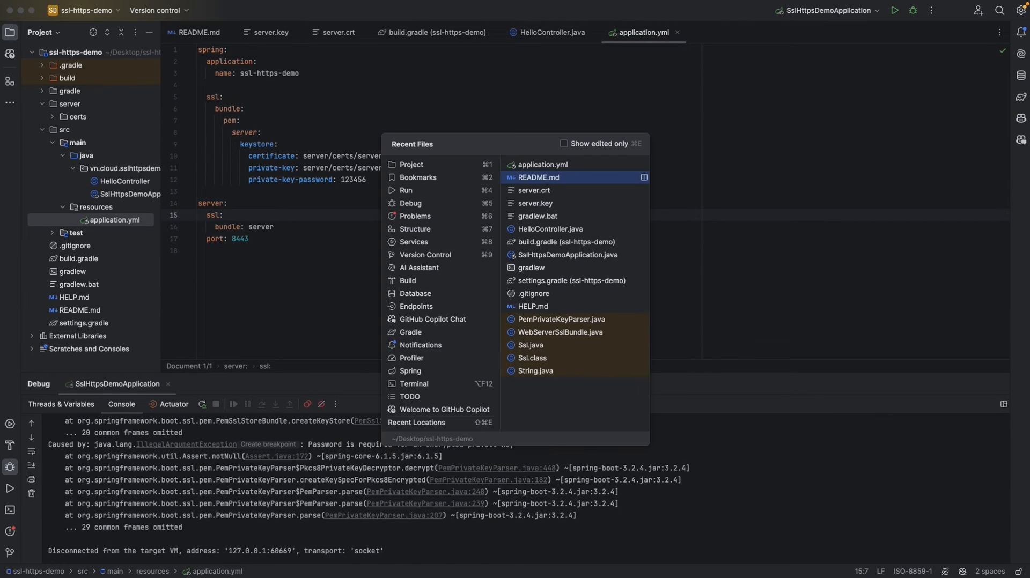
- Return to README.md and rerun SslHttpsDemoApplication in debug with the new bundle config
left_click(538, 177)
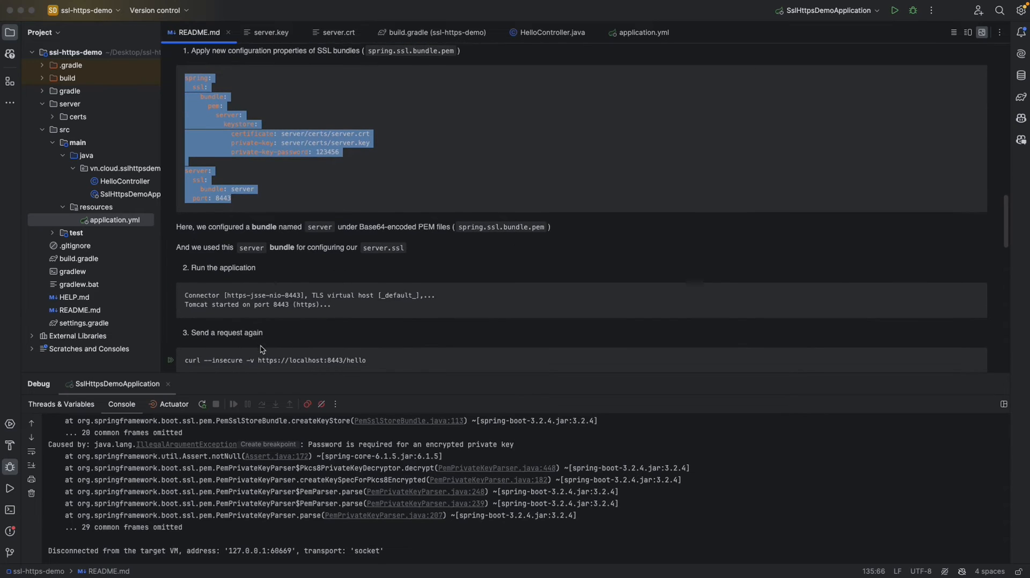
scroll("down", 3)
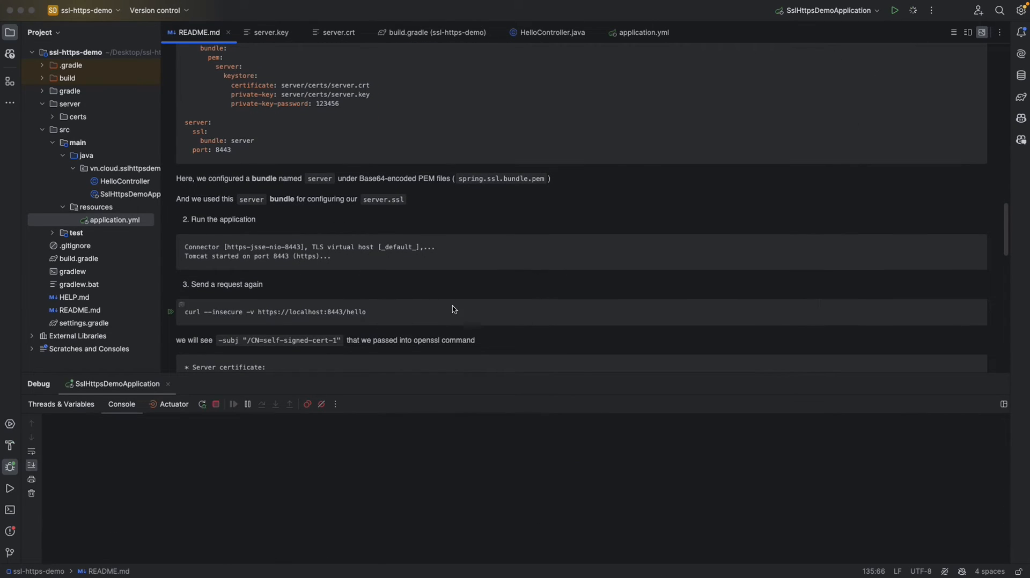
left_click(893, 9)
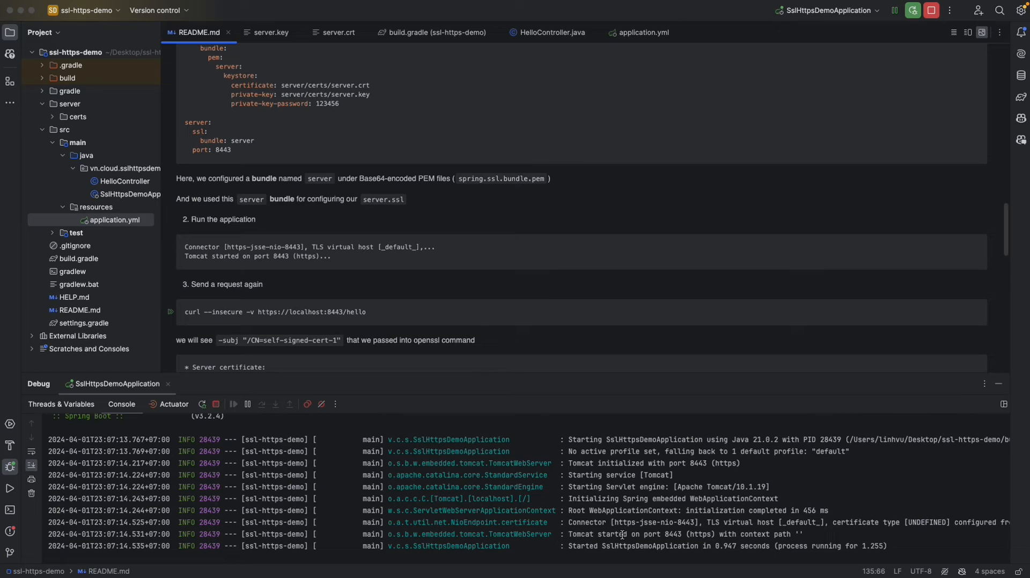
mouse_move(616, 535)
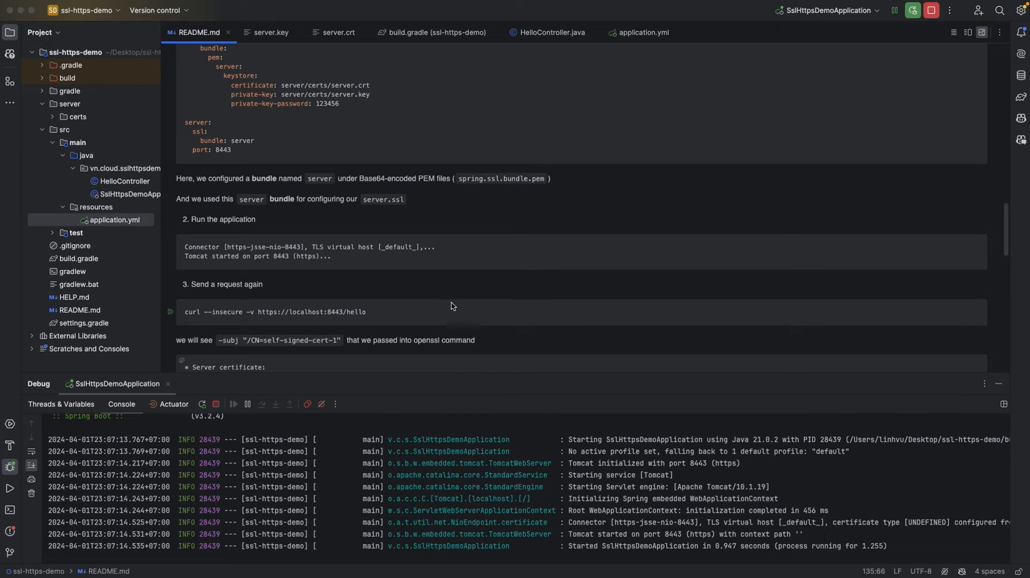
- Confirm curl's HTTP 200 response shows issuer self-signed-cert-1, then scroll to the hot-reload notes
scroll("down", 3)
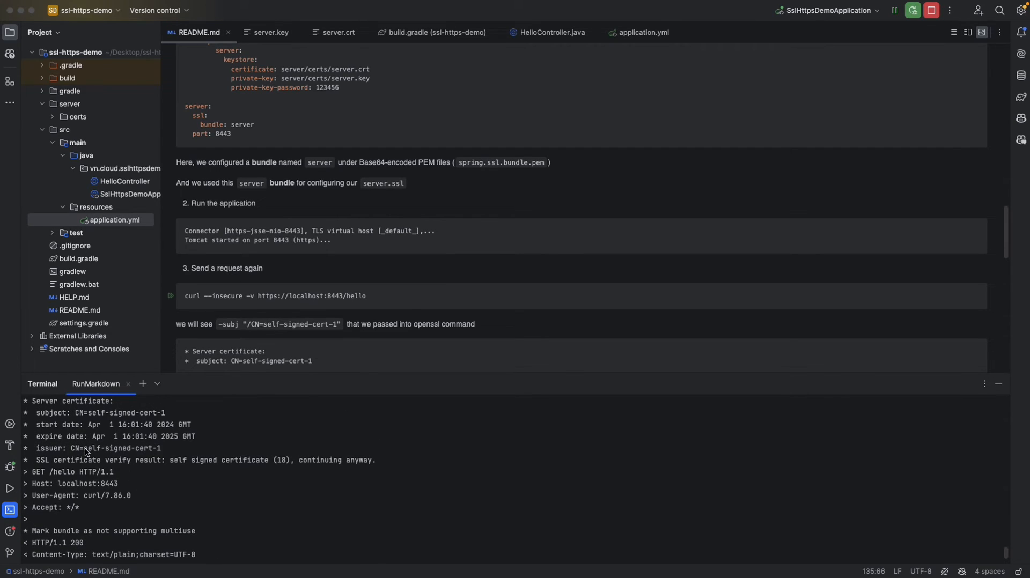
double_click(122, 447)
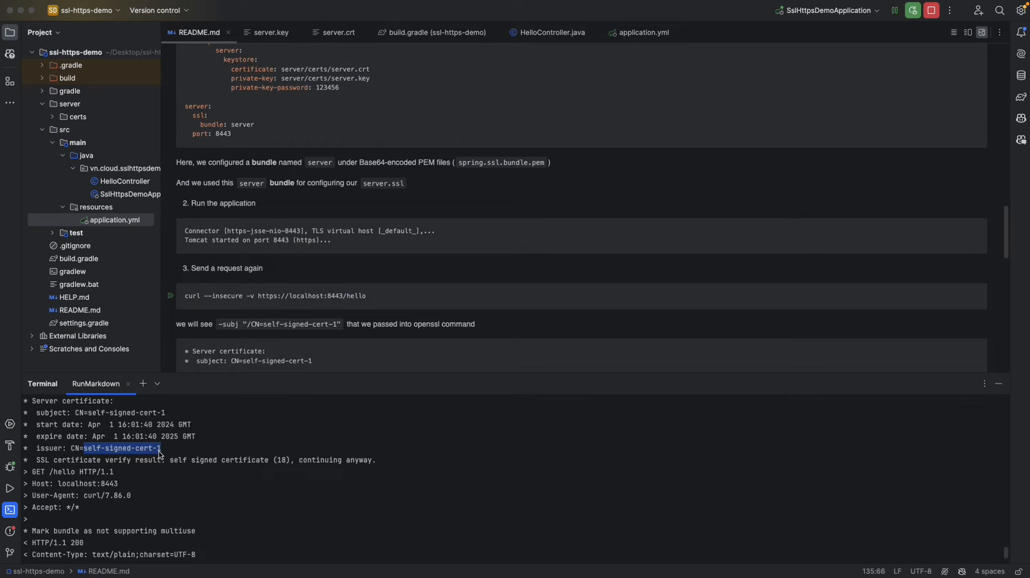
scroll("down", 3)
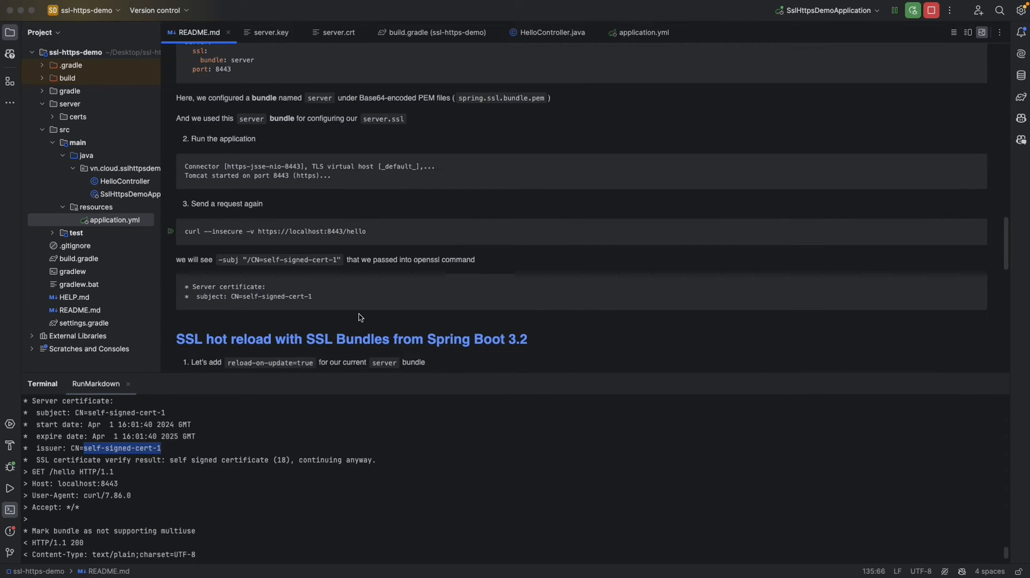
scroll("down", 3)
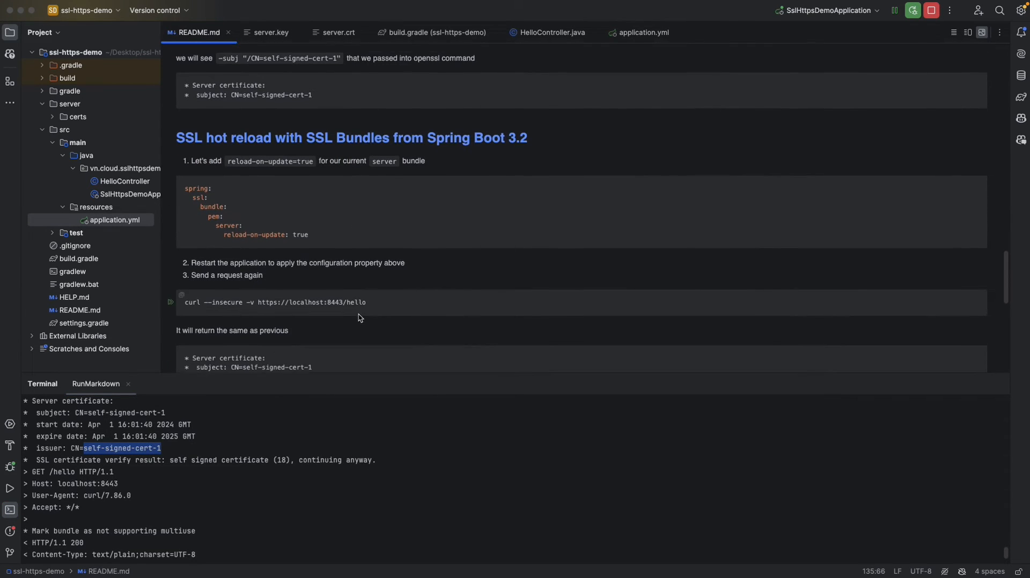
scroll("down", 3)
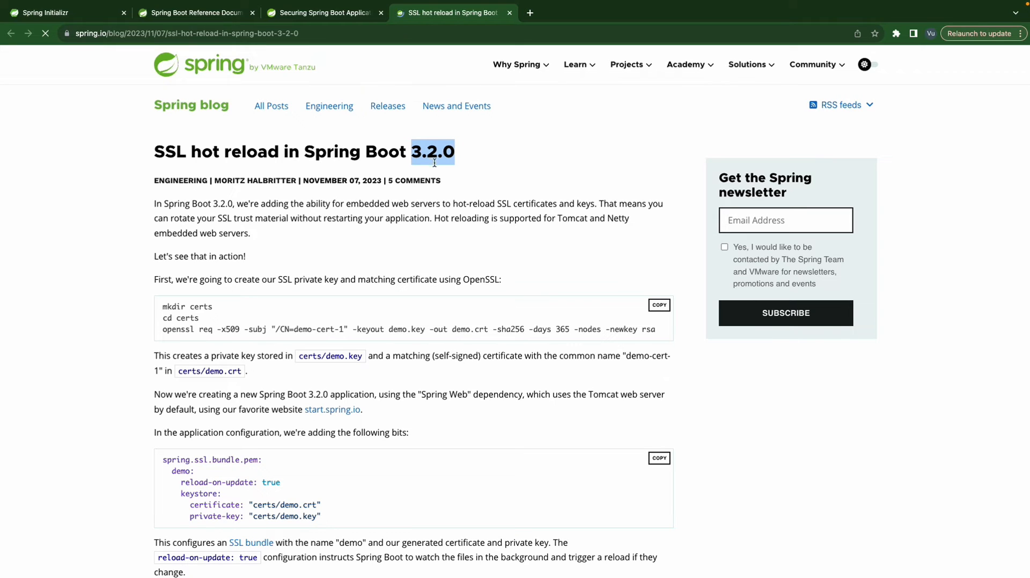
- Scroll the Spring Boot 3.2.0 hot-reload post and highlight reload-on-update: true
scroll("down", 3)
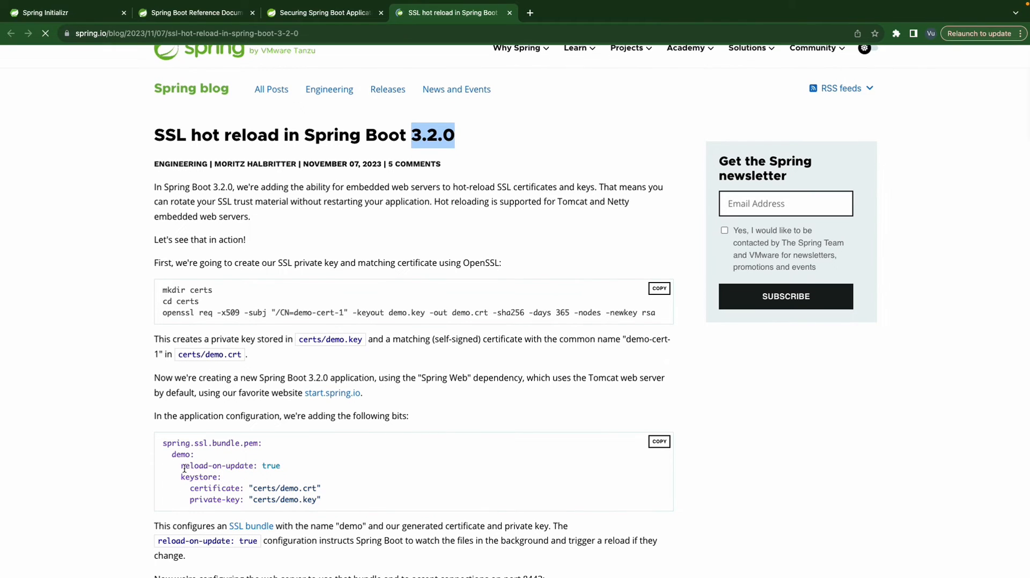
left_click_drag(180, 466, 280, 466)
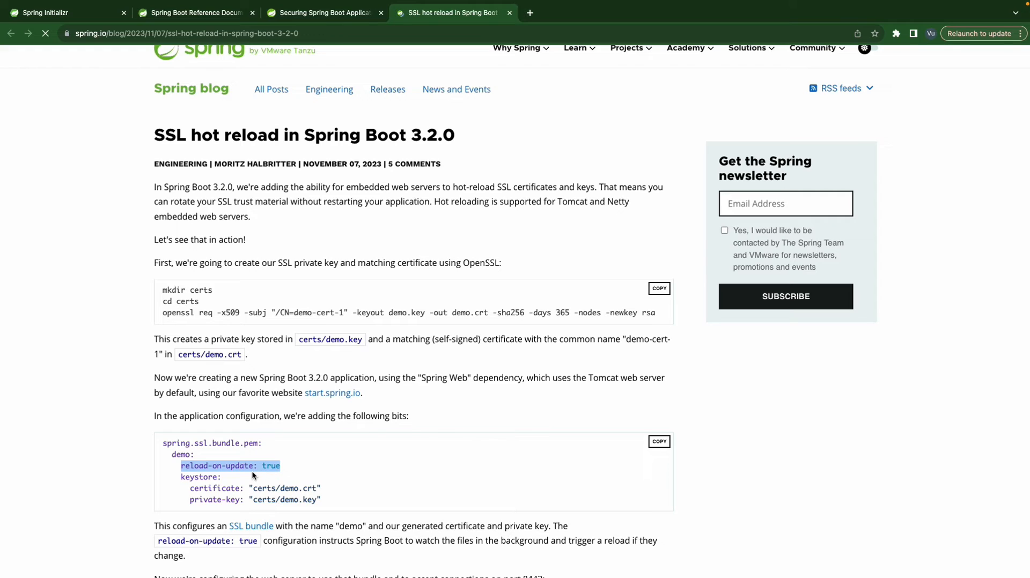
double_click(284, 488)
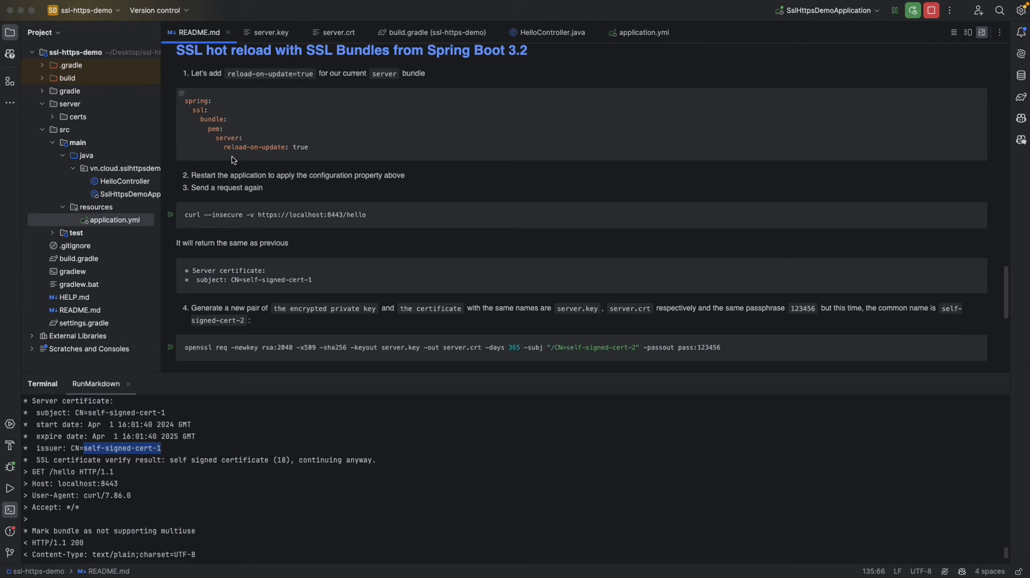
- Add reload-on-update: true under the server bundle's keystore settings in application.yml
double_click(264, 147)
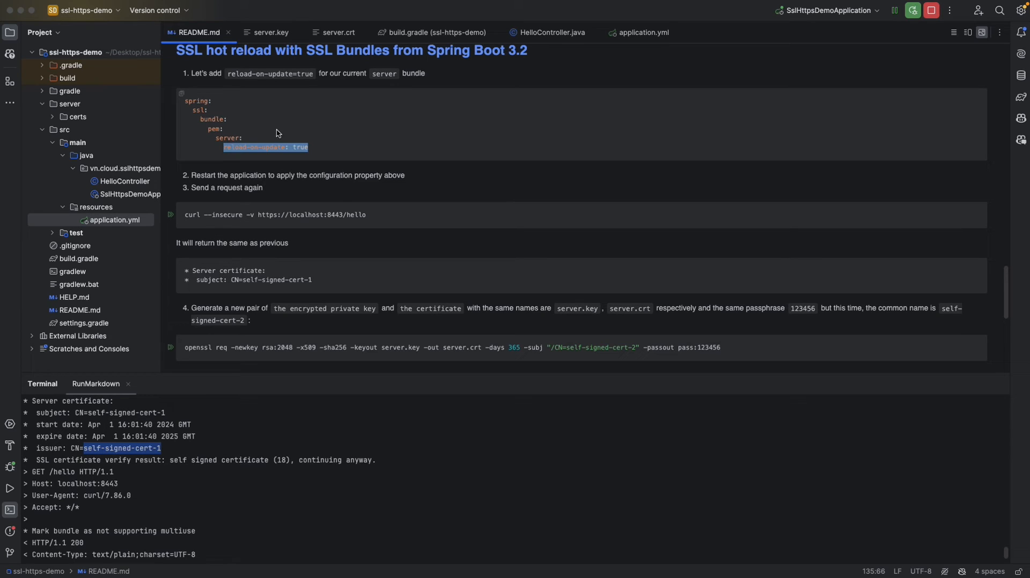
double_click(228, 138)
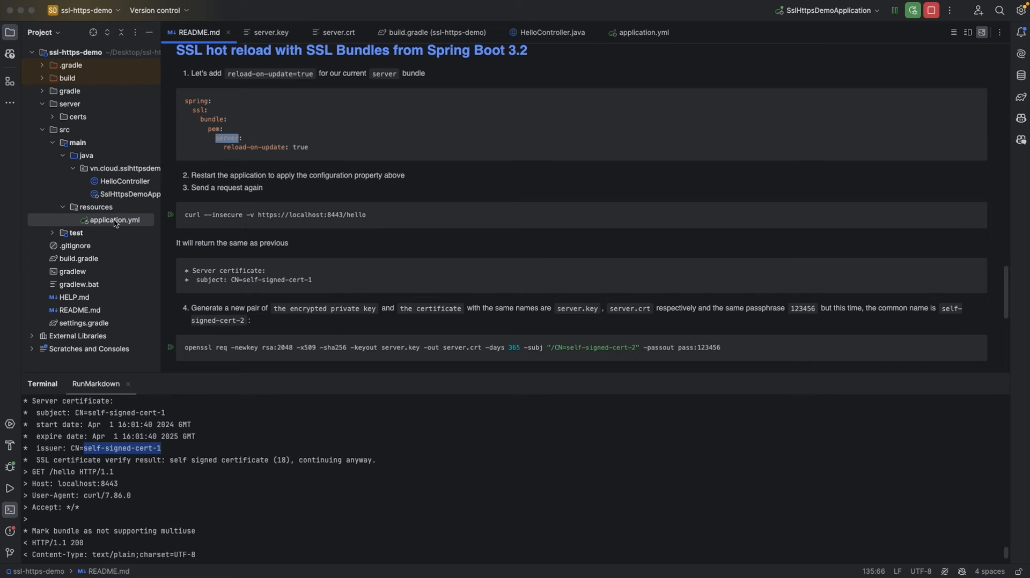
left_click(643, 33)
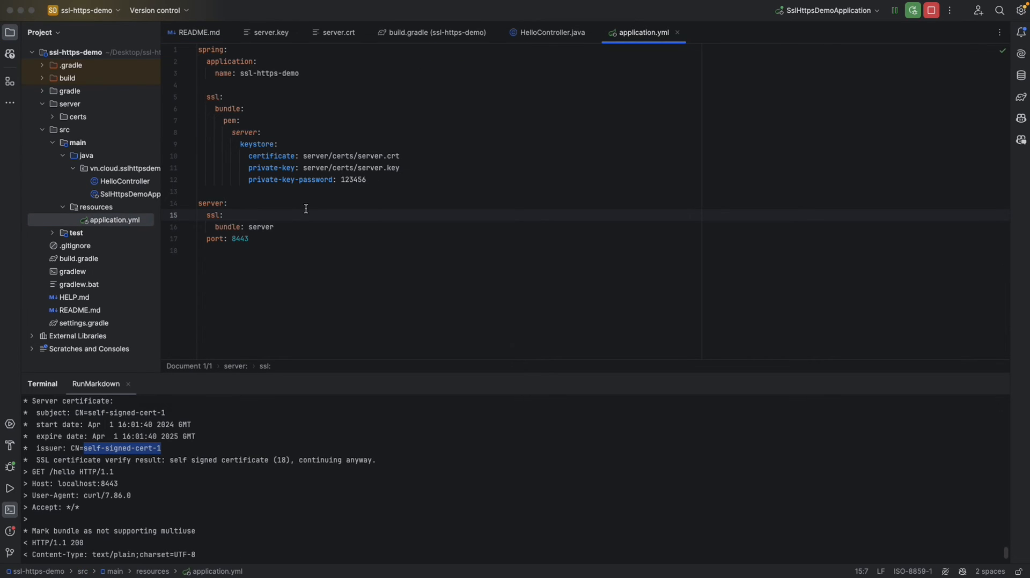
left_click(248, 132)
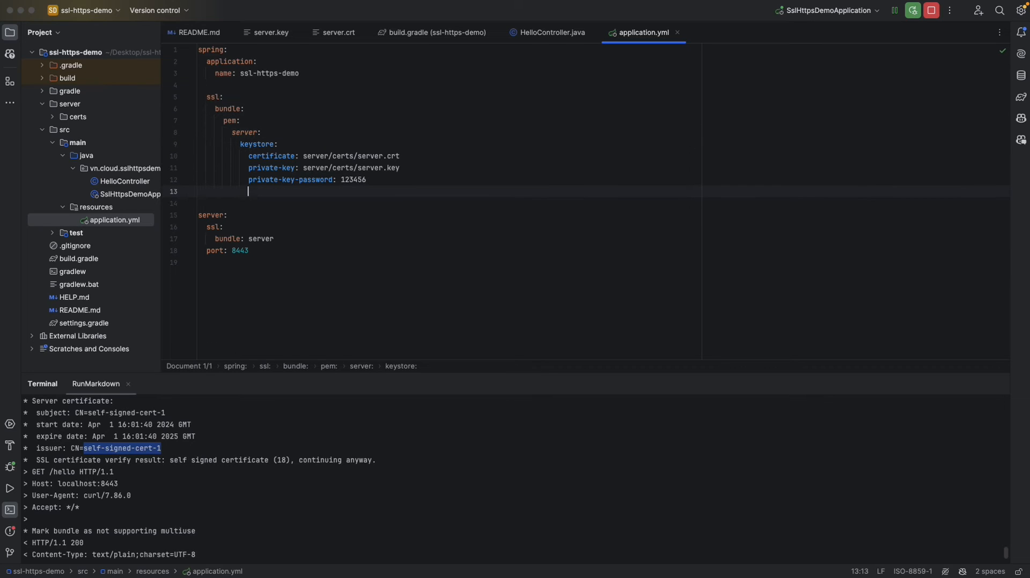
type("reload-on-update: true")
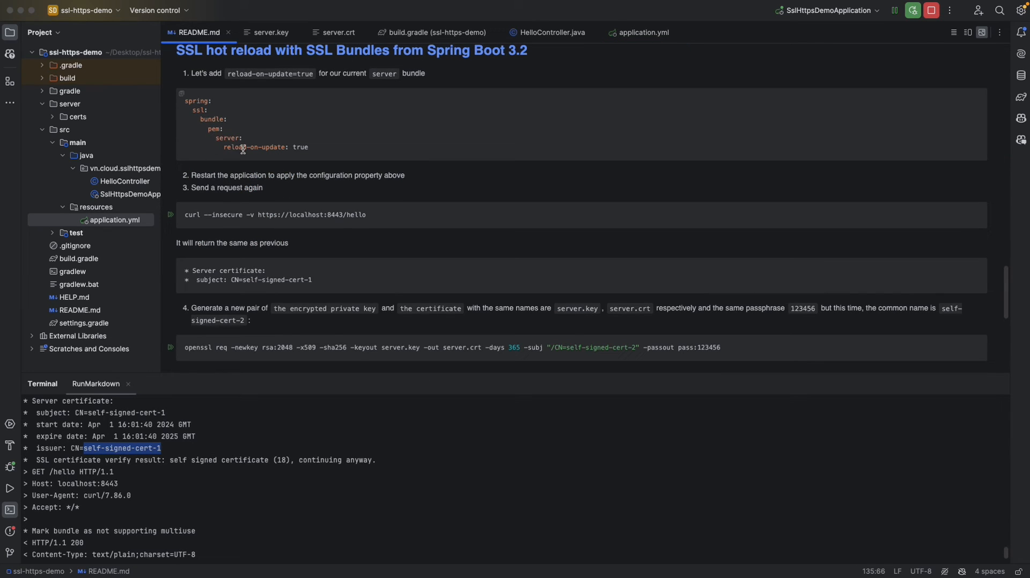
scroll("down", 3)
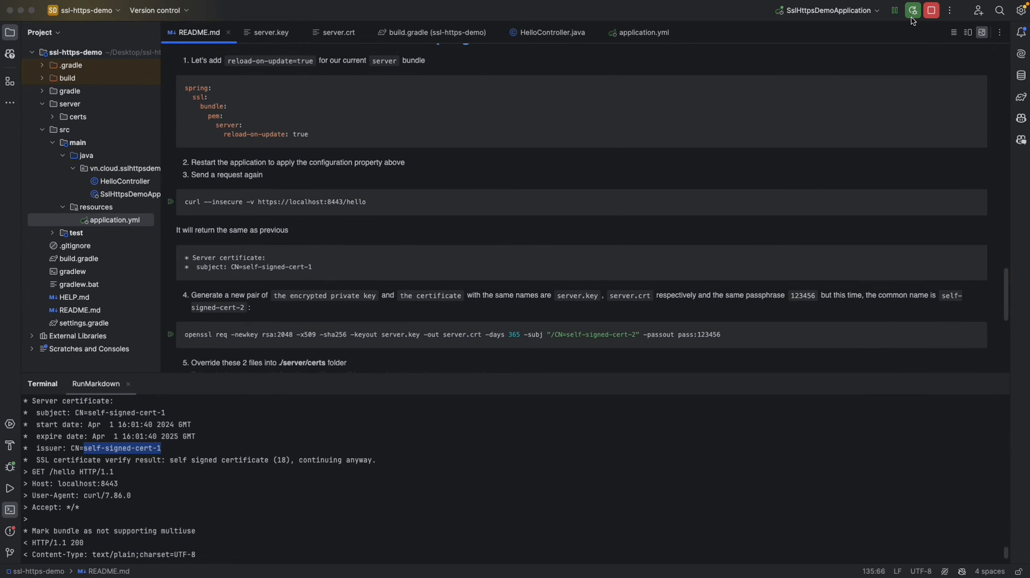
left_click(913, 10)
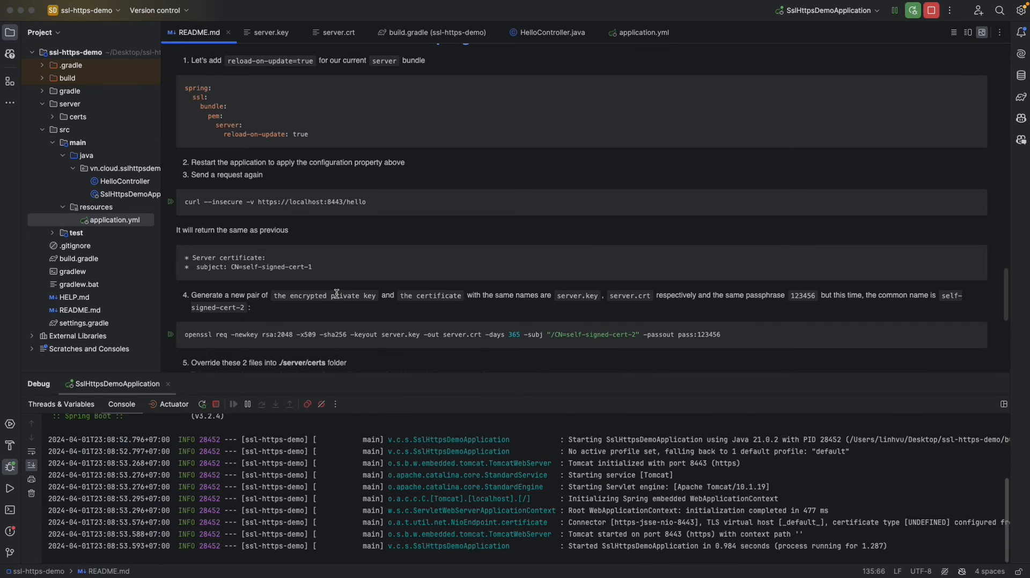
mouse_move(336, 292)
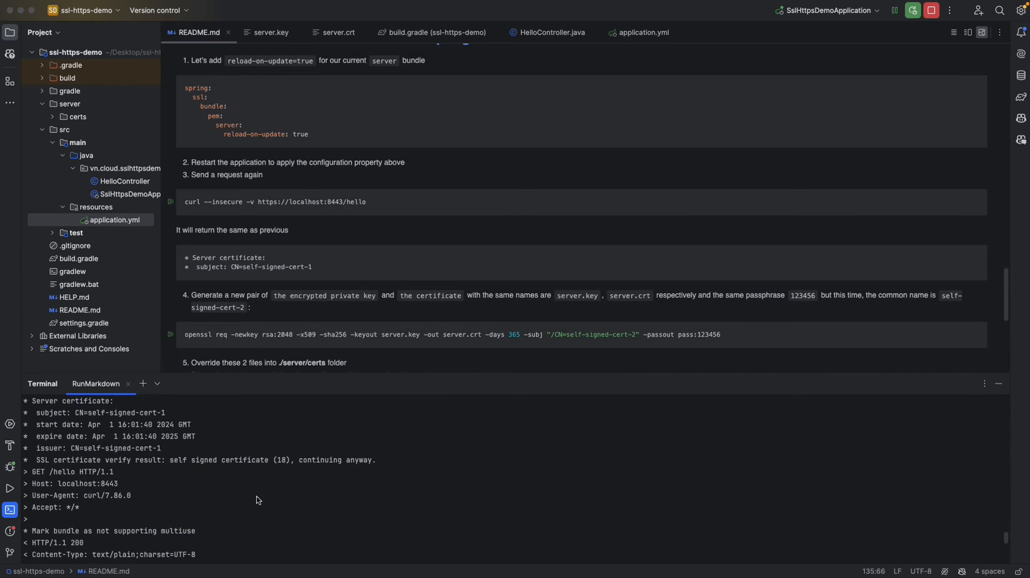
scroll("down", 3)
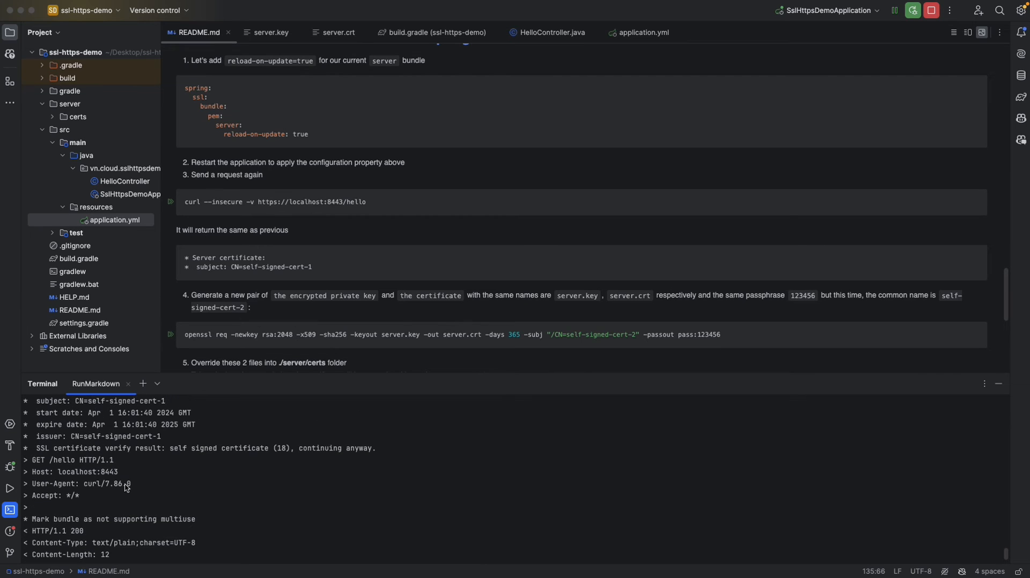
double_click(77, 436)
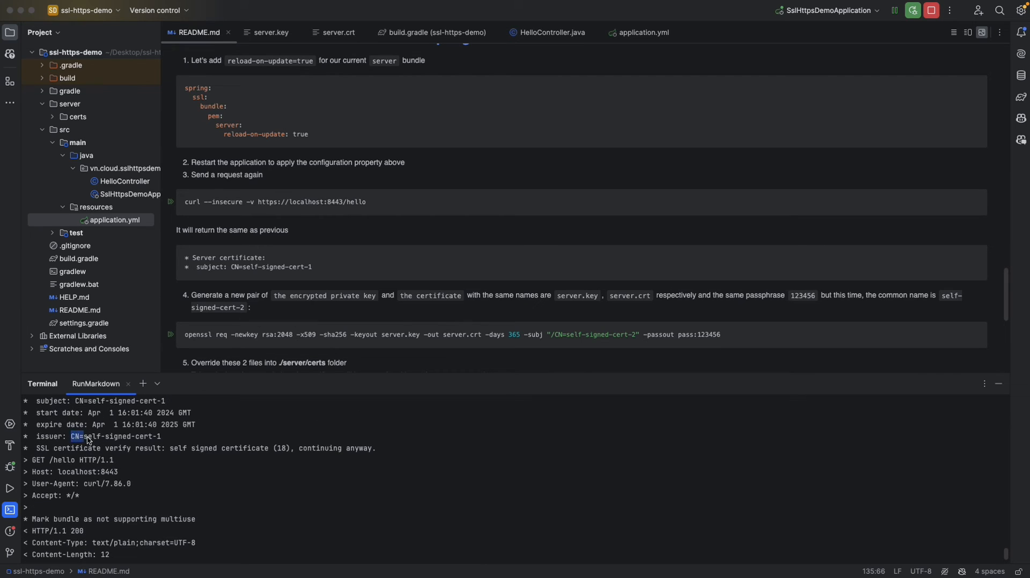
scroll("down", 3)
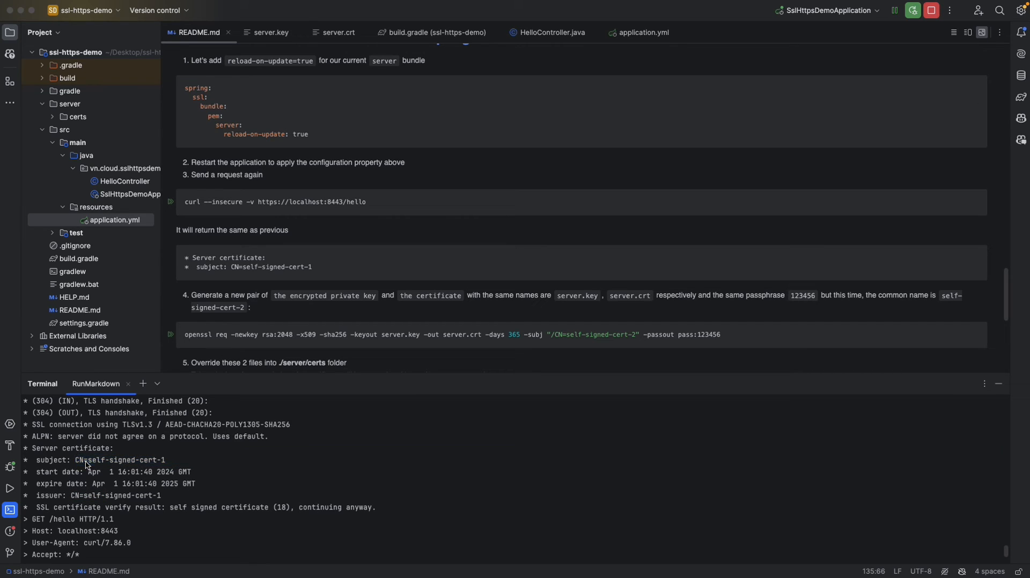
double_click(120, 460)
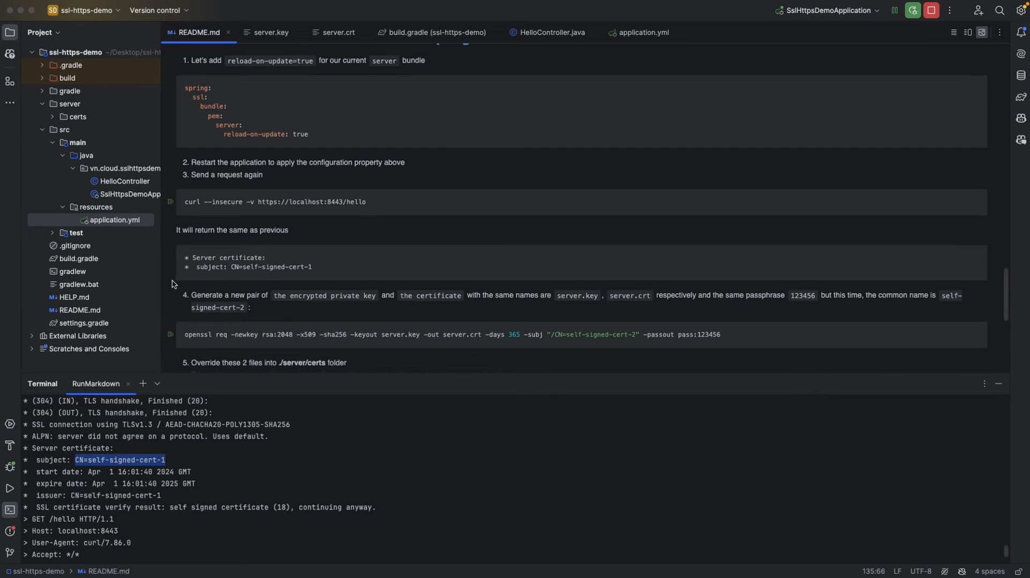
scroll("down", 3)
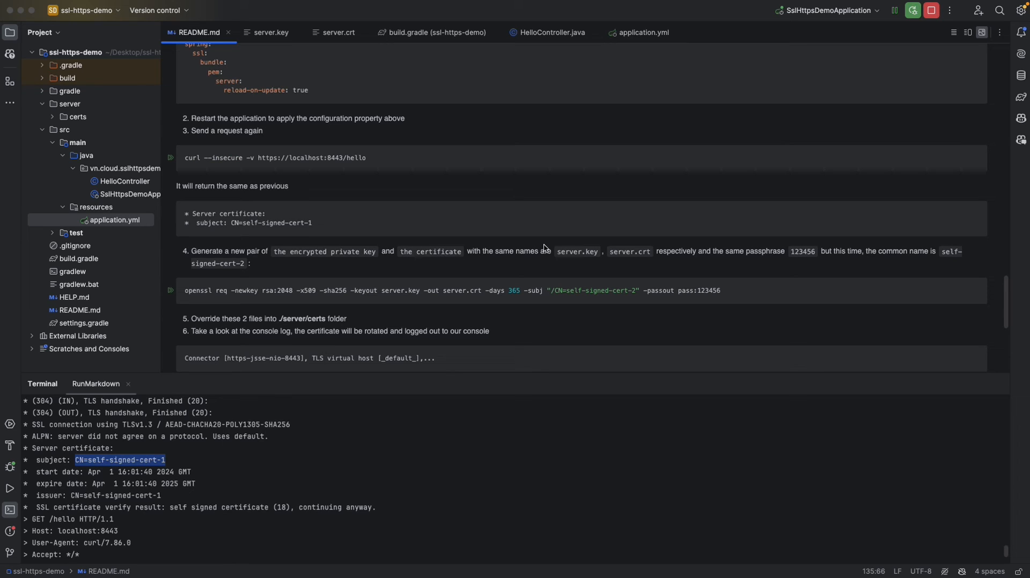
mouse_move(558, 251)
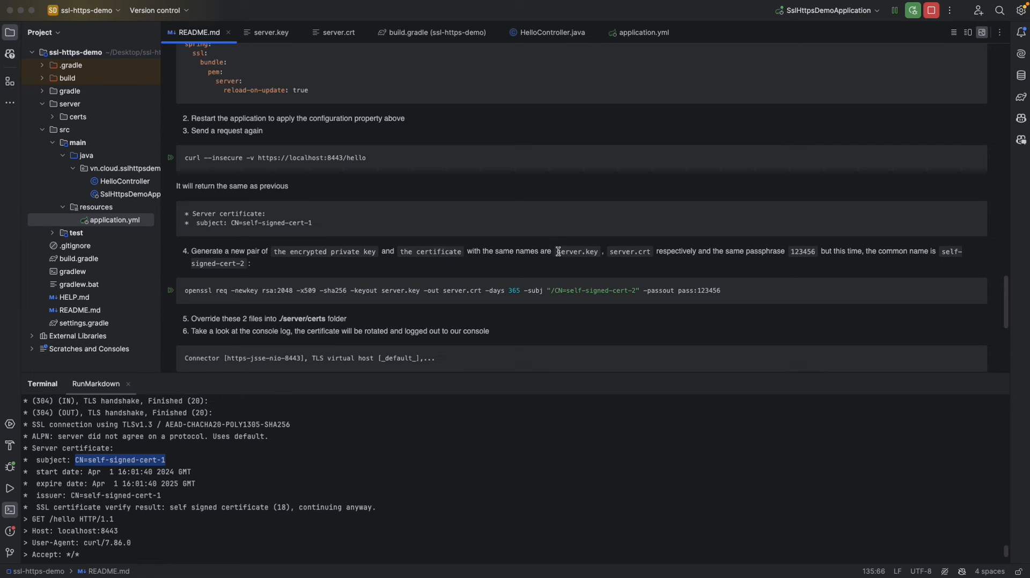
mouse_move(614, 254)
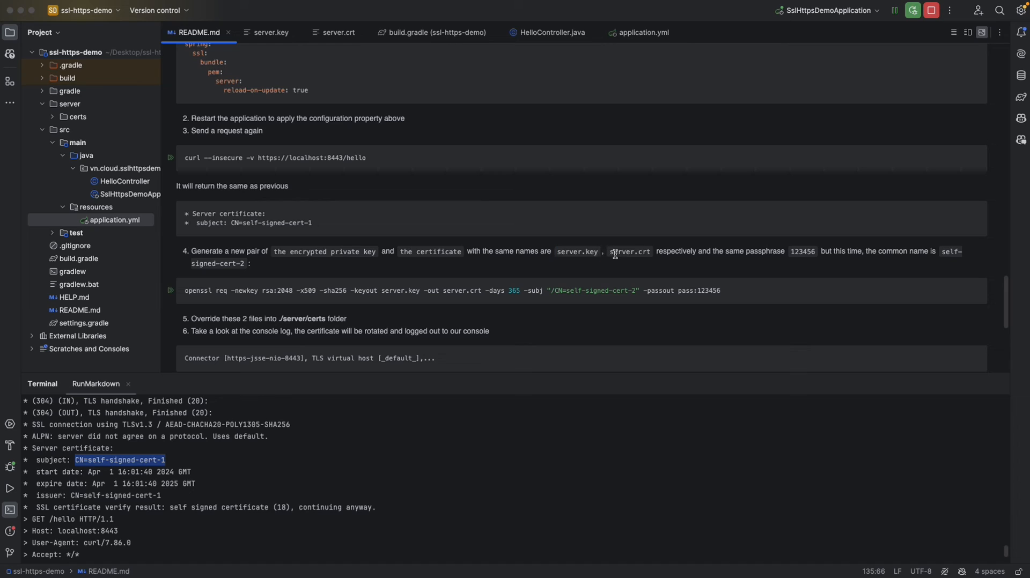
double_click(629, 251)
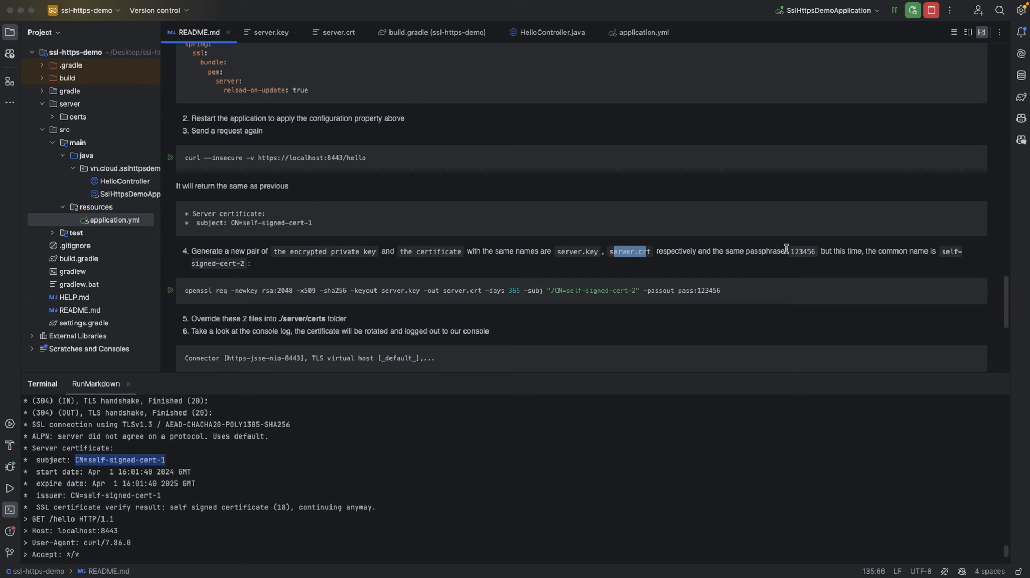
mouse_move(745, 258)
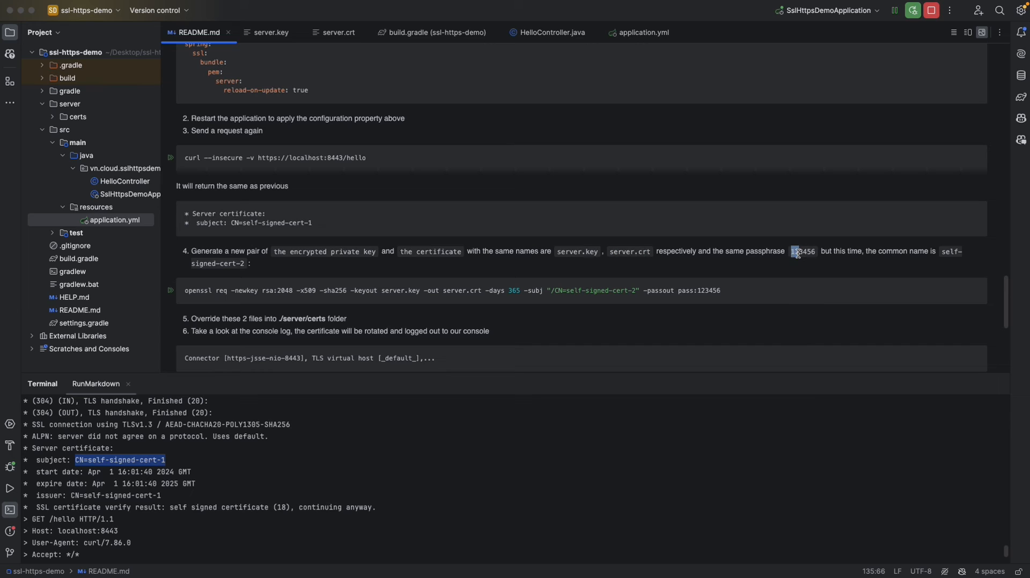
double_click(801, 251)
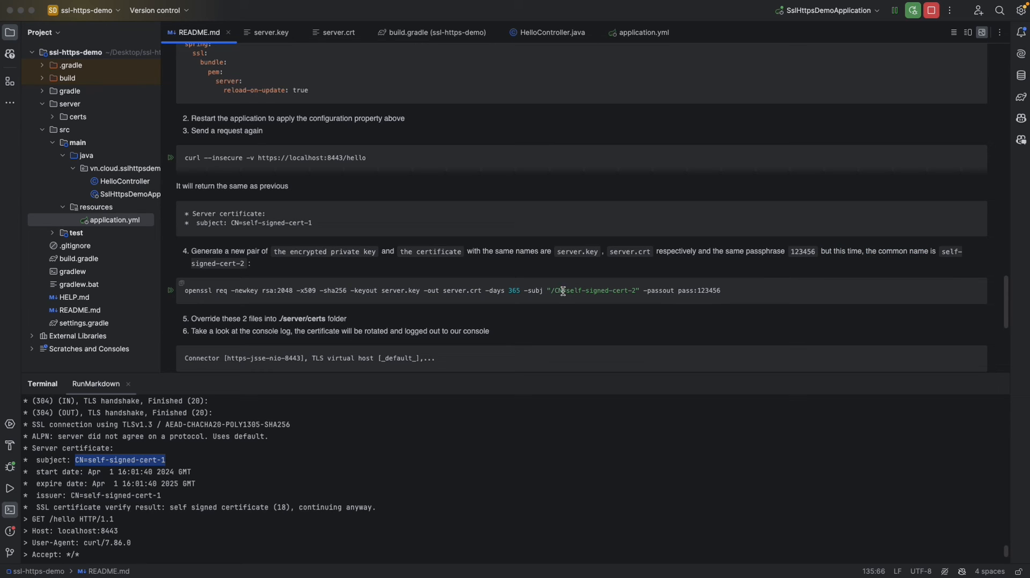
mouse_move(566, 292)
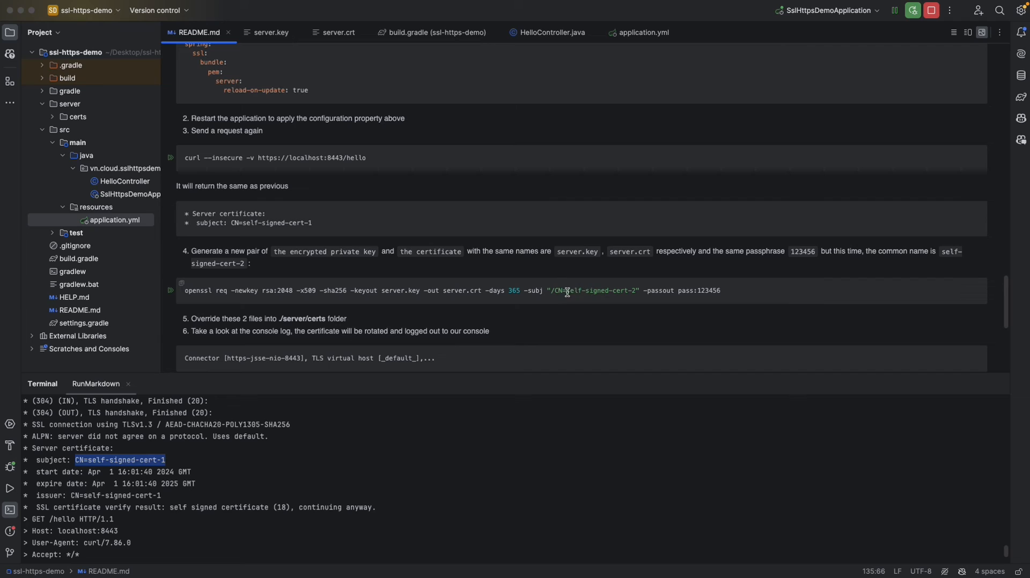
mouse_move(631, 290)
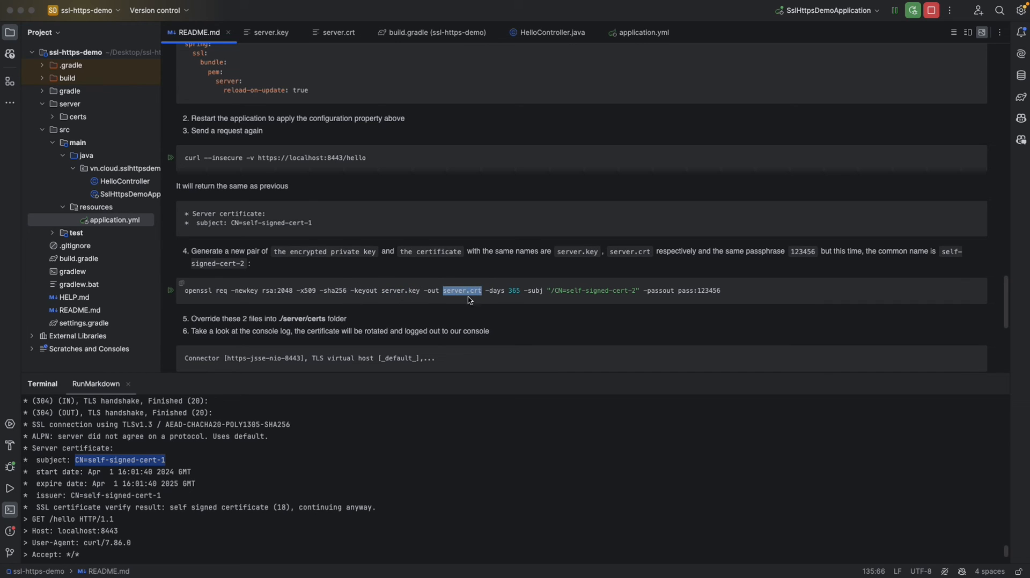
double_click(708, 290)
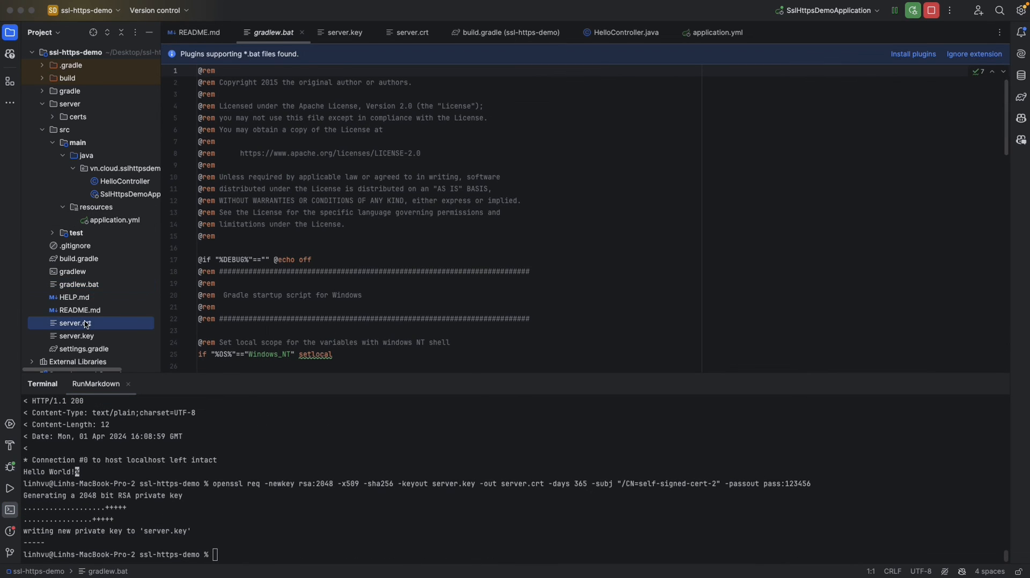
- Move the new server.key and server.crt into server/certs, overwriting the old files
left_click(76, 335)
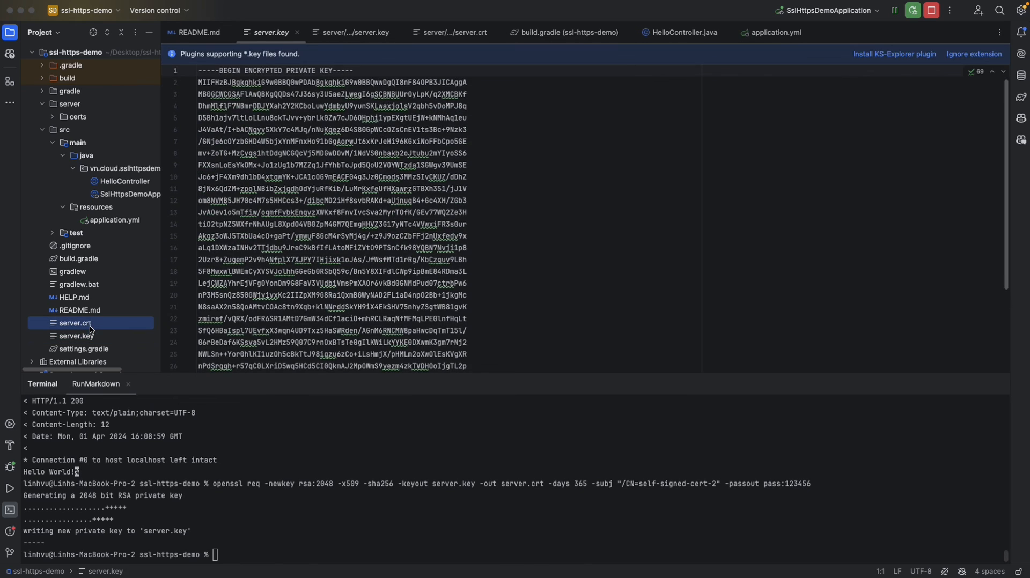
left_click(75, 323)
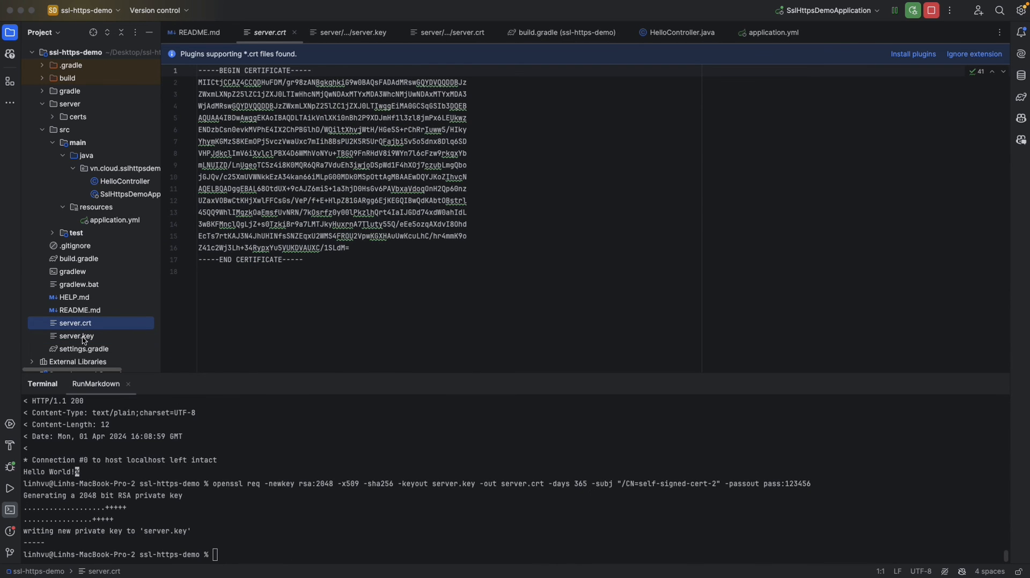
mouse_move(84, 288)
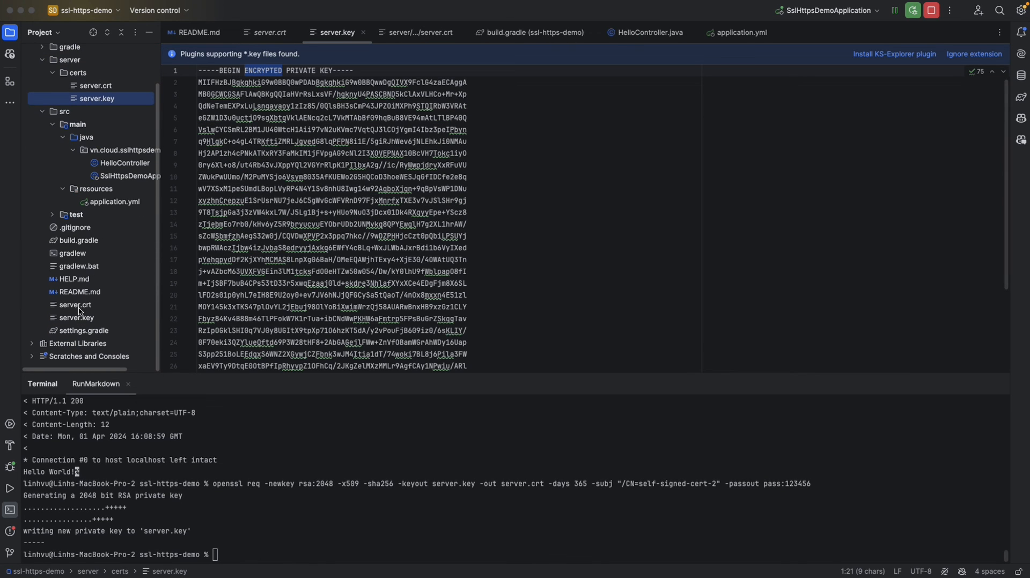
left_click(269, 32)
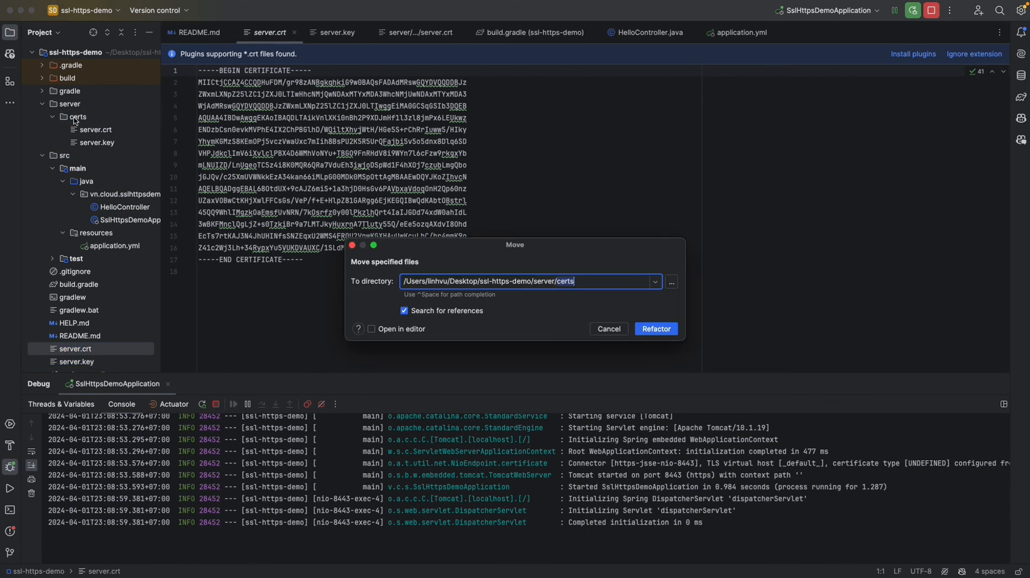
left_click(655, 328)
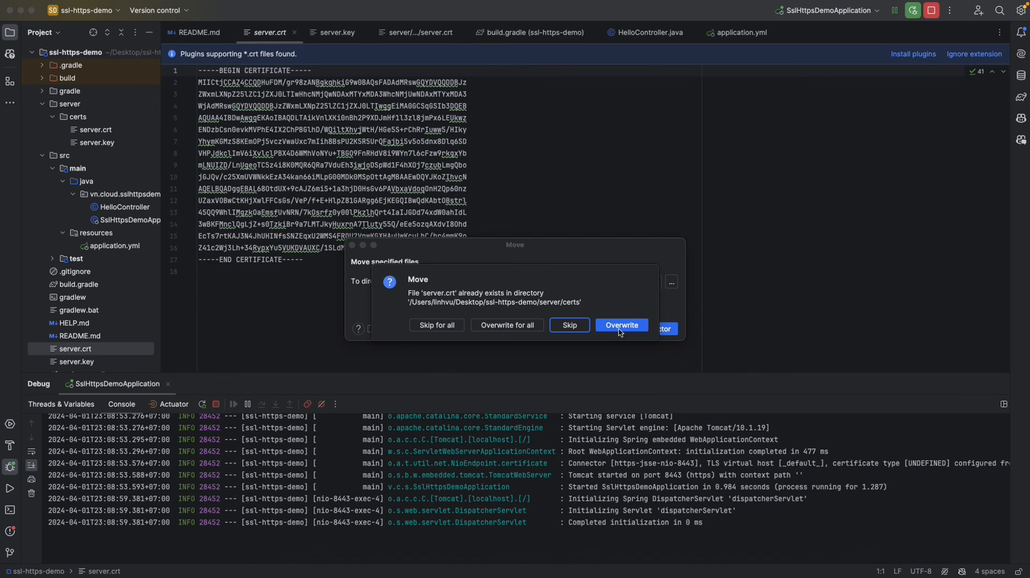
left_click(620, 325)
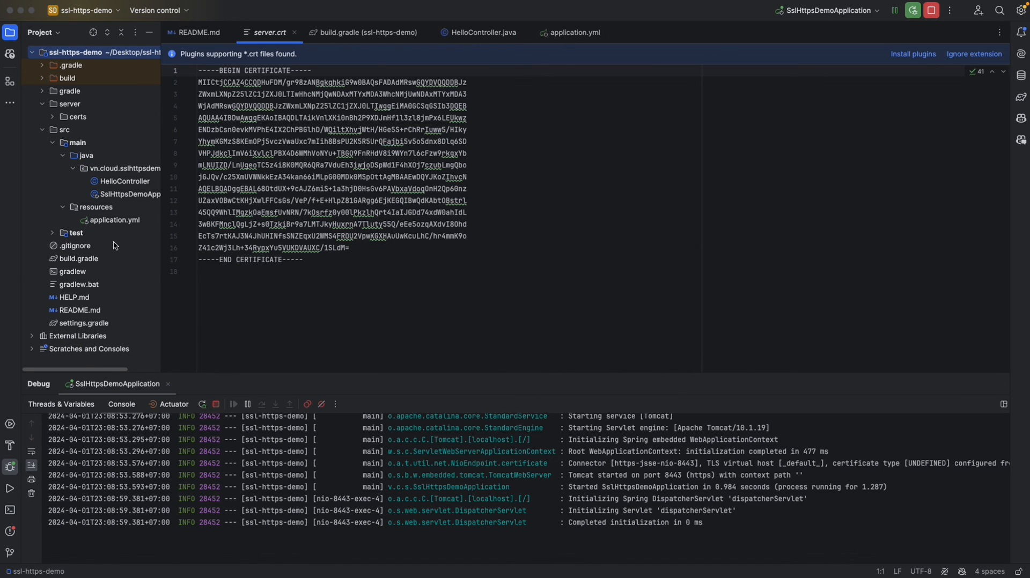
left_click(79, 117)
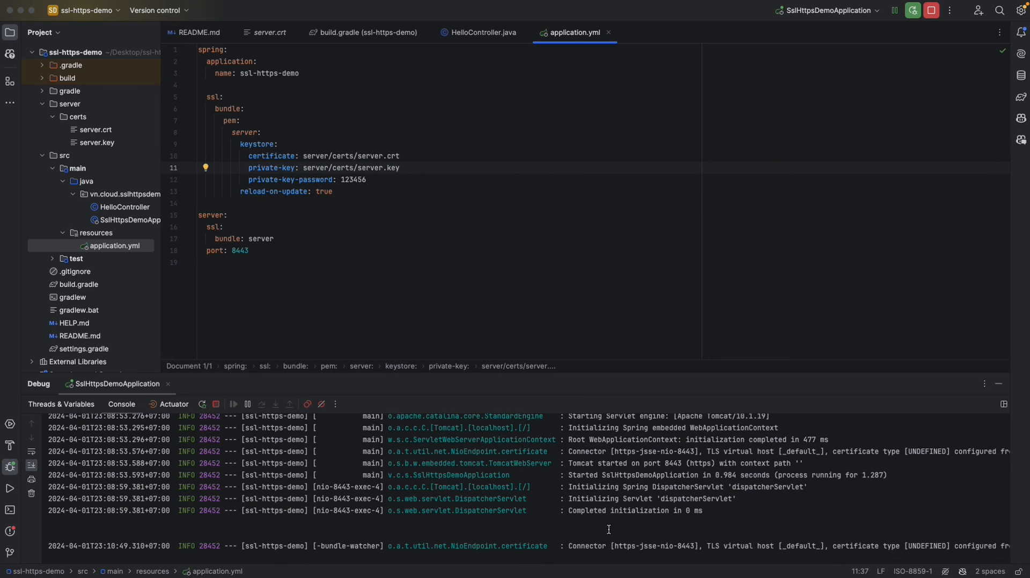
- Check the bundle-watcher reload log, then scroll README.md to the curl /hello request
left_click_drag(568, 546, 707, 546)
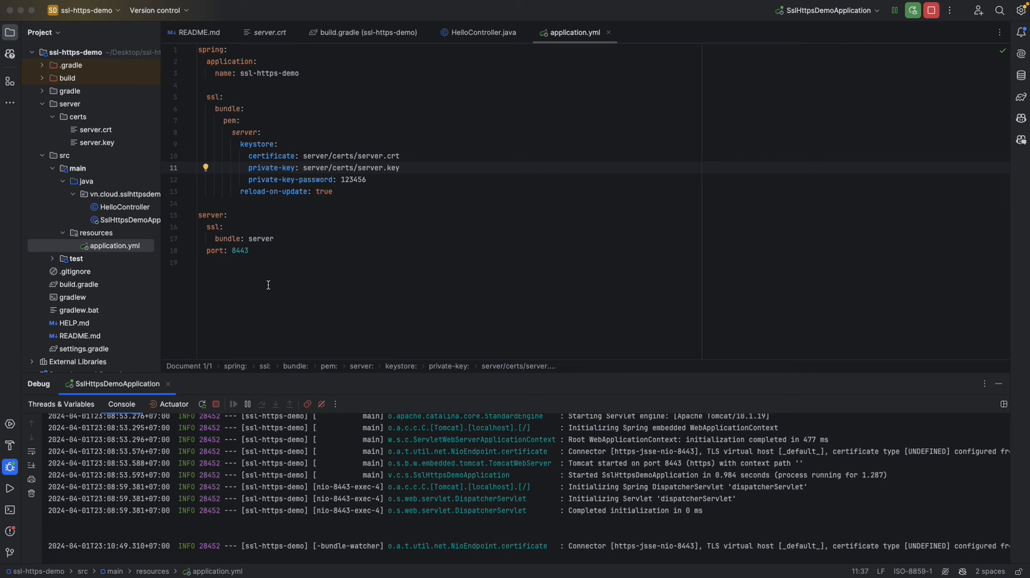
left_click(81, 335)
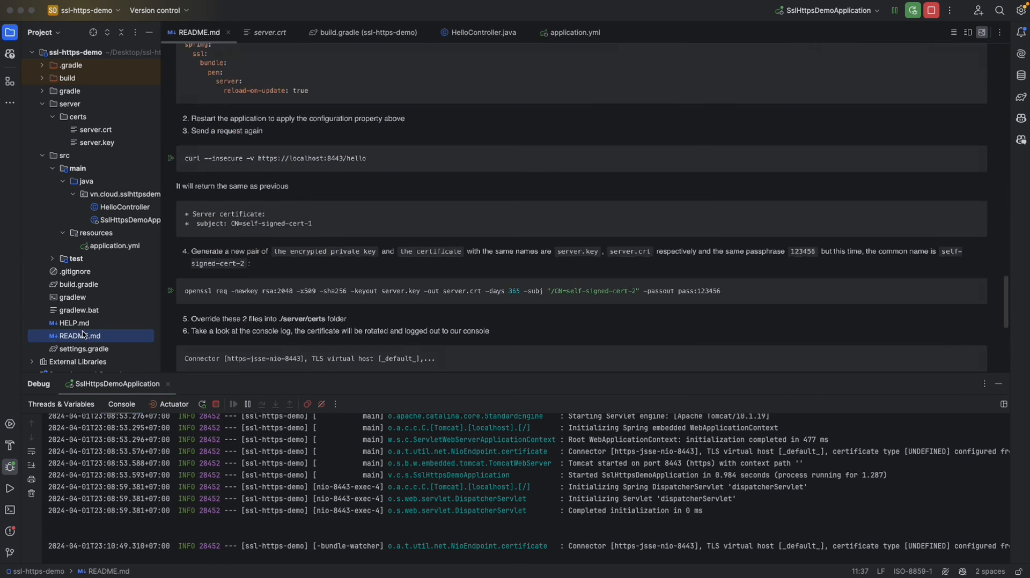
scroll("down", 3)
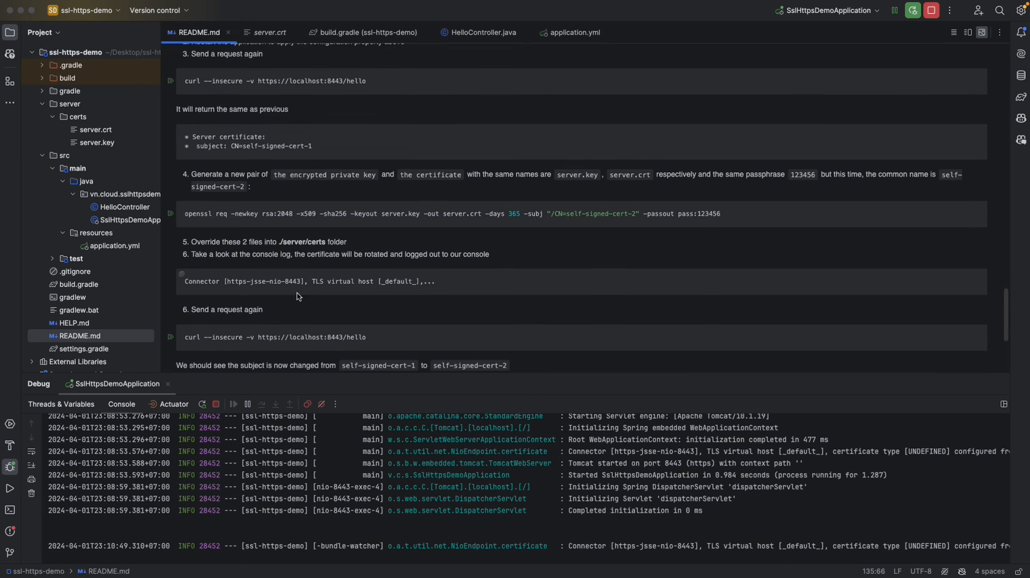
scroll("down", 3)
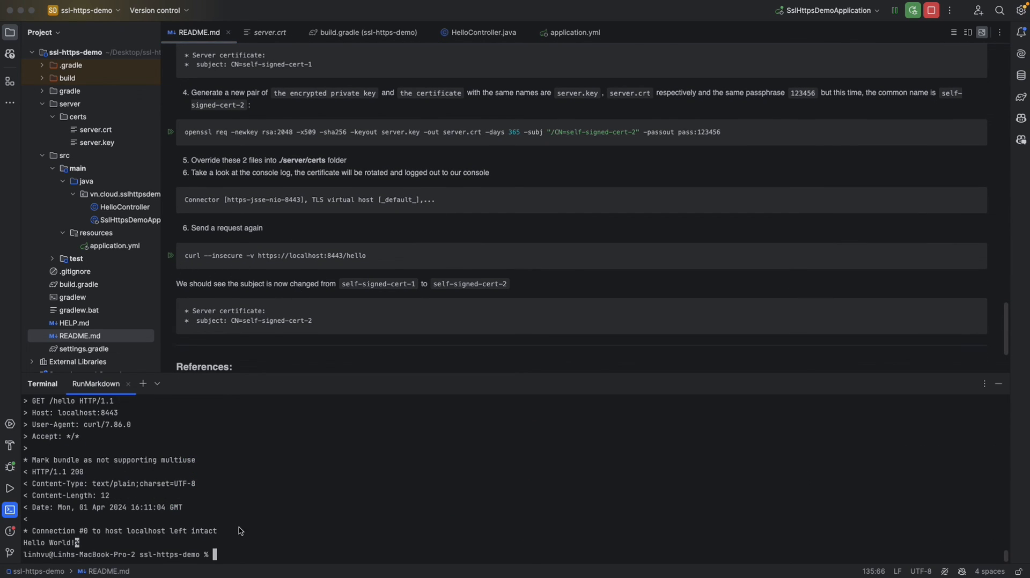
mouse_move(27, 543)
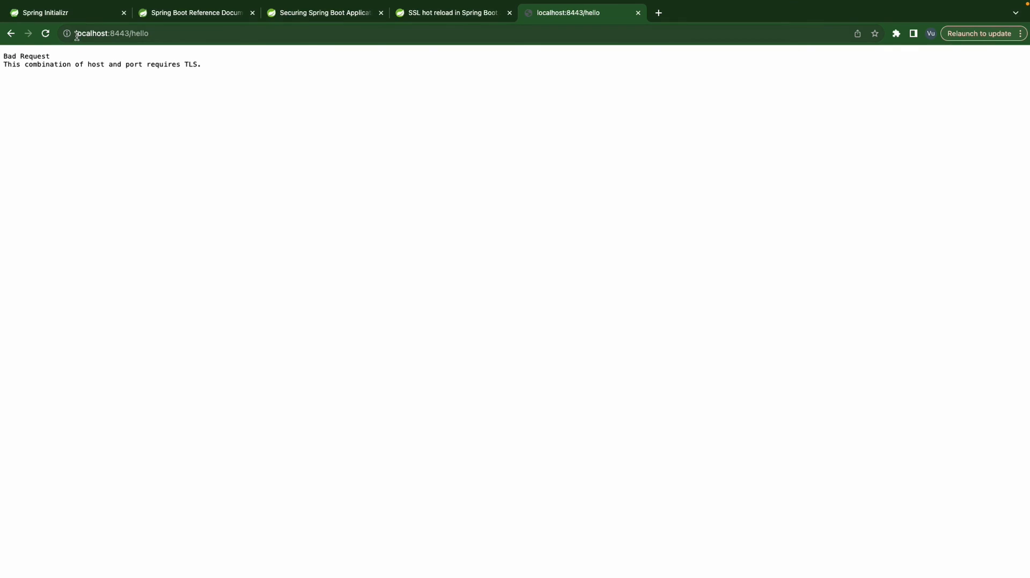
left_click(112, 34)
type("https://")
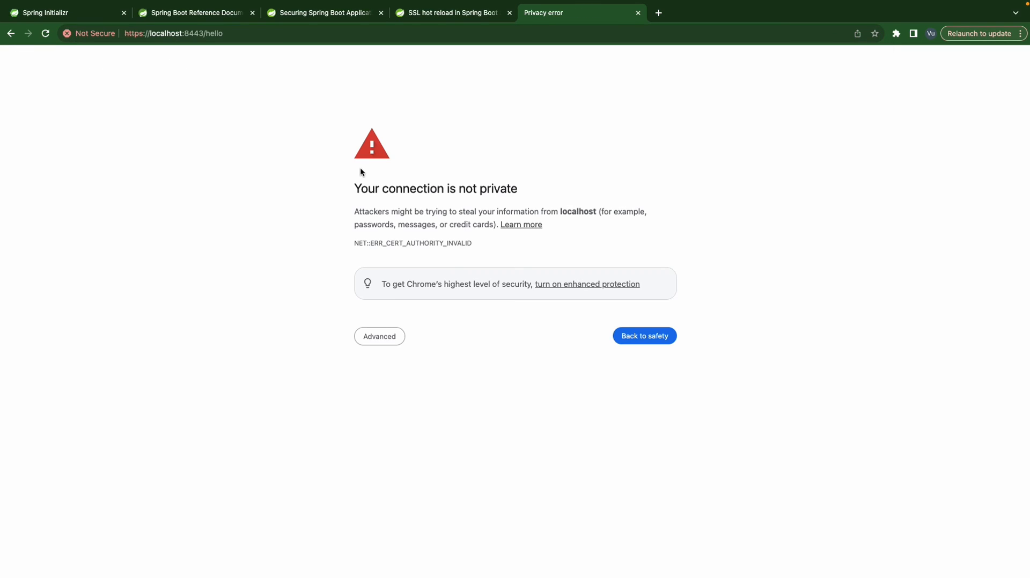
mouse_move(416, 237)
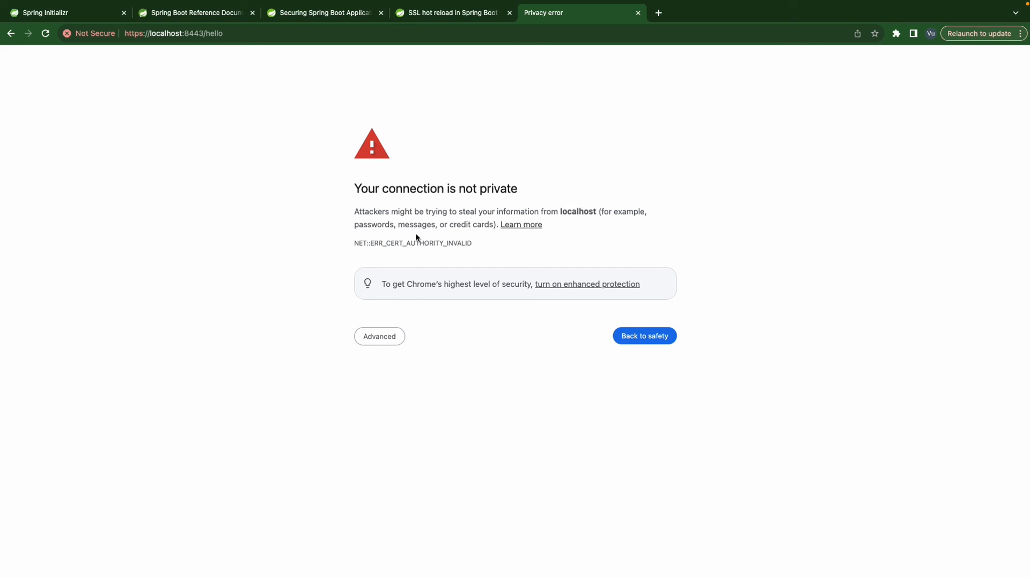
left_click(379, 336)
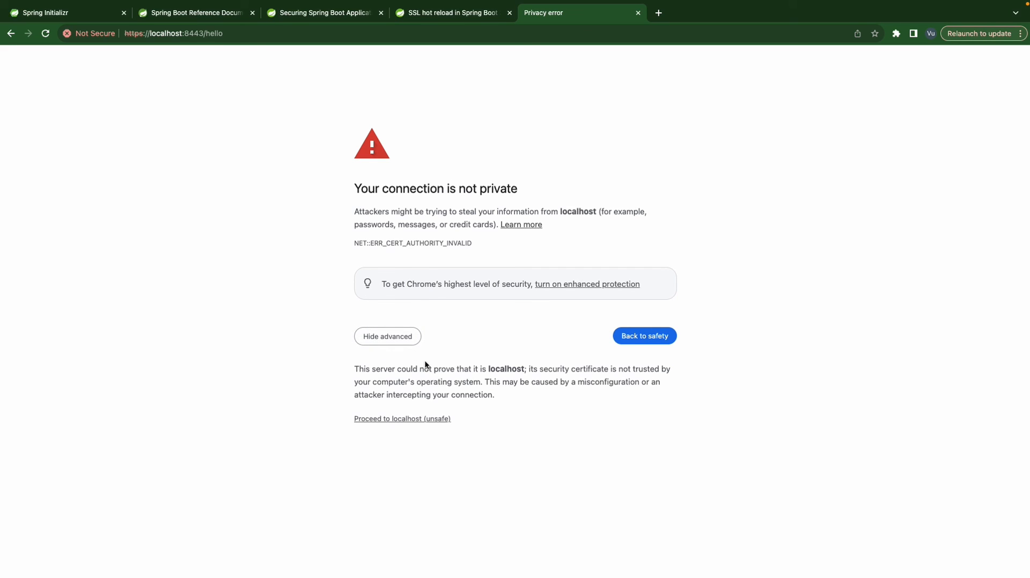
mouse_move(402, 419)
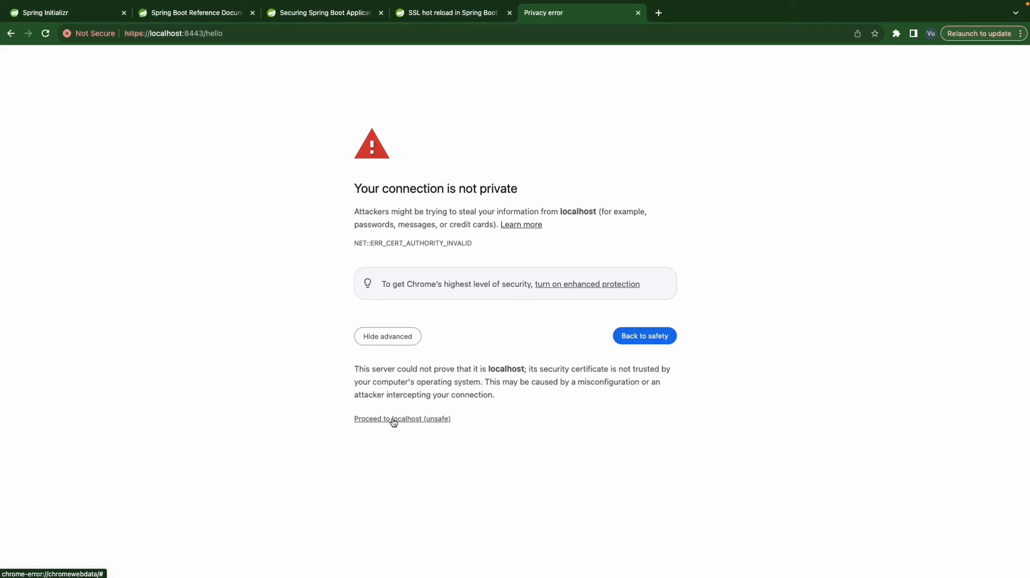
left_click(402, 418)
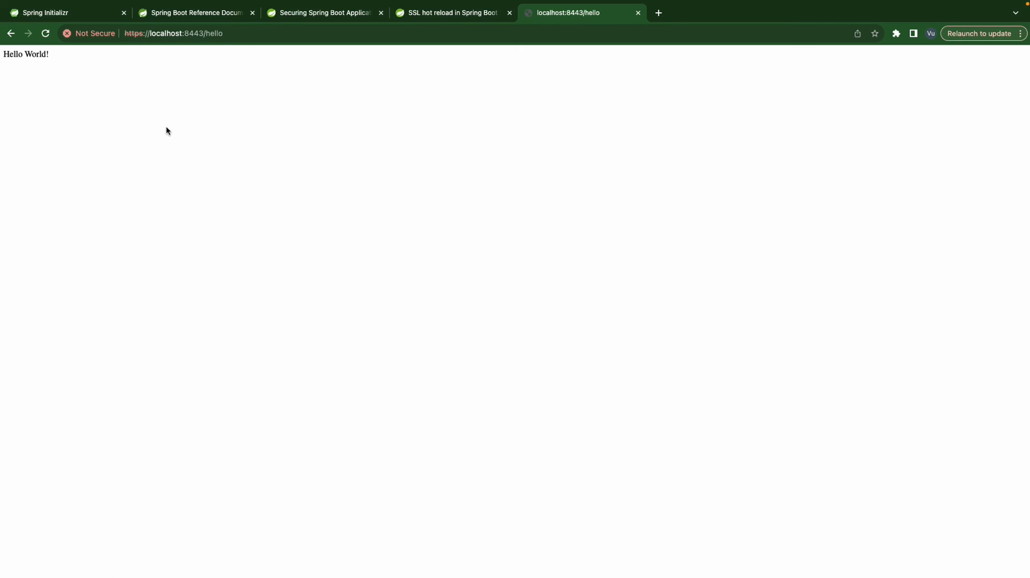